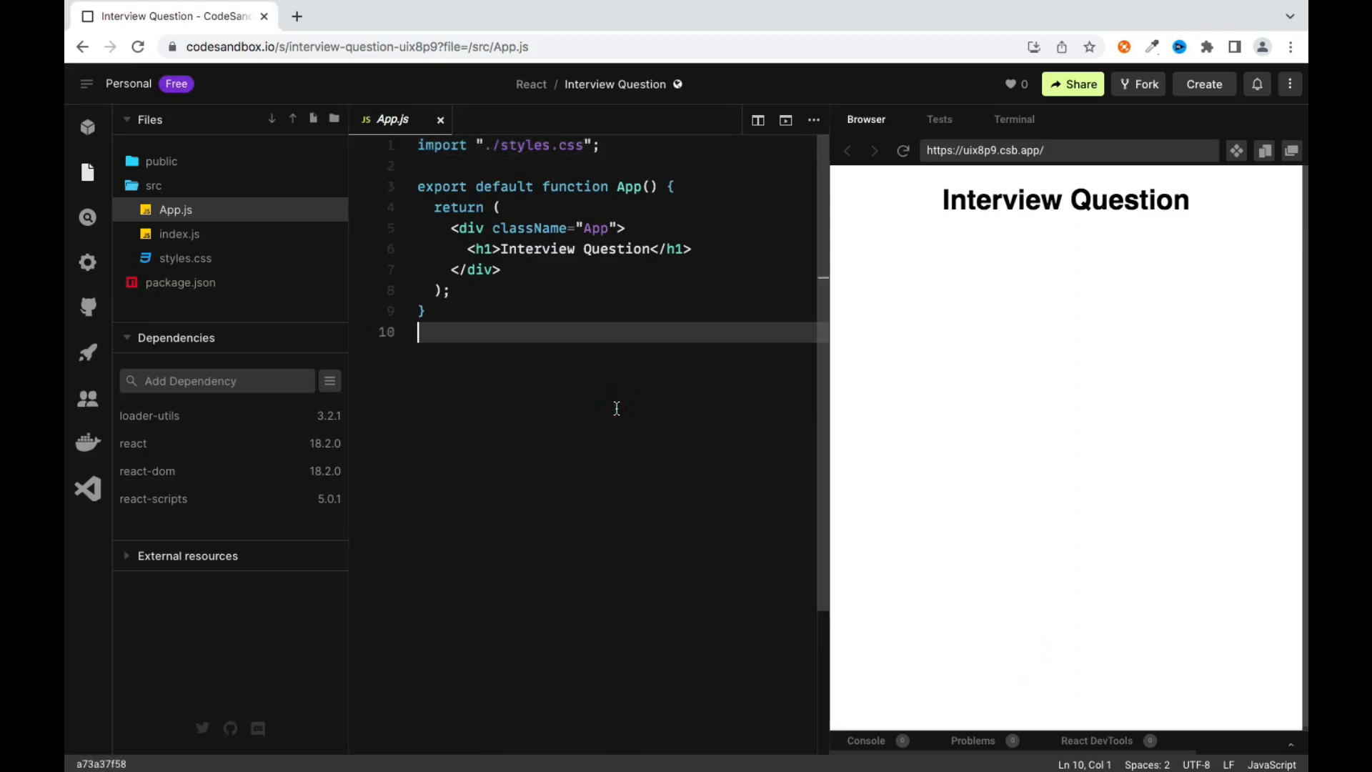
pyautogui.moveTo(507, 278)
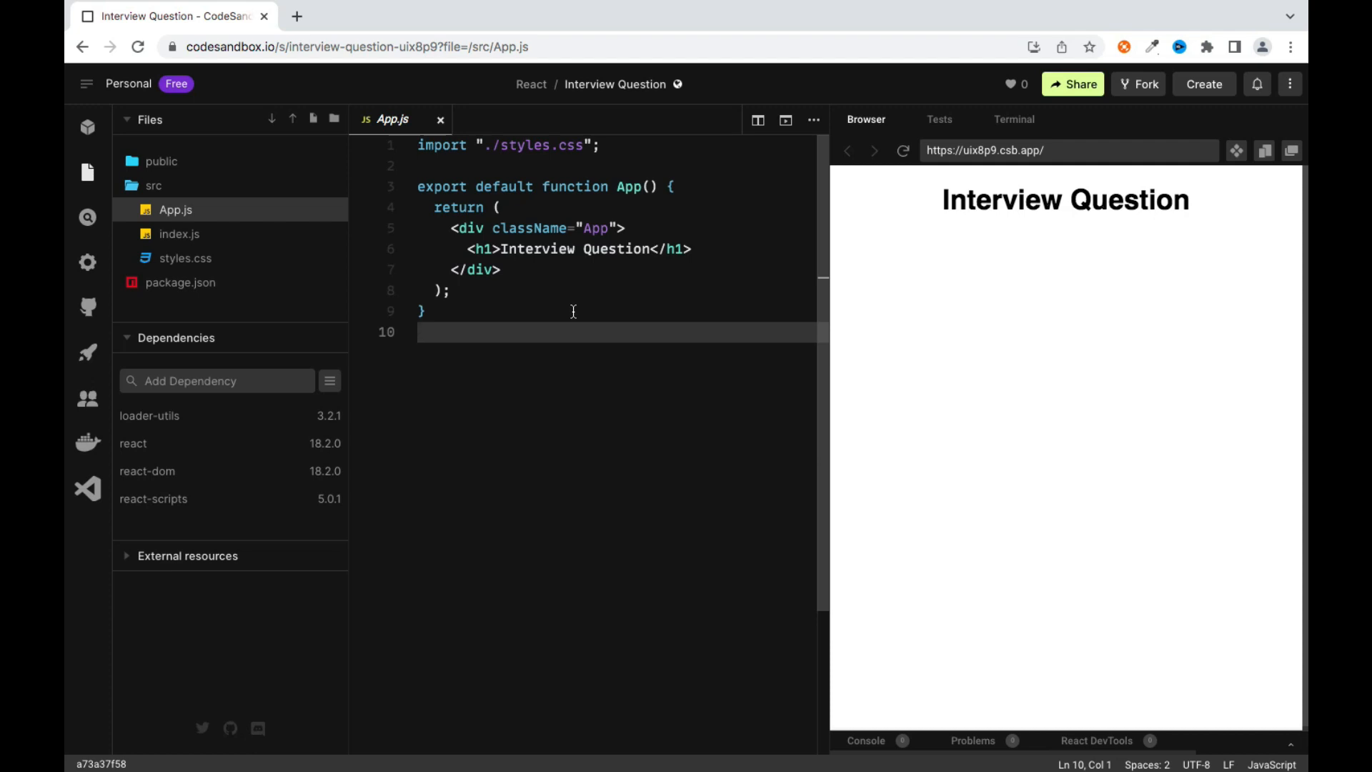
# Create IG and FB folders under src
pyautogui.click(418, 332)
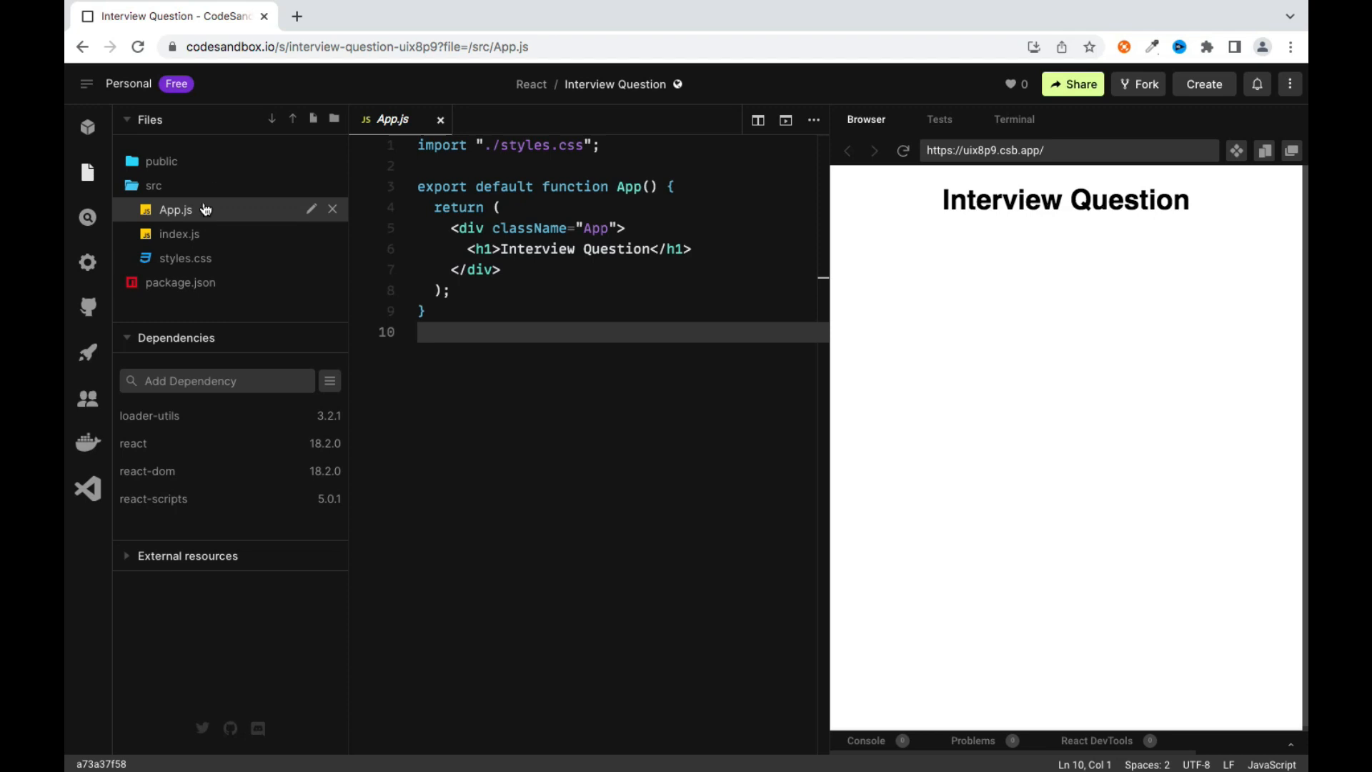
pyautogui.click(334, 119)
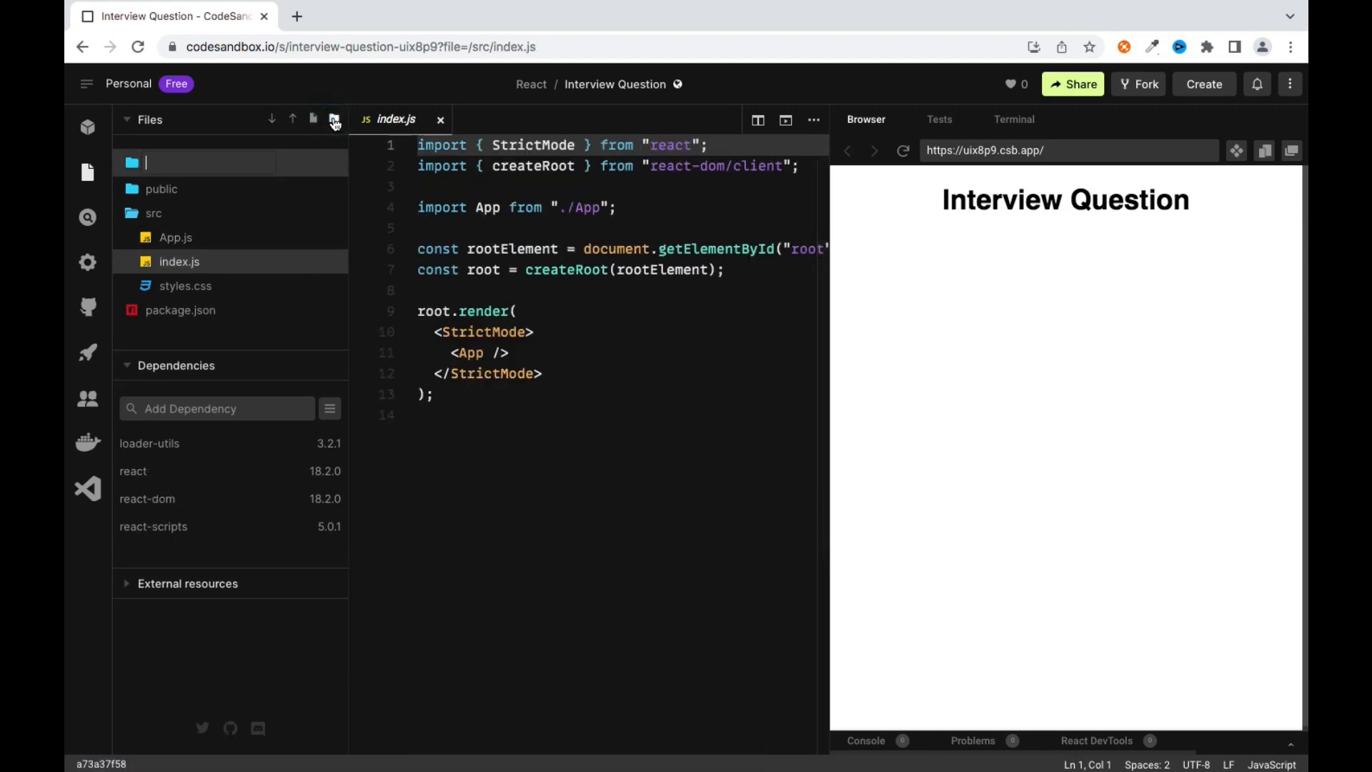
pyautogui.click(175, 237)
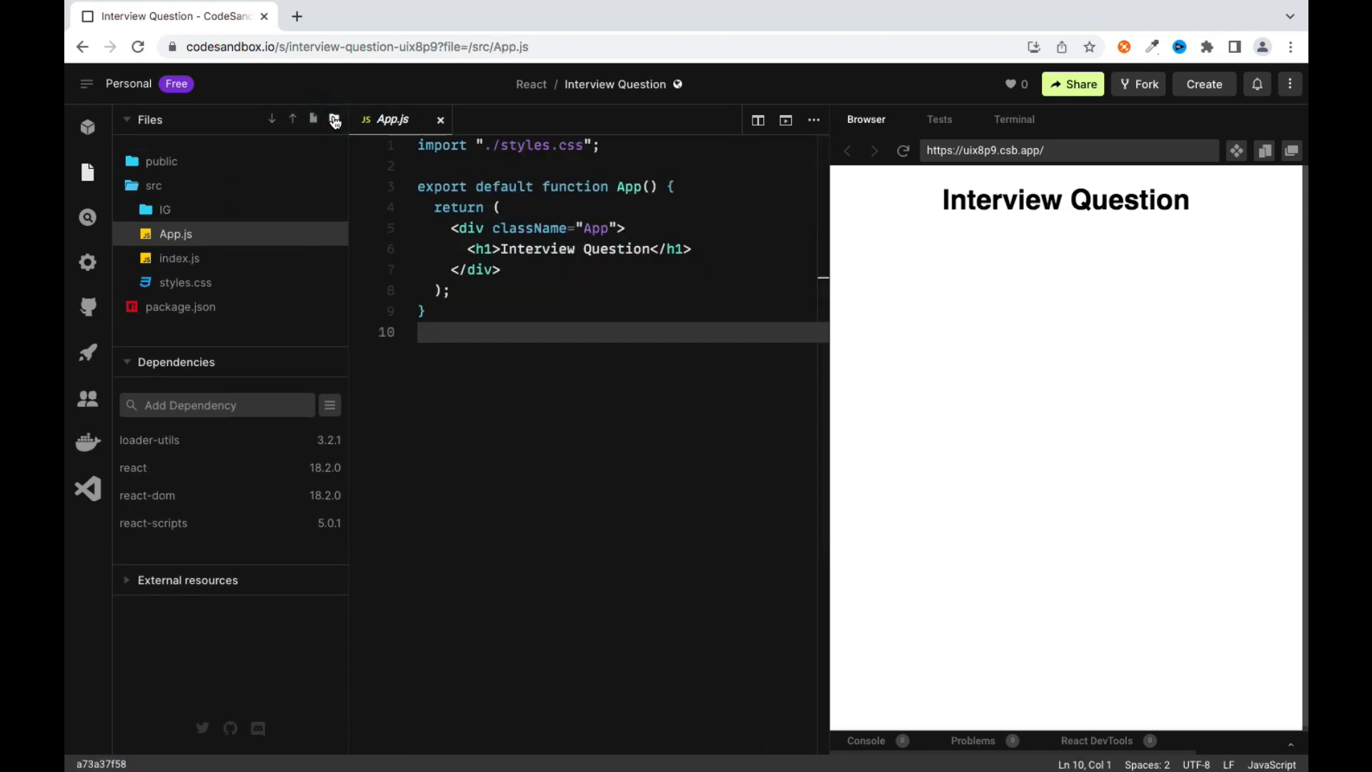
pyautogui.click(335, 120)
pyautogui.write('FB')
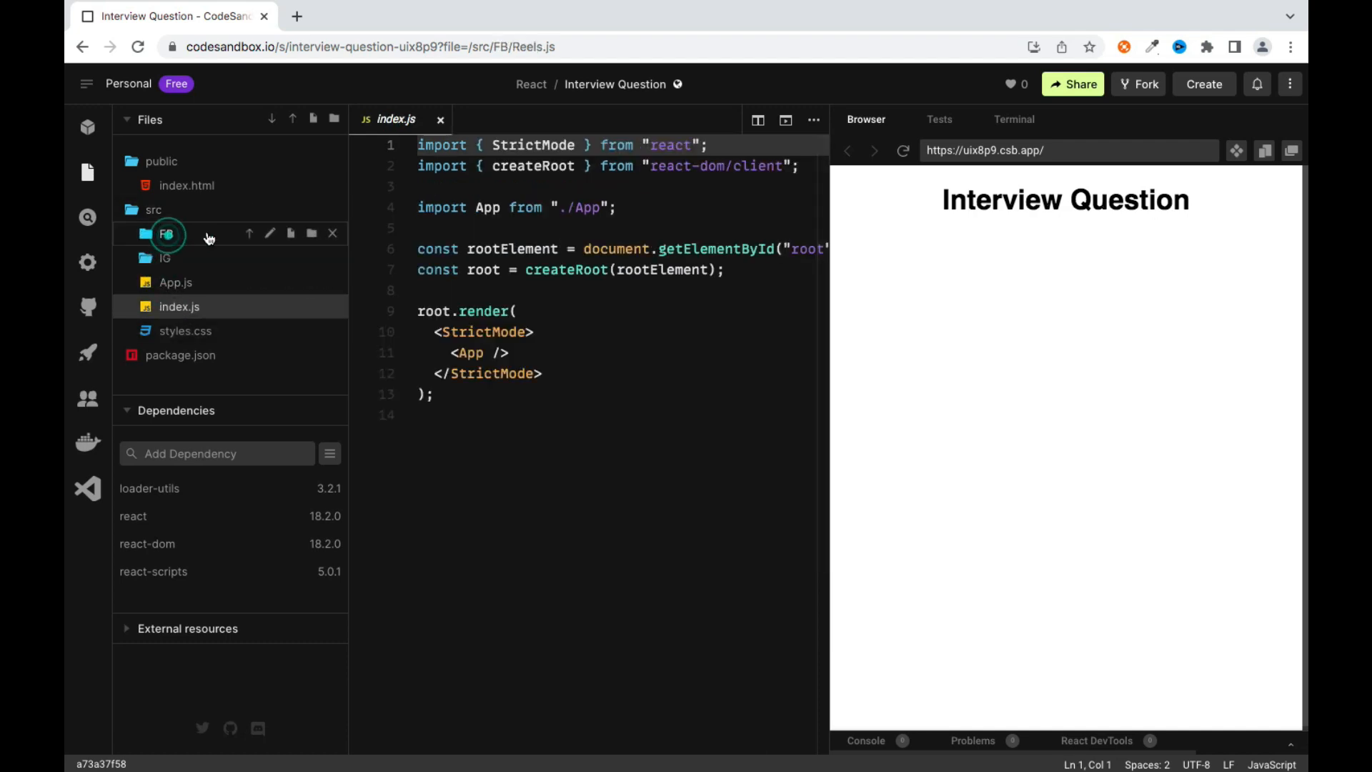
pyautogui.moveTo(290, 237)
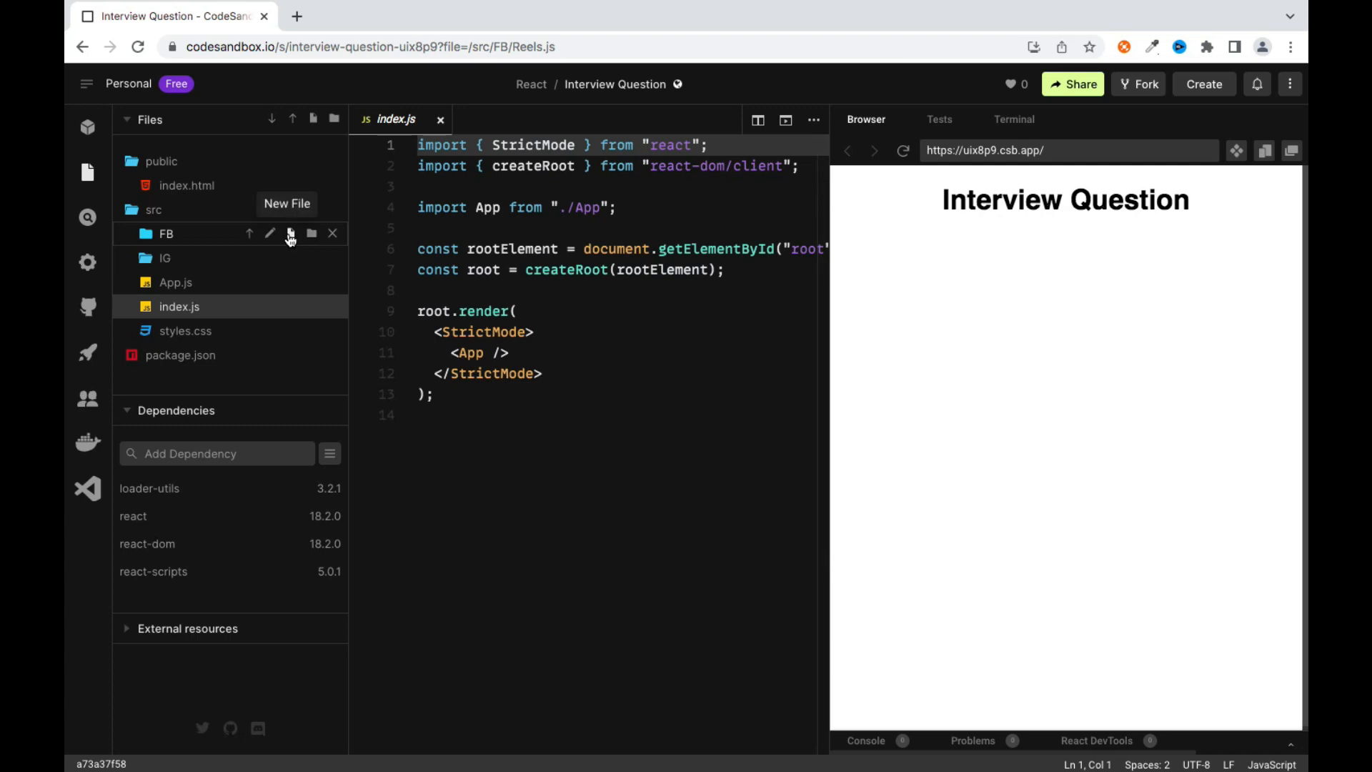
# Add posts.js and reels.js files inside the FB and IG folders
pyautogui.click(289, 237)
pyautogui.write('posts.js')
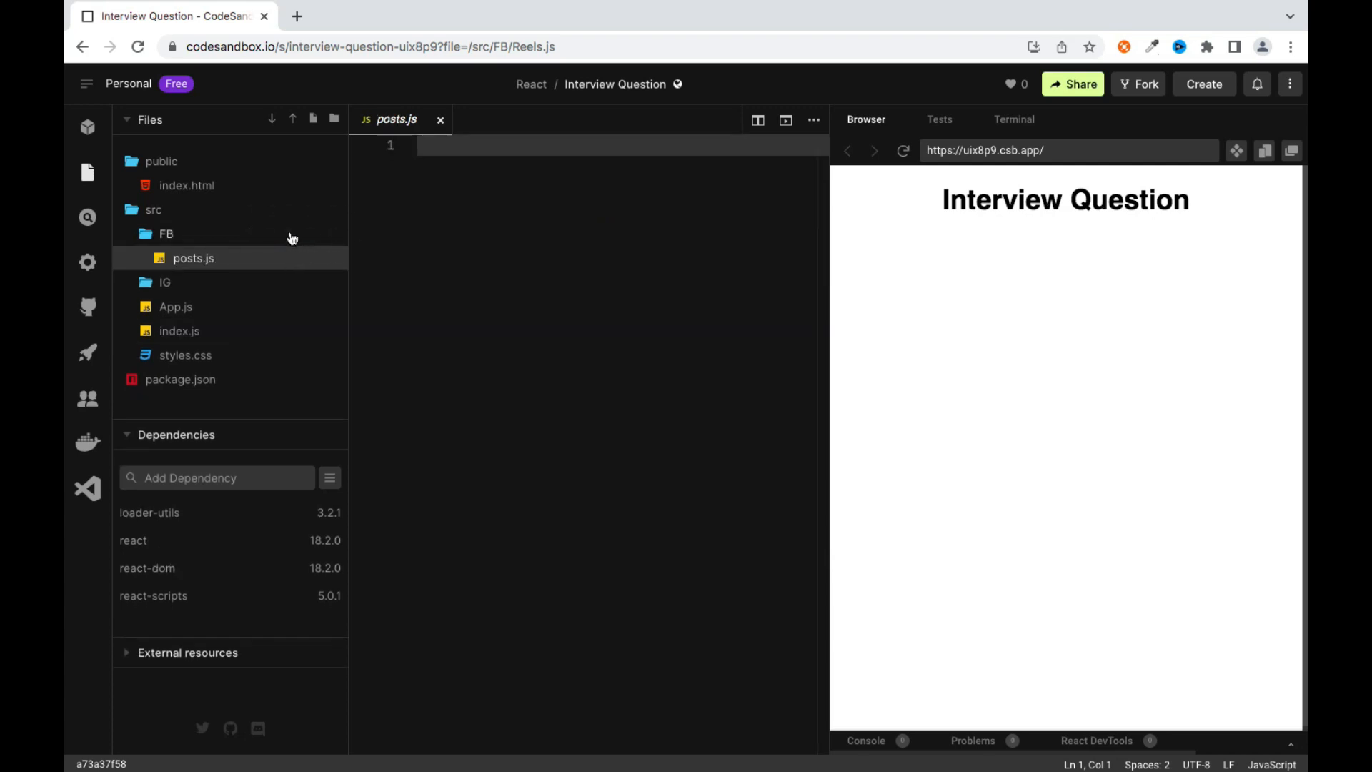
pyautogui.click(291, 234)
pyautogui.write('reels.js')
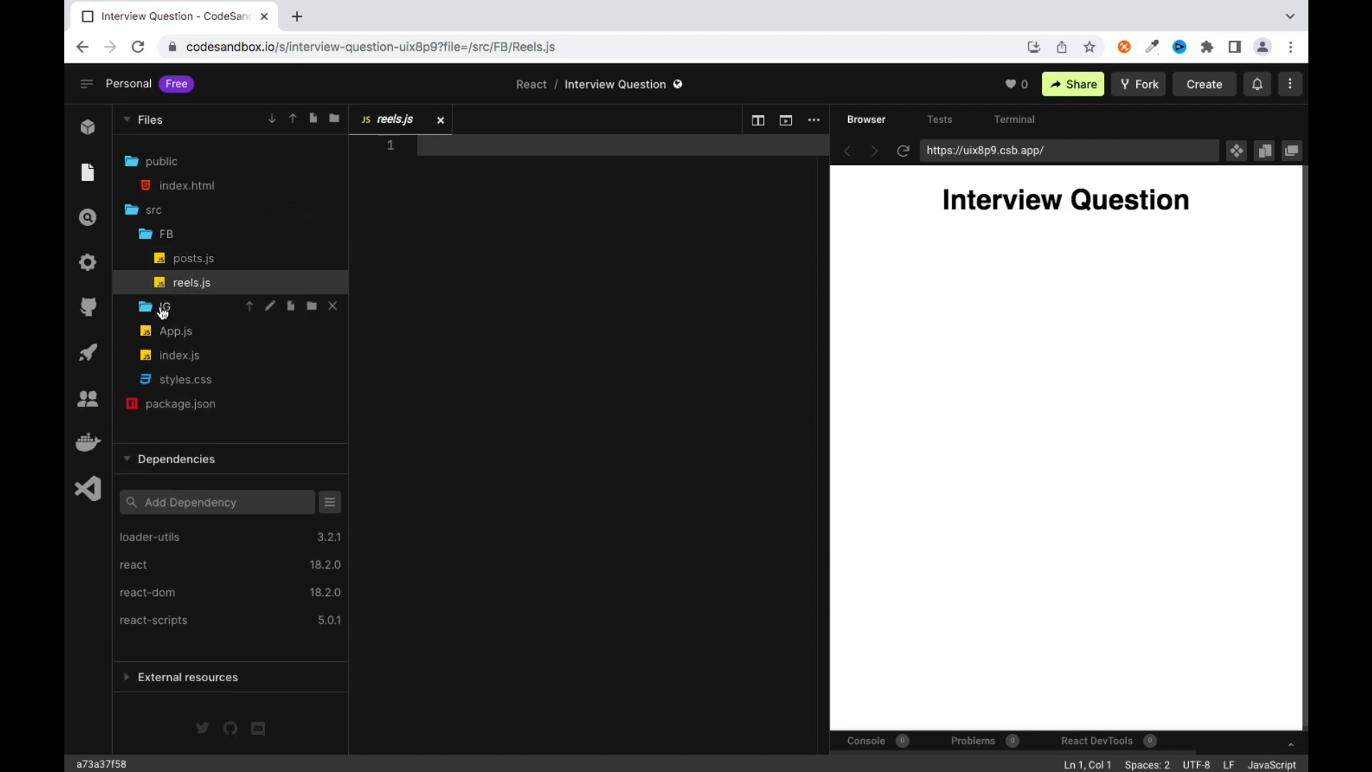
pyautogui.click(291, 307)
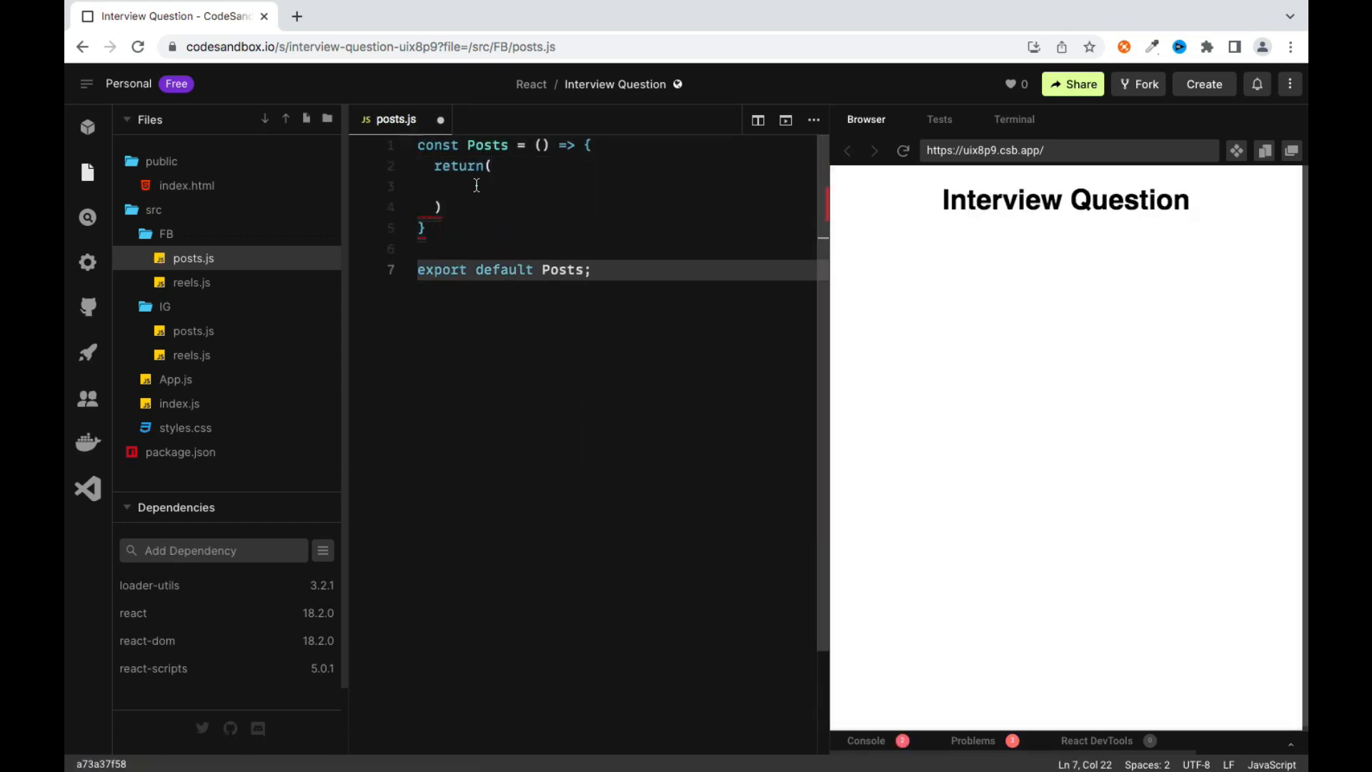
# Finish the FB Posts component with an <h1> 'FB Posts will load here..' and copy it
pyautogui.write('<h1>')
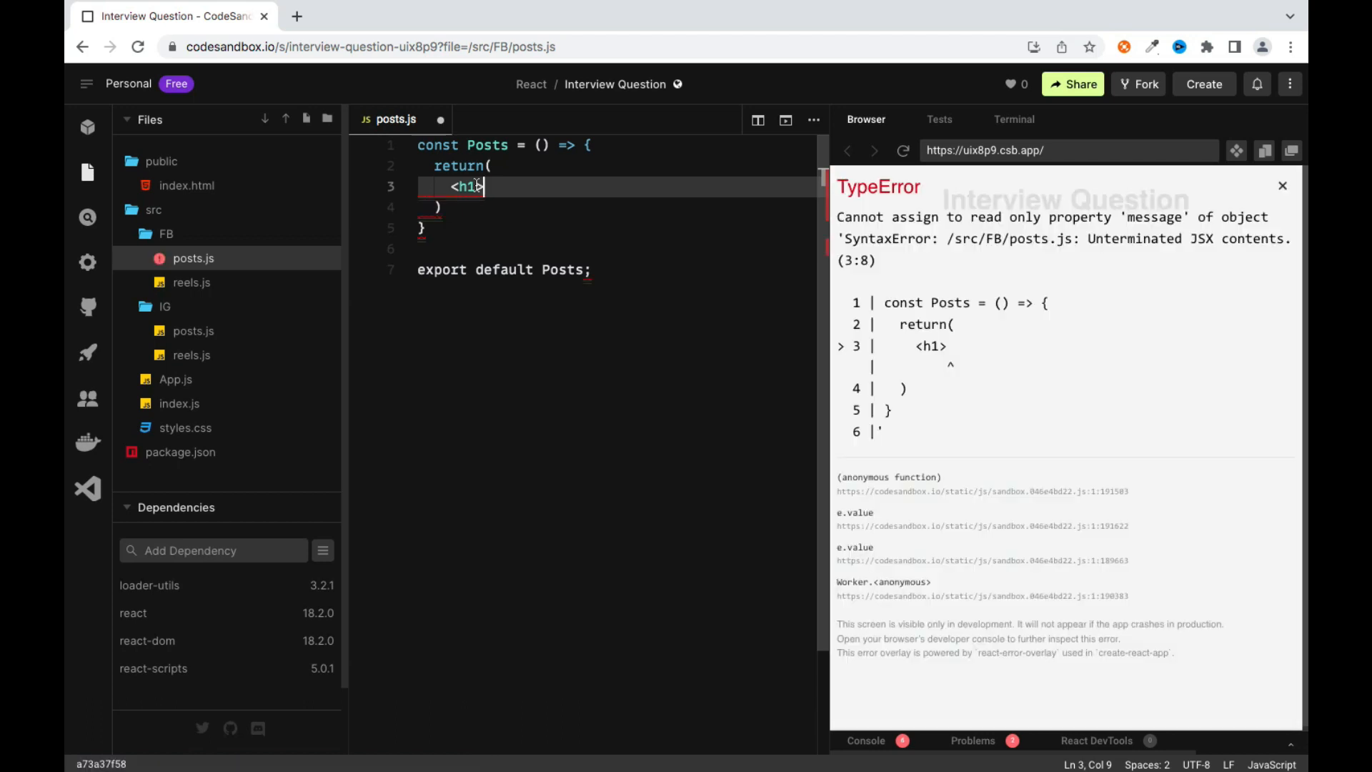
pyautogui.write('FB Posts')
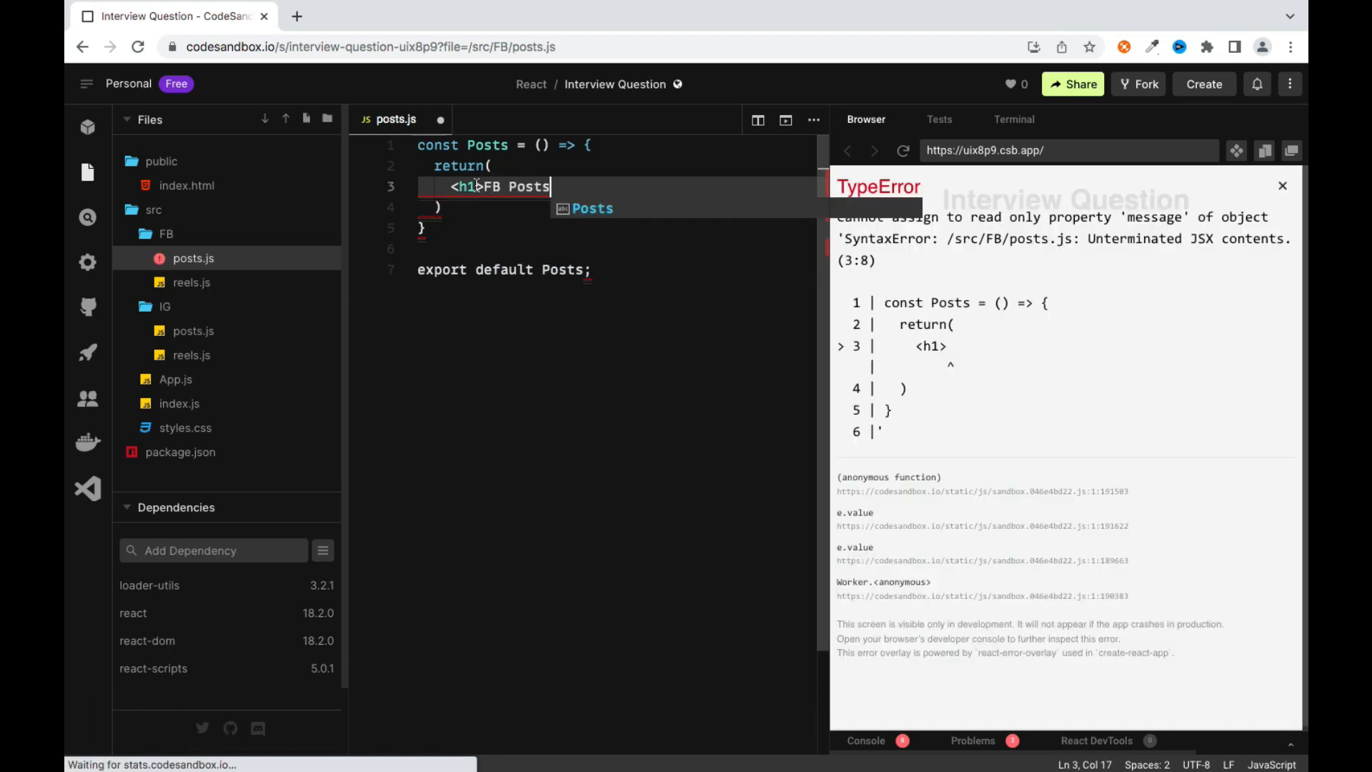
pyautogui.write('will load here..')
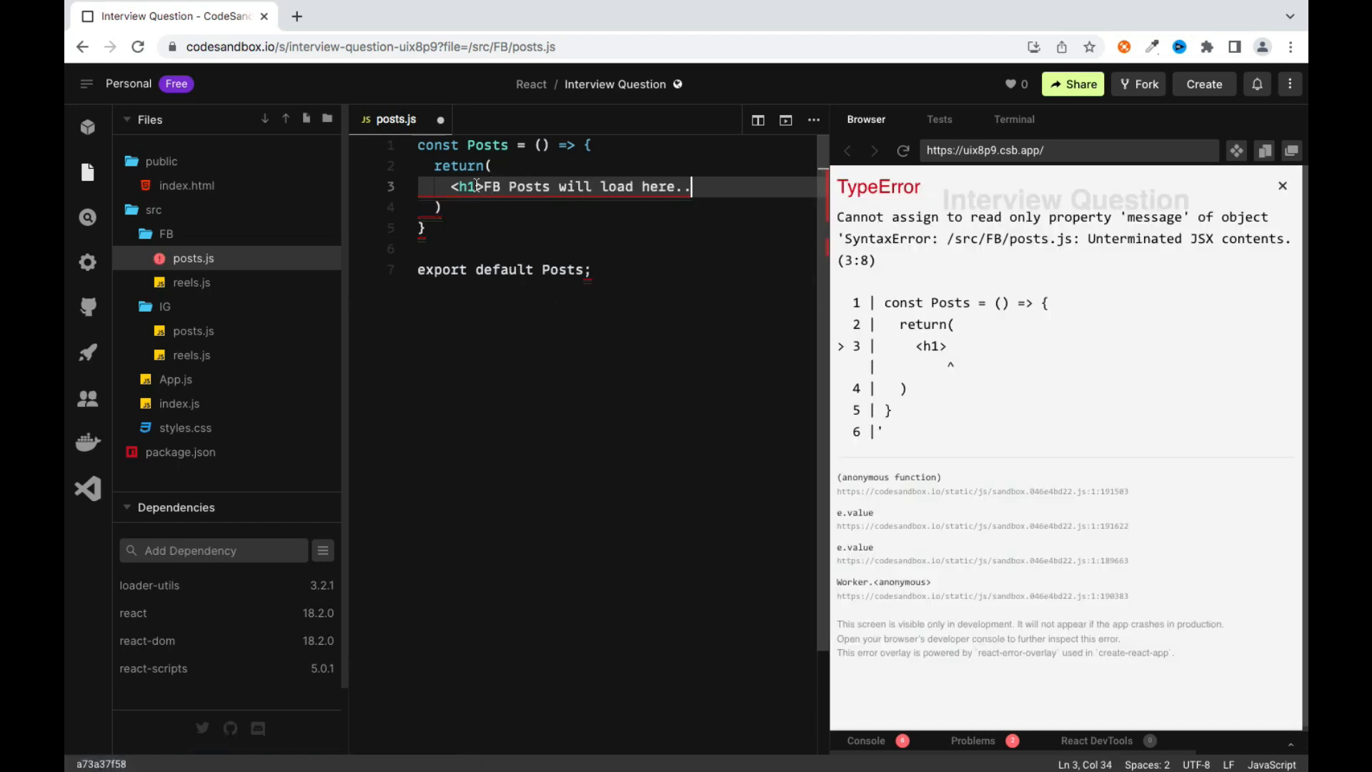
pyautogui.write('</h1>;')
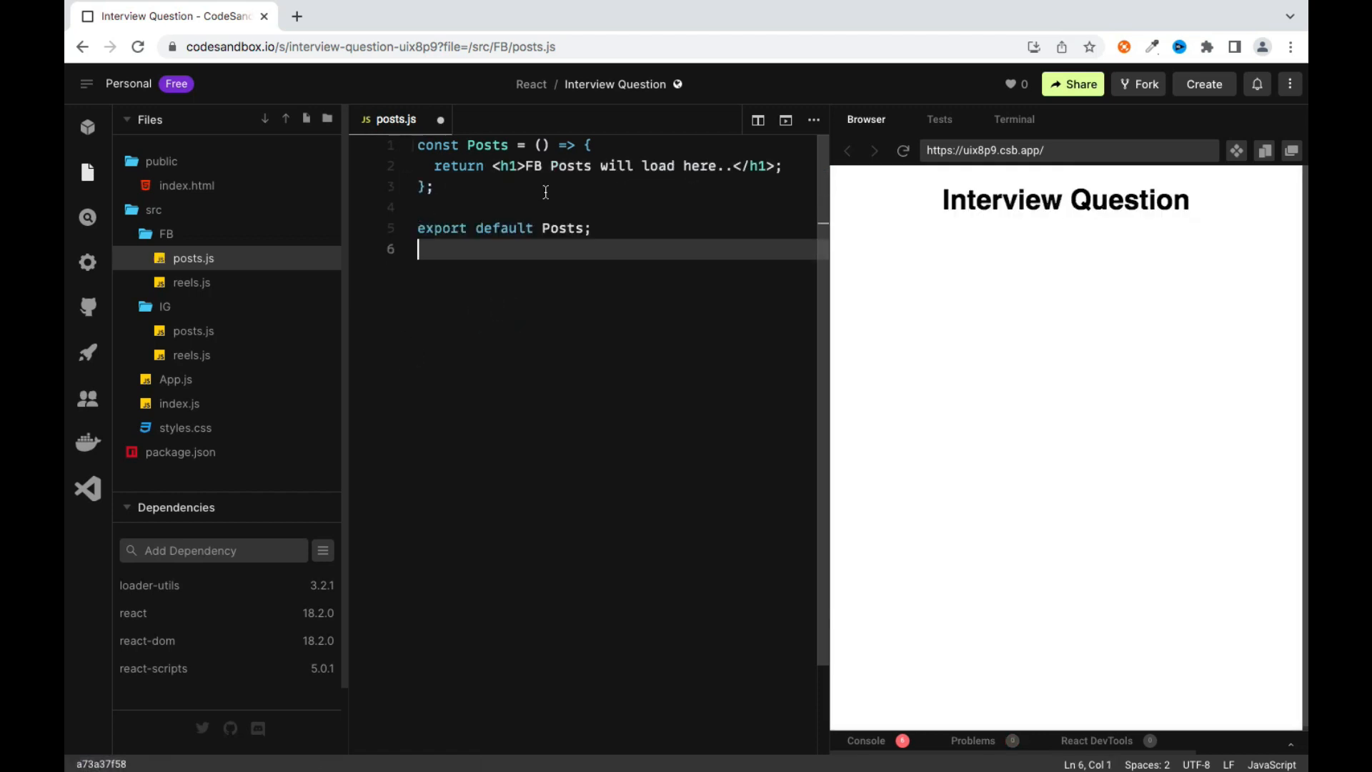
pyautogui.press('ctrl+a')
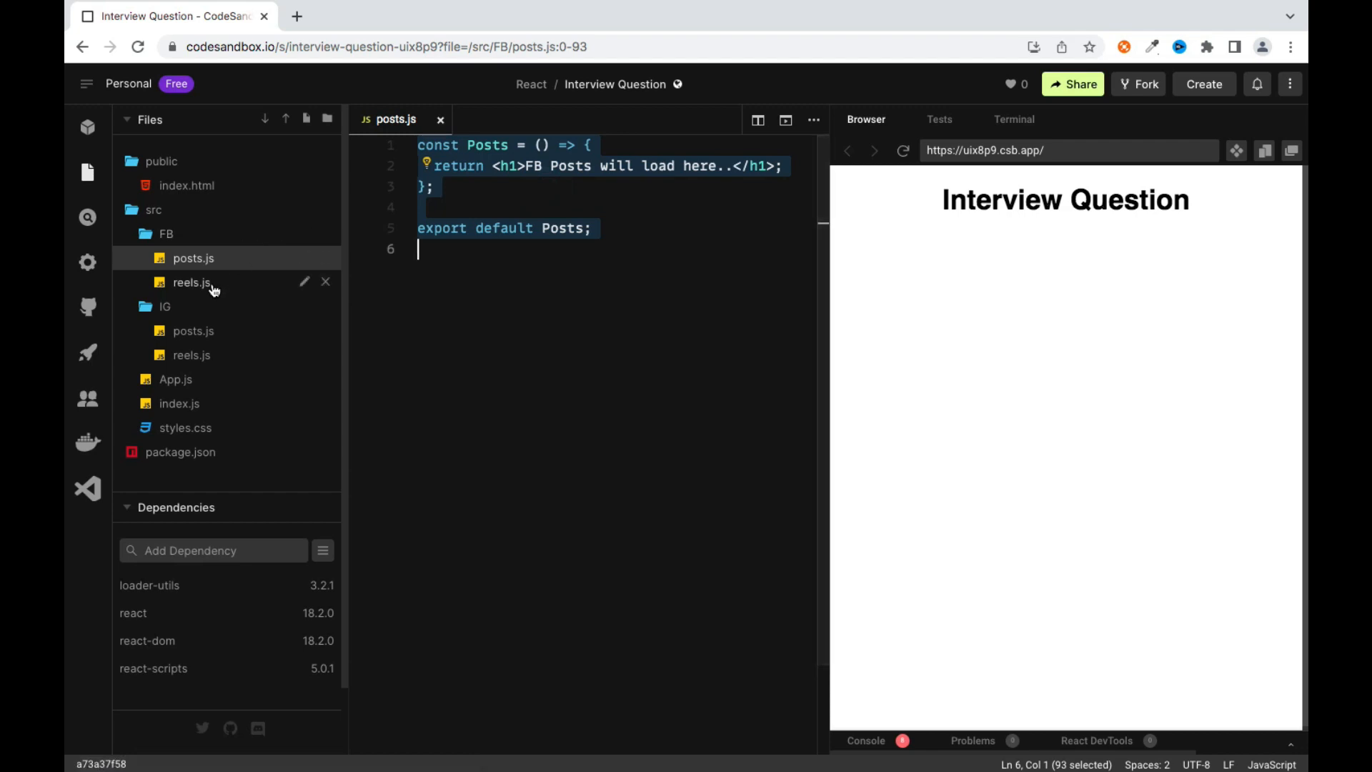
# Paste the code into FB/reels.js, renaming it to Reels with a 'FB Reels' heading
pyautogui.click(192, 282)
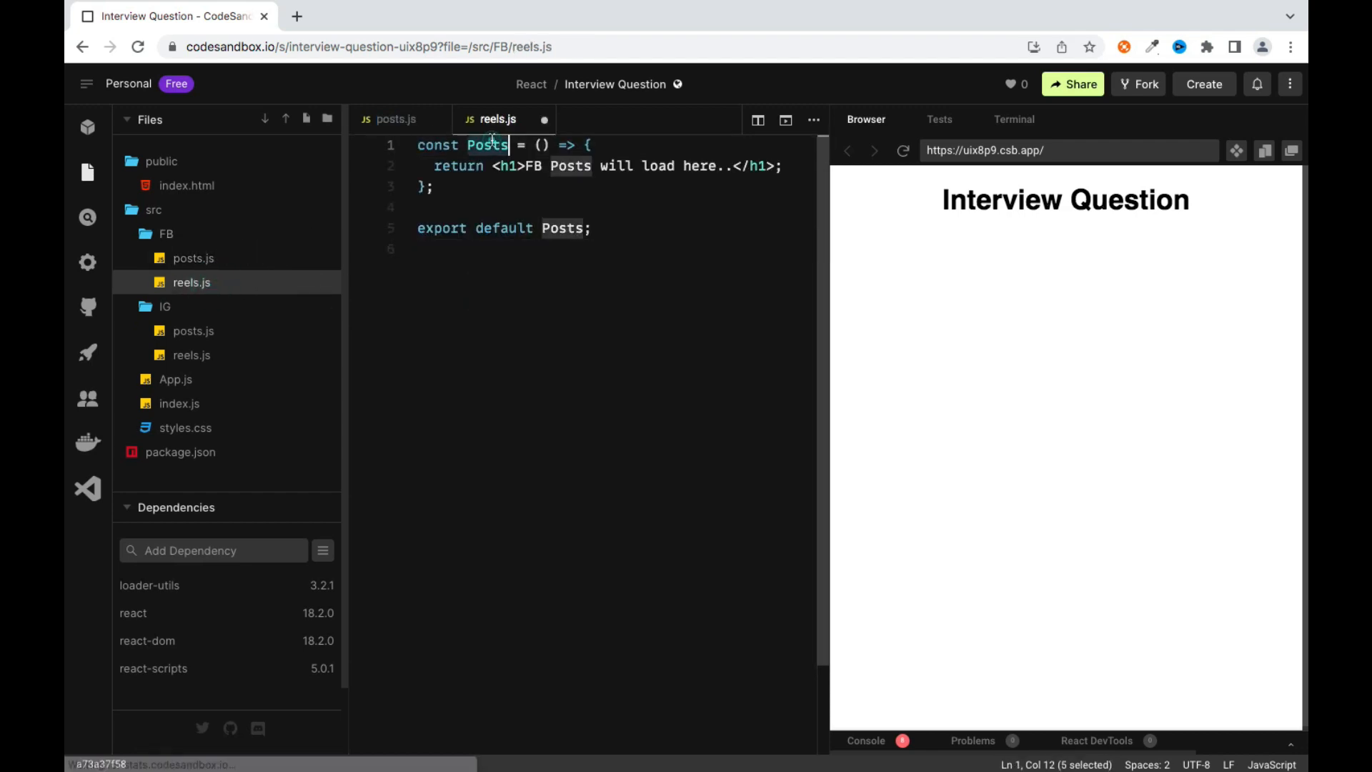
pyautogui.write('Reels')
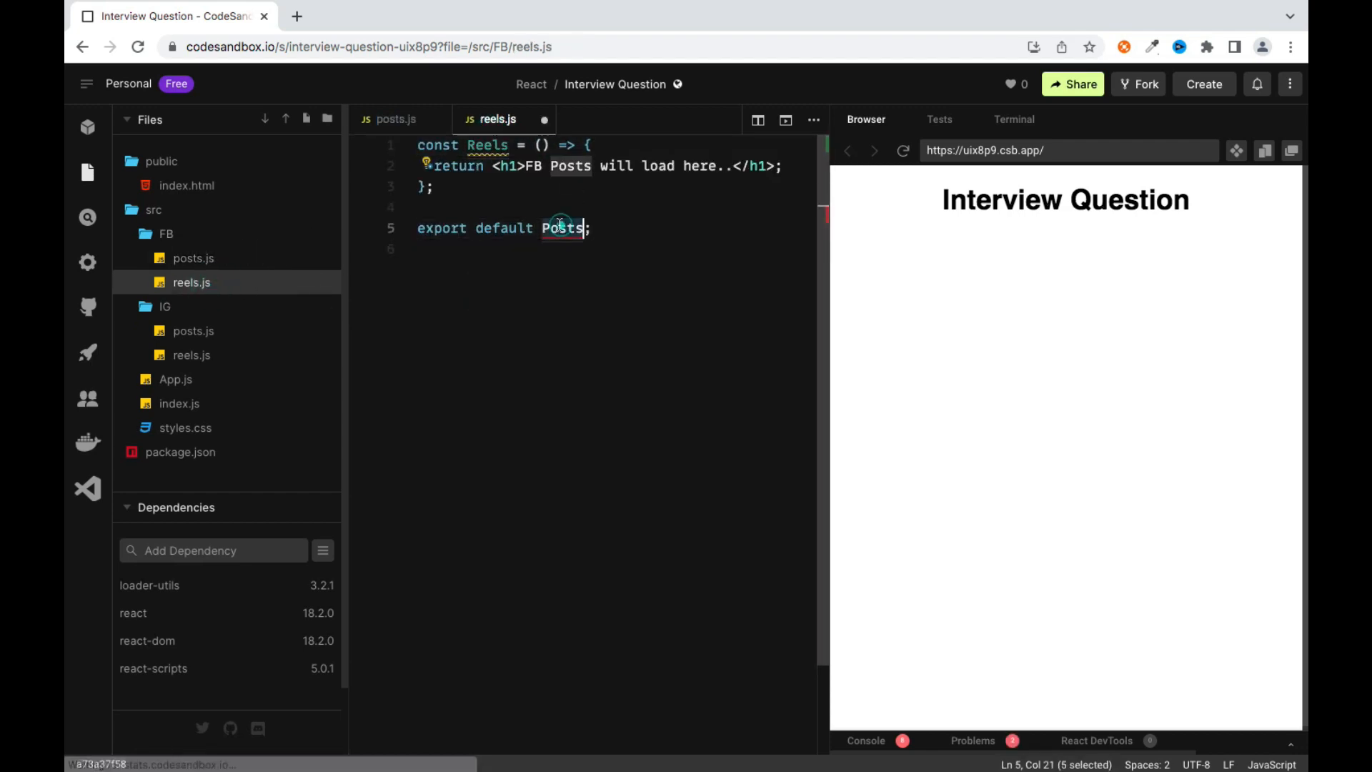
pyautogui.write('Reels')
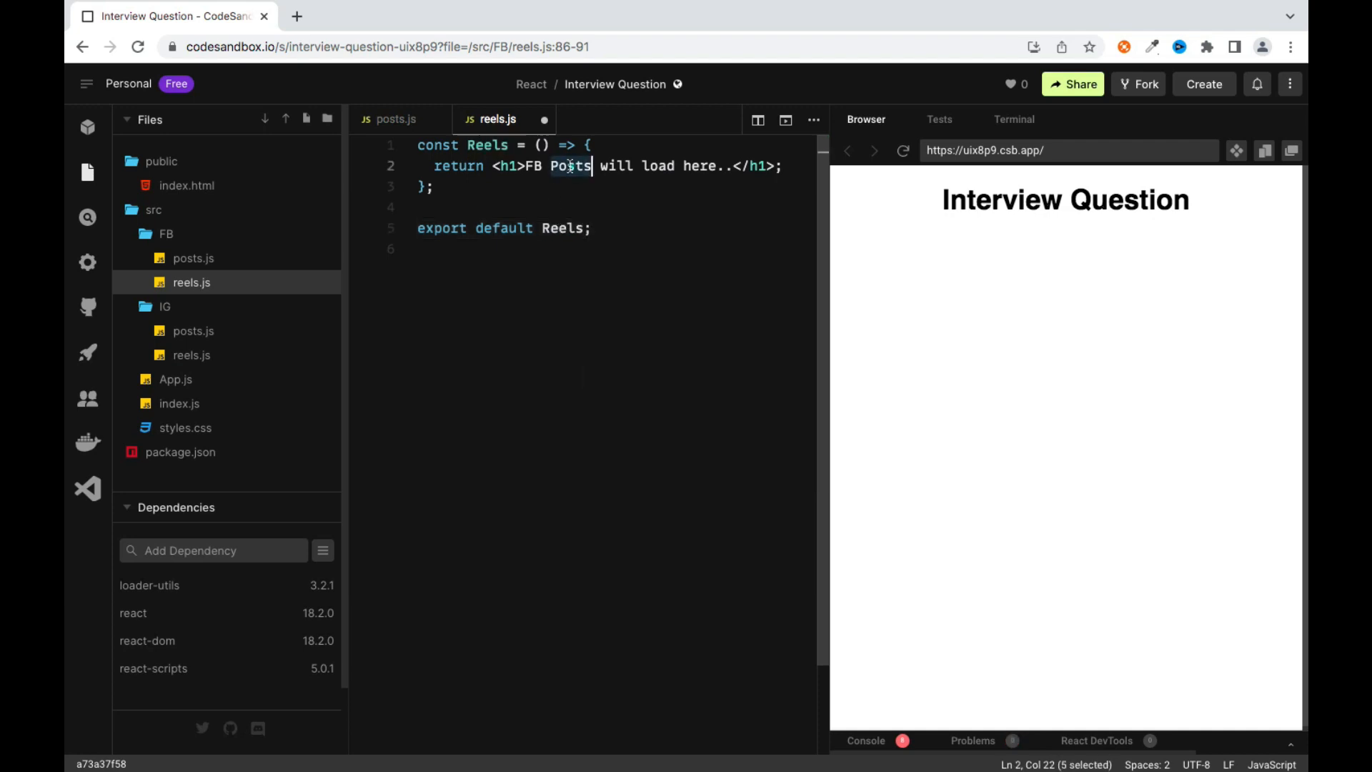
pyautogui.write('Reels')
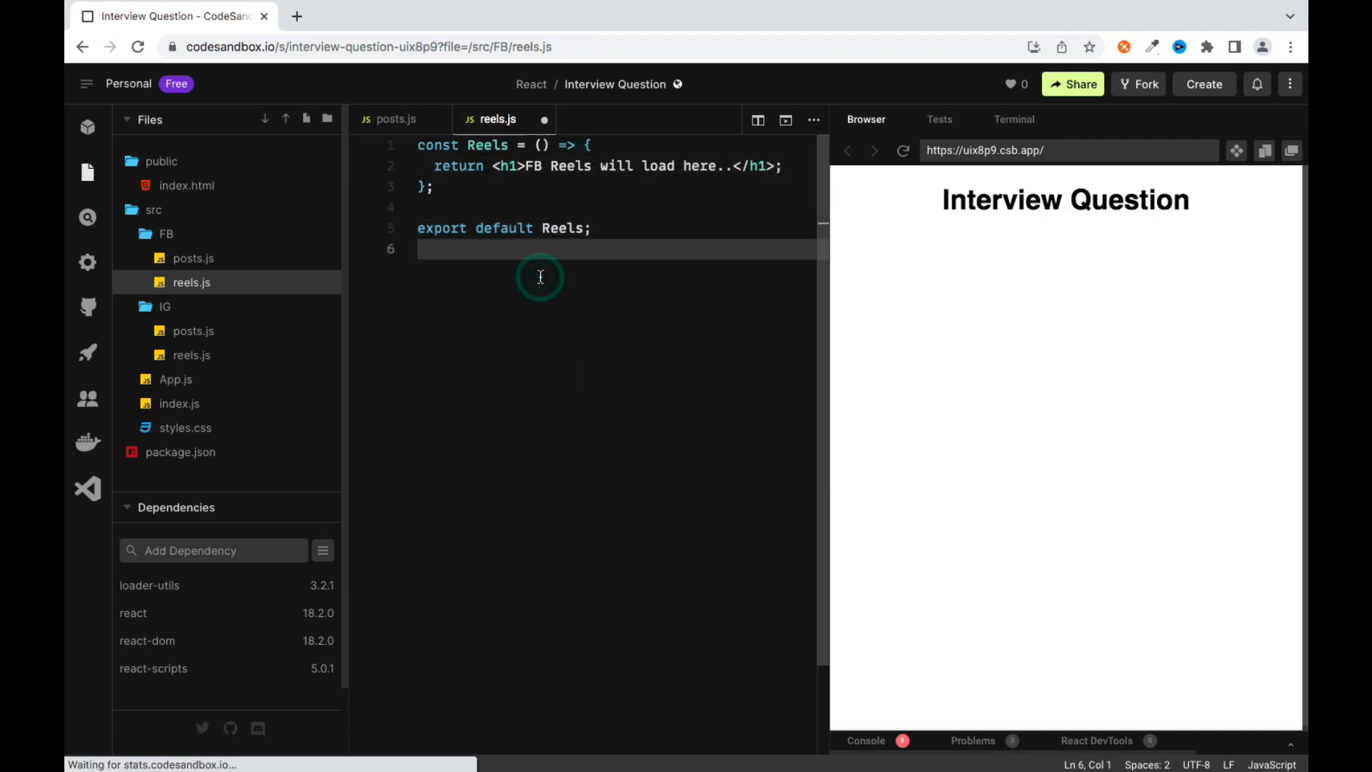
pyautogui.press('ctrl+a')
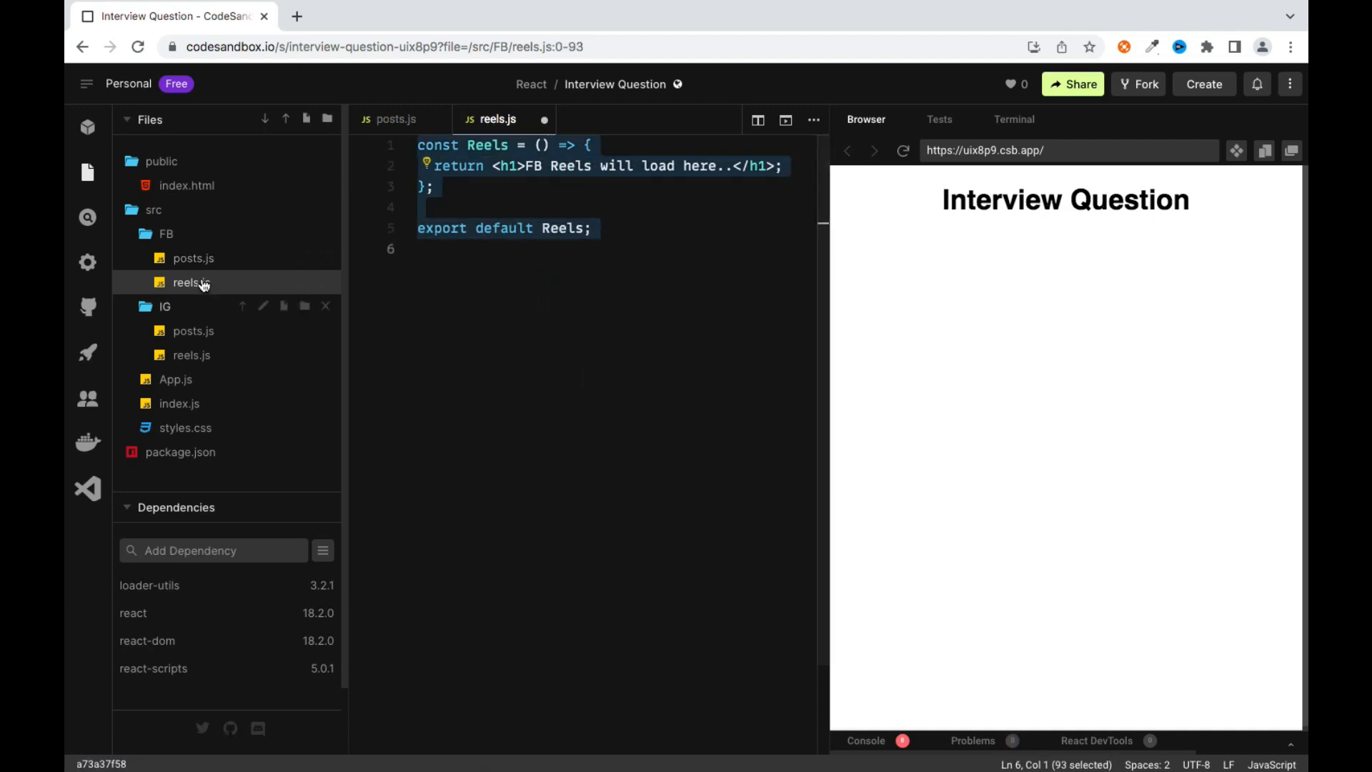
# Copy the FB Posts code into IG/posts.js with an 'IG Posts' heading
pyautogui.click(193, 258)
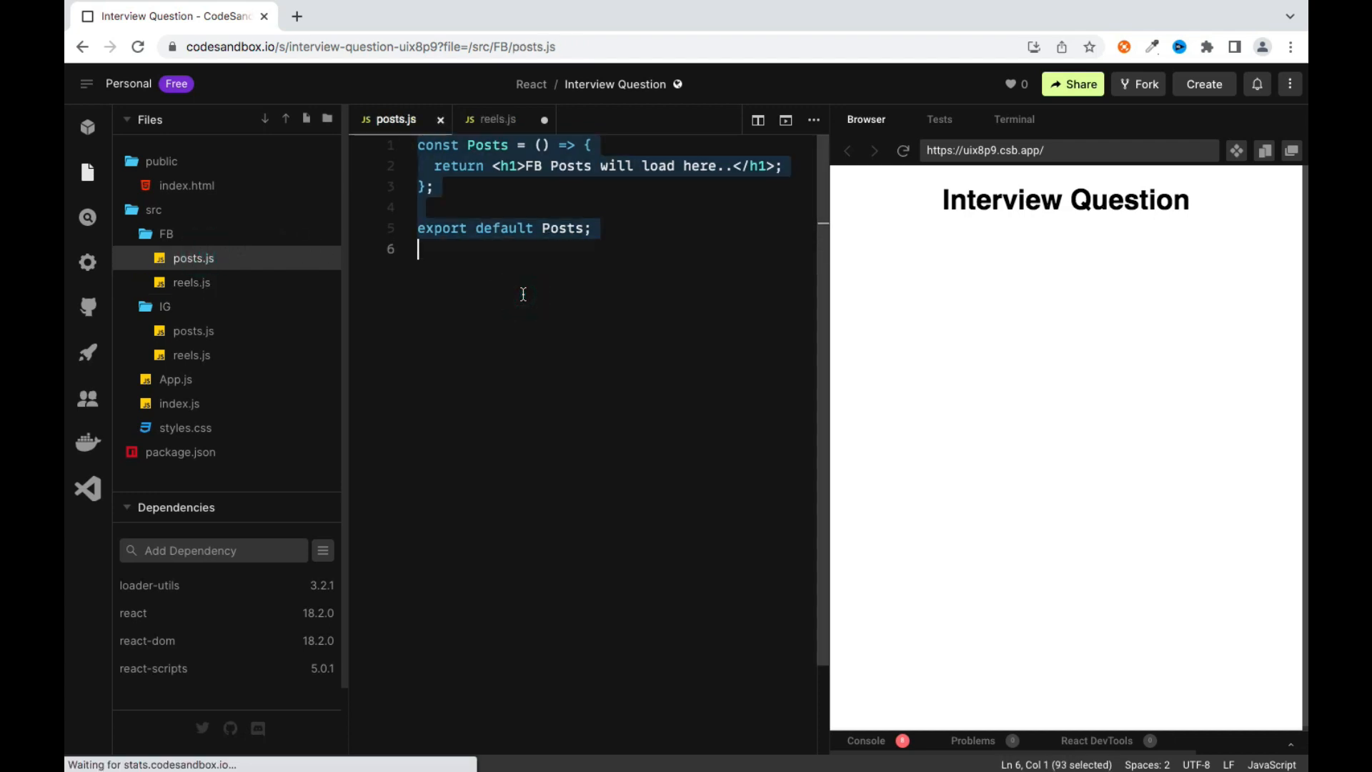
pyautogui.click(192, 331)
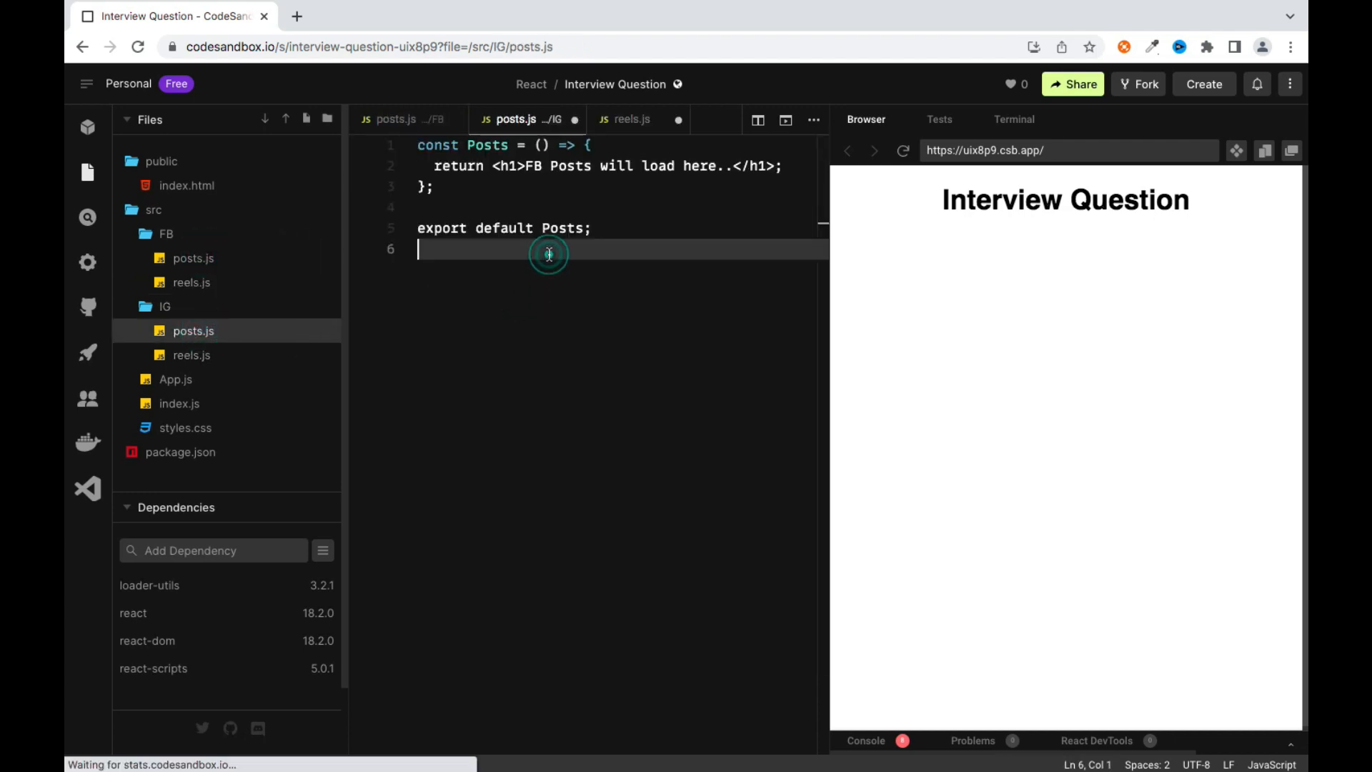
pyautogui.write('IG')
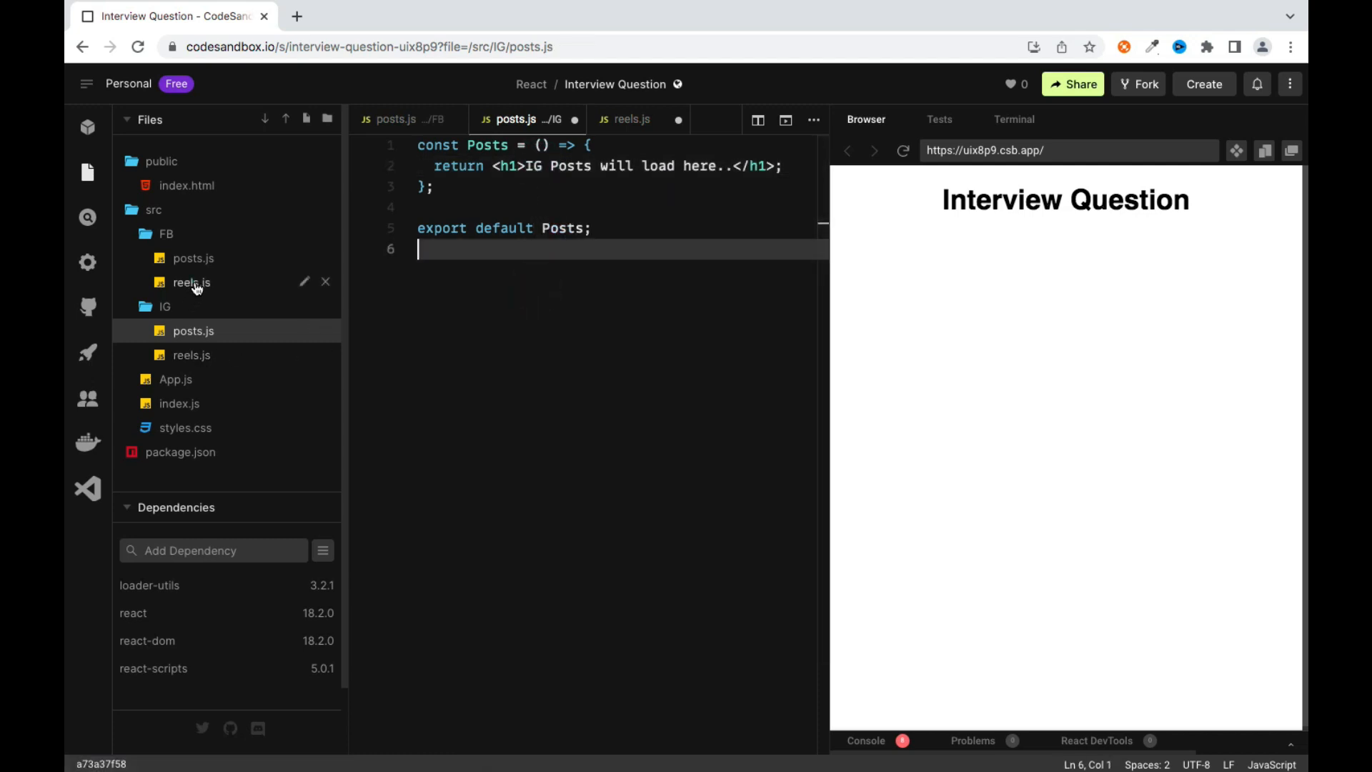
# Copy the FB Reels code into IG/reels.js, changing the heading to 'IG Reels will load here..'
pyautogui.click(191, 282)
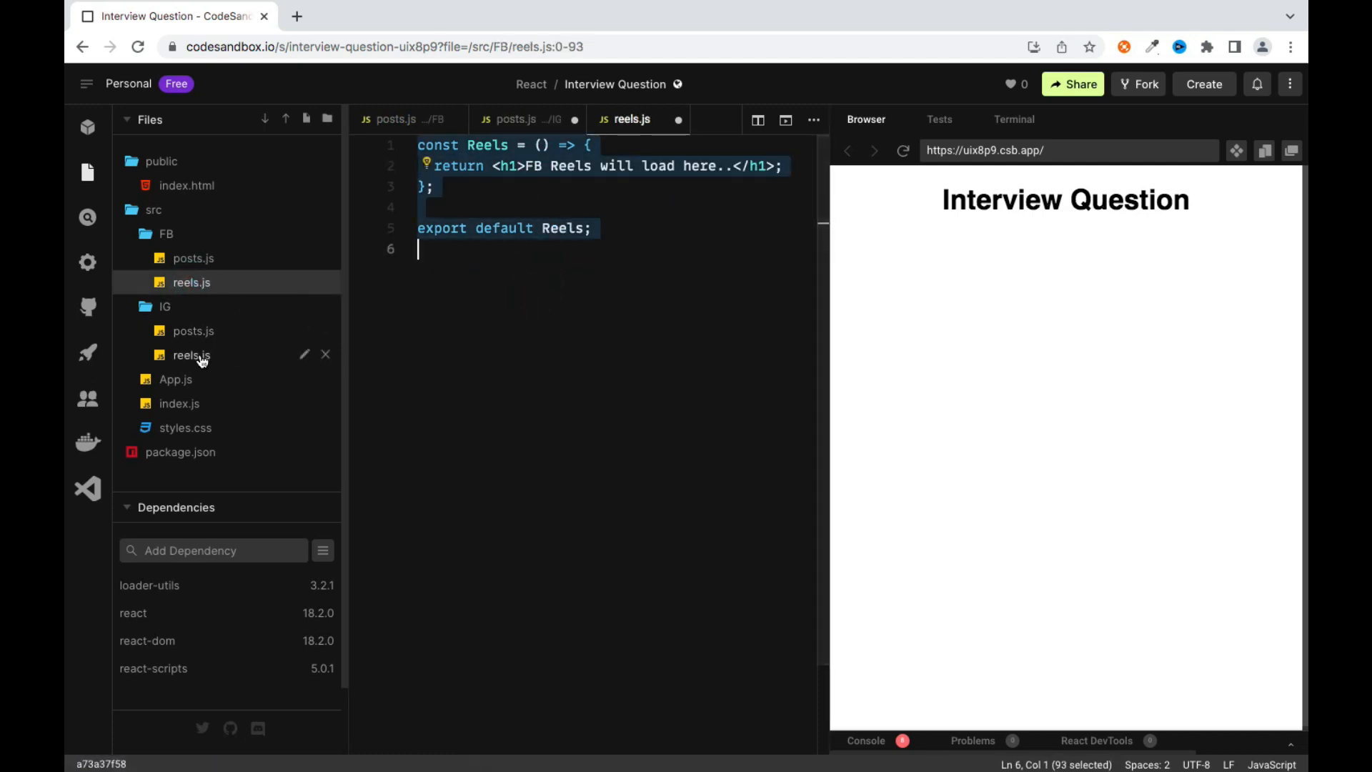
pyautogui.click(192, 355)
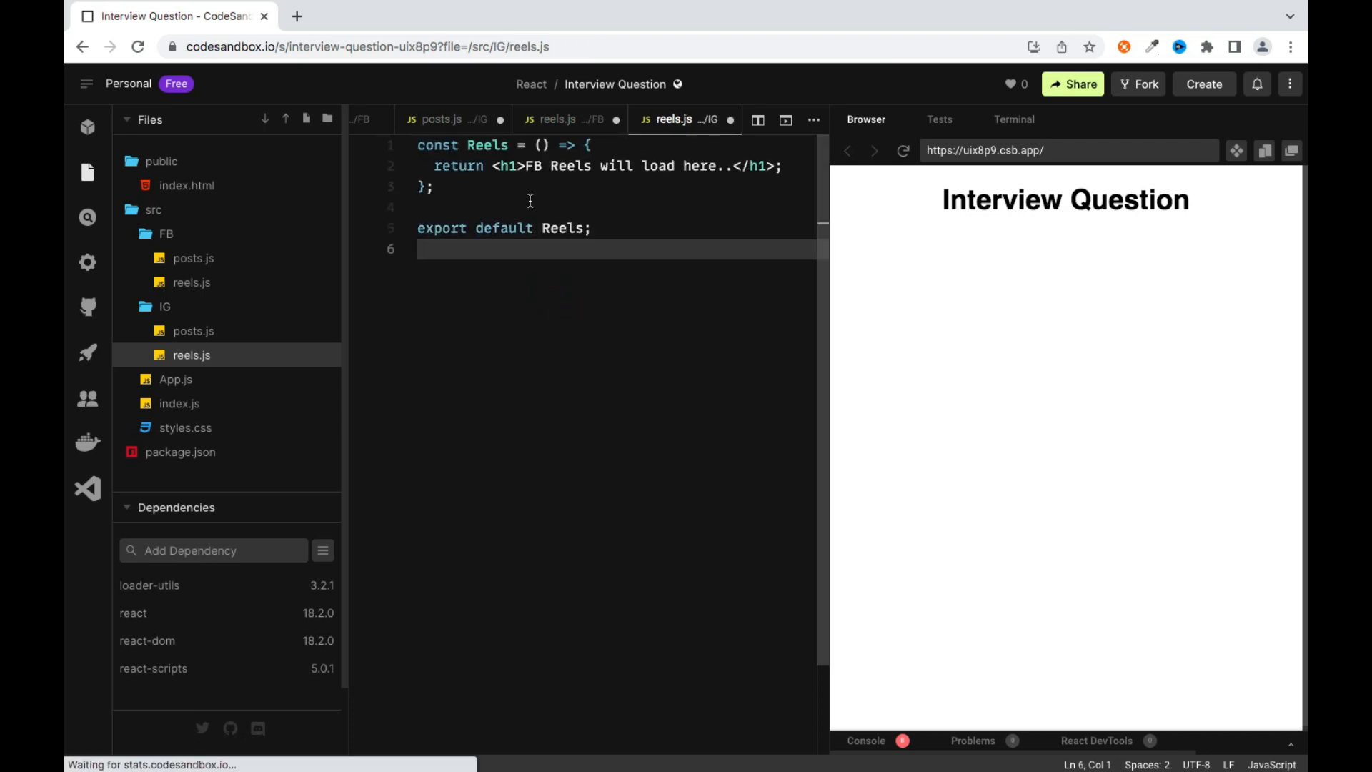
pyautogui.doubleClick(534, 165)
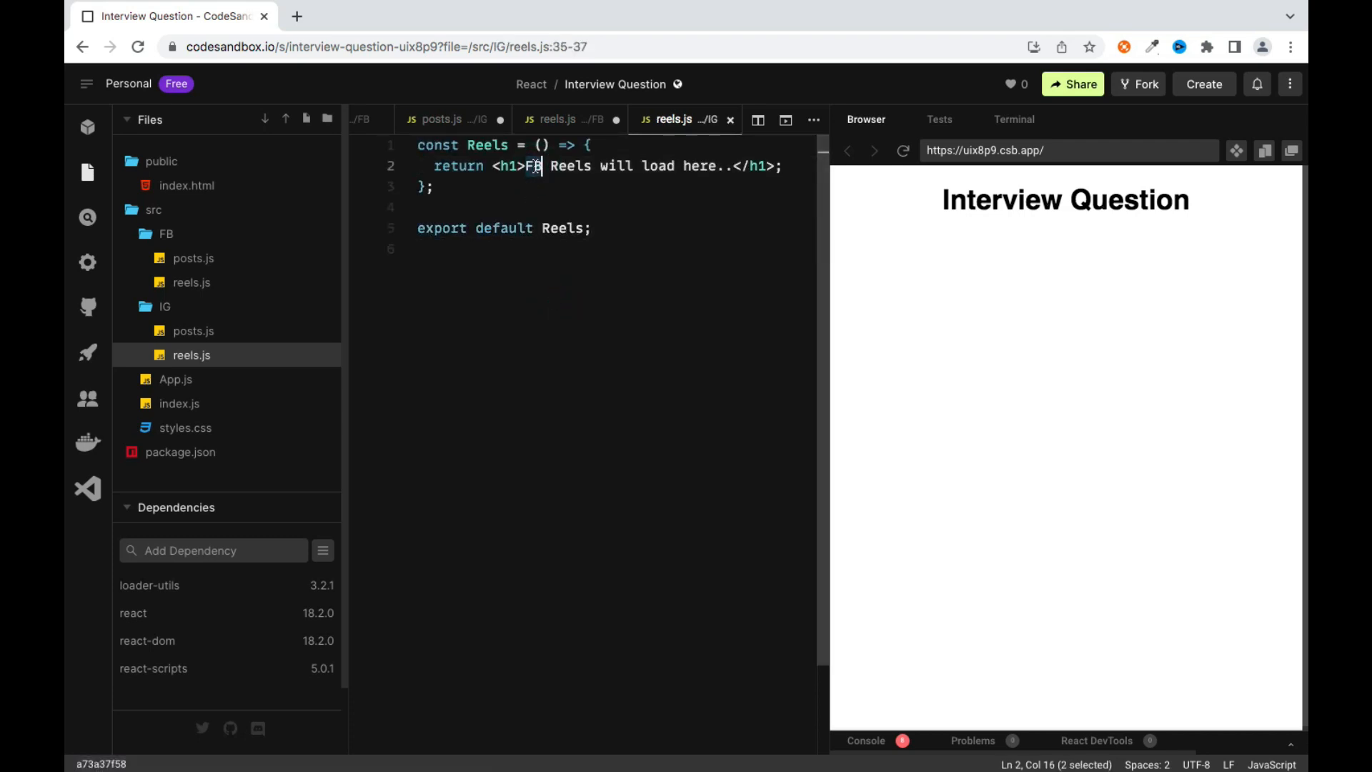
pyautogui.write('IF')
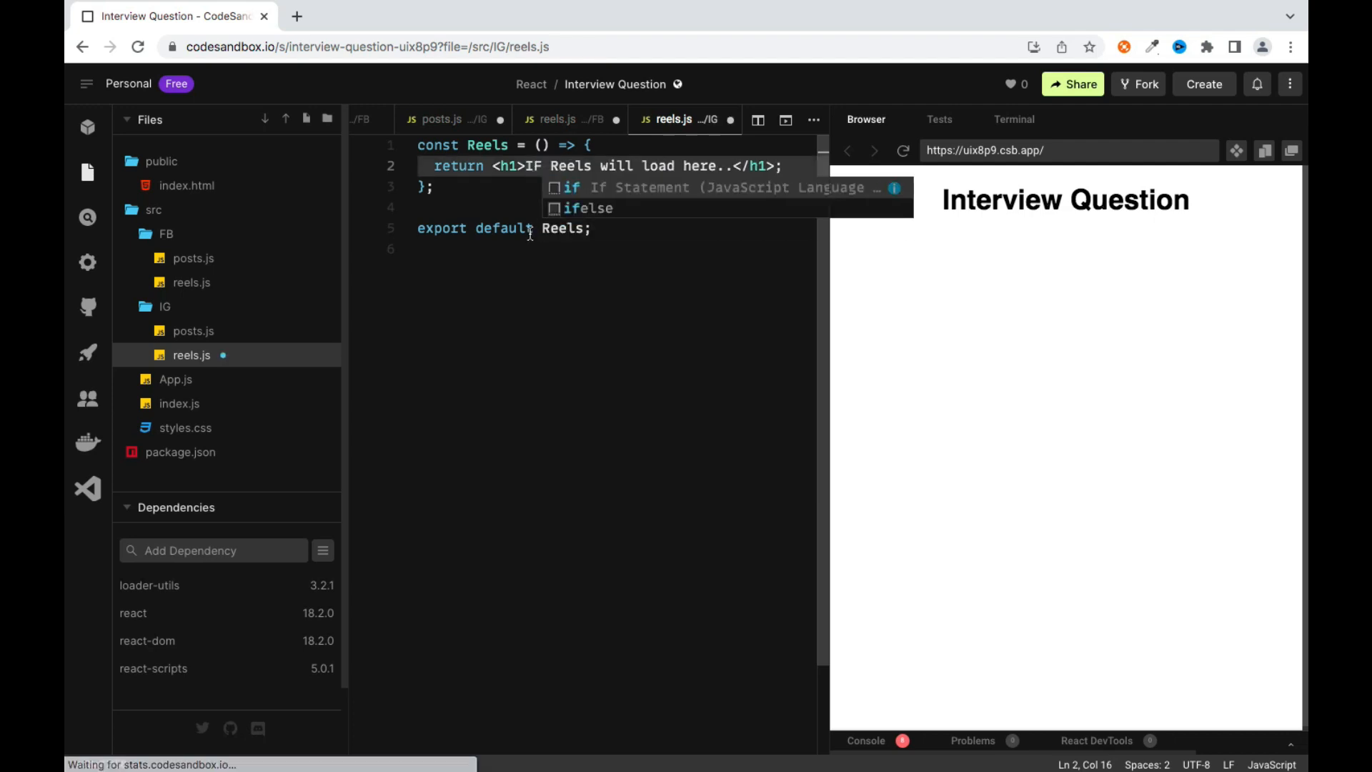
pyautogui.write('G')
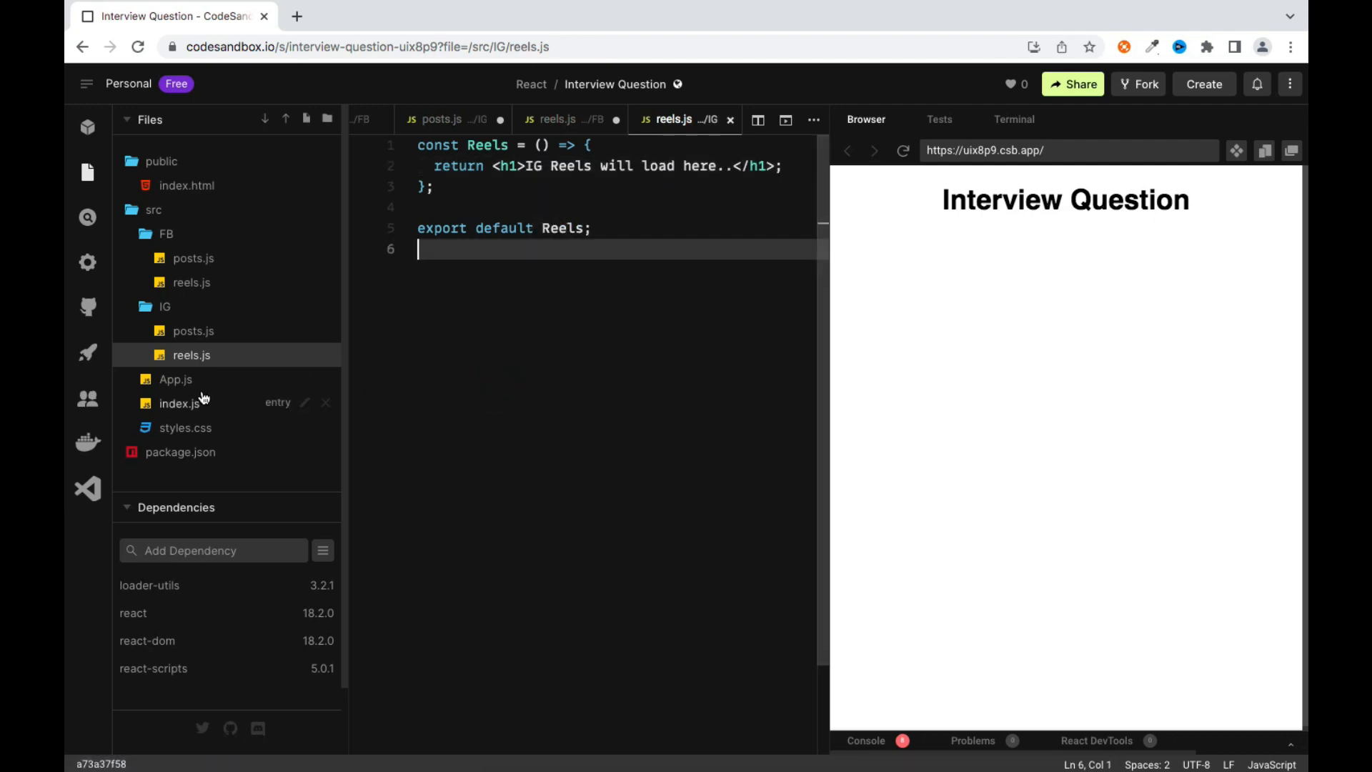
pyautogui.click(175, 379)
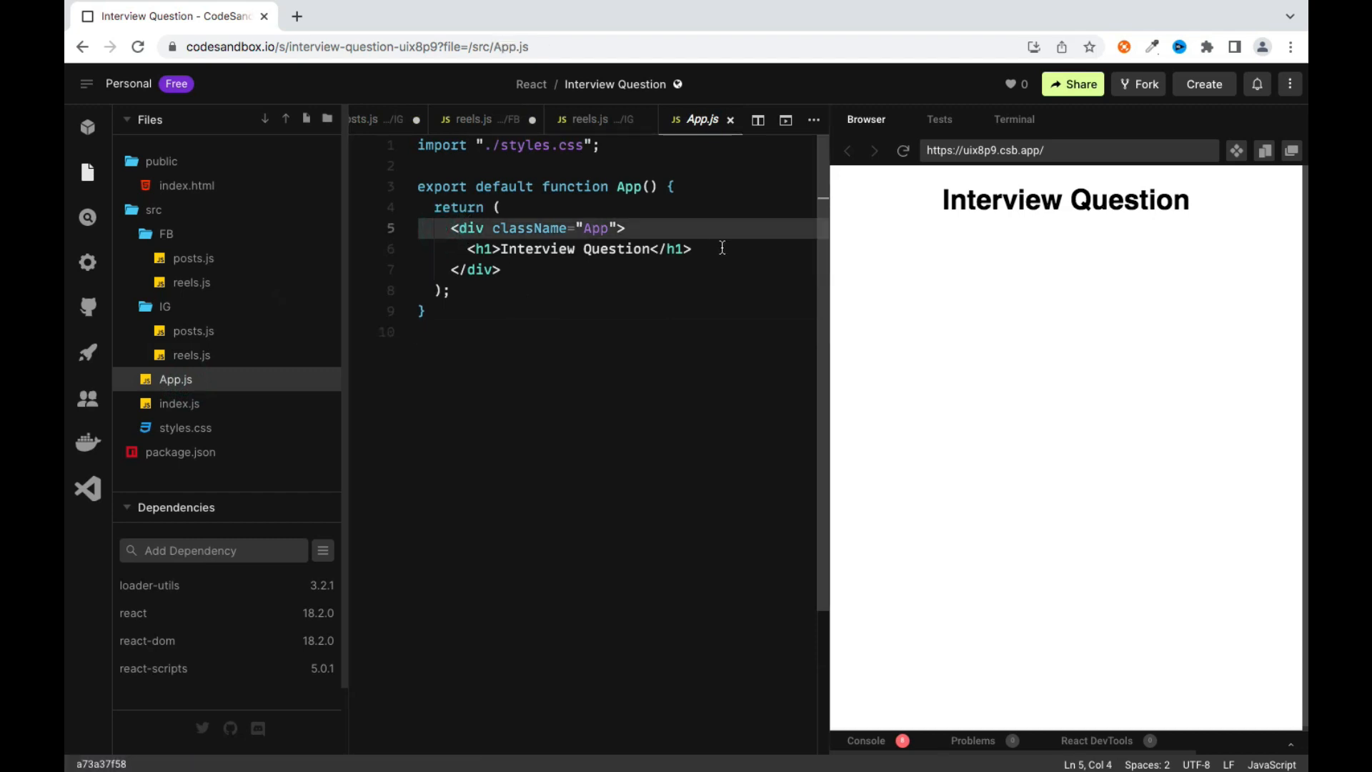
# Add <h3> 'Instagram Portal' and 'Facebook Portal' subheadings with an <hr/> between them
pyautogui.write('<')
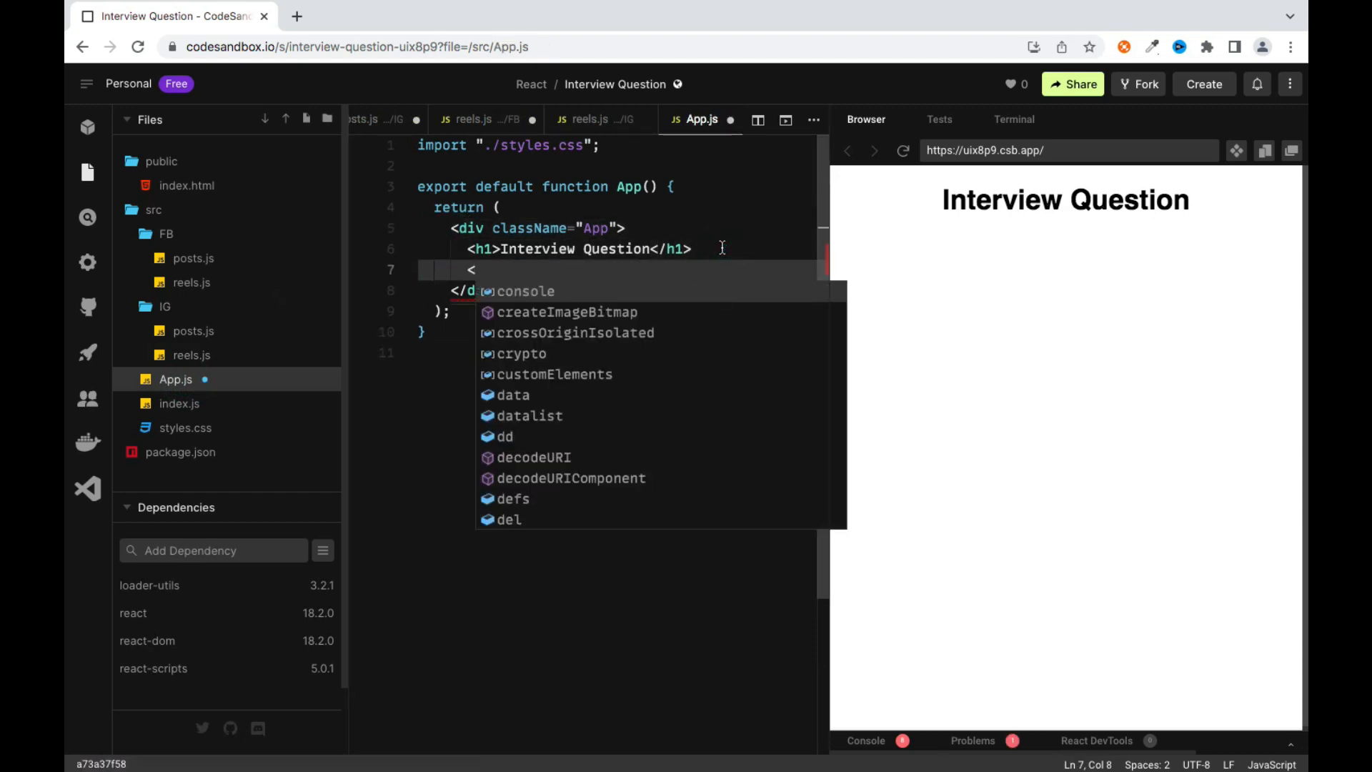
pyautogui.write('h3>')
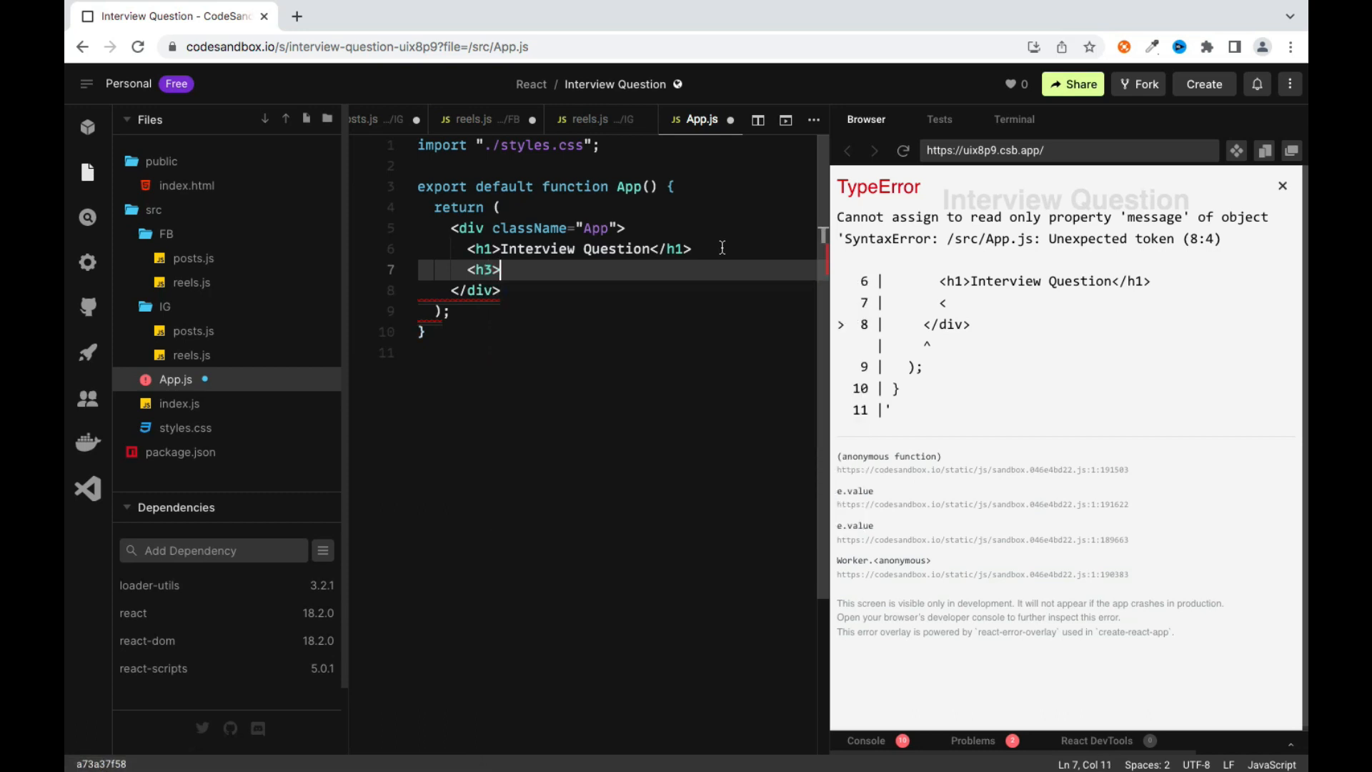
pyautogui.write('Instagram Portal</h3>')
pyautogui.write('<h3>Facebook Portal</')
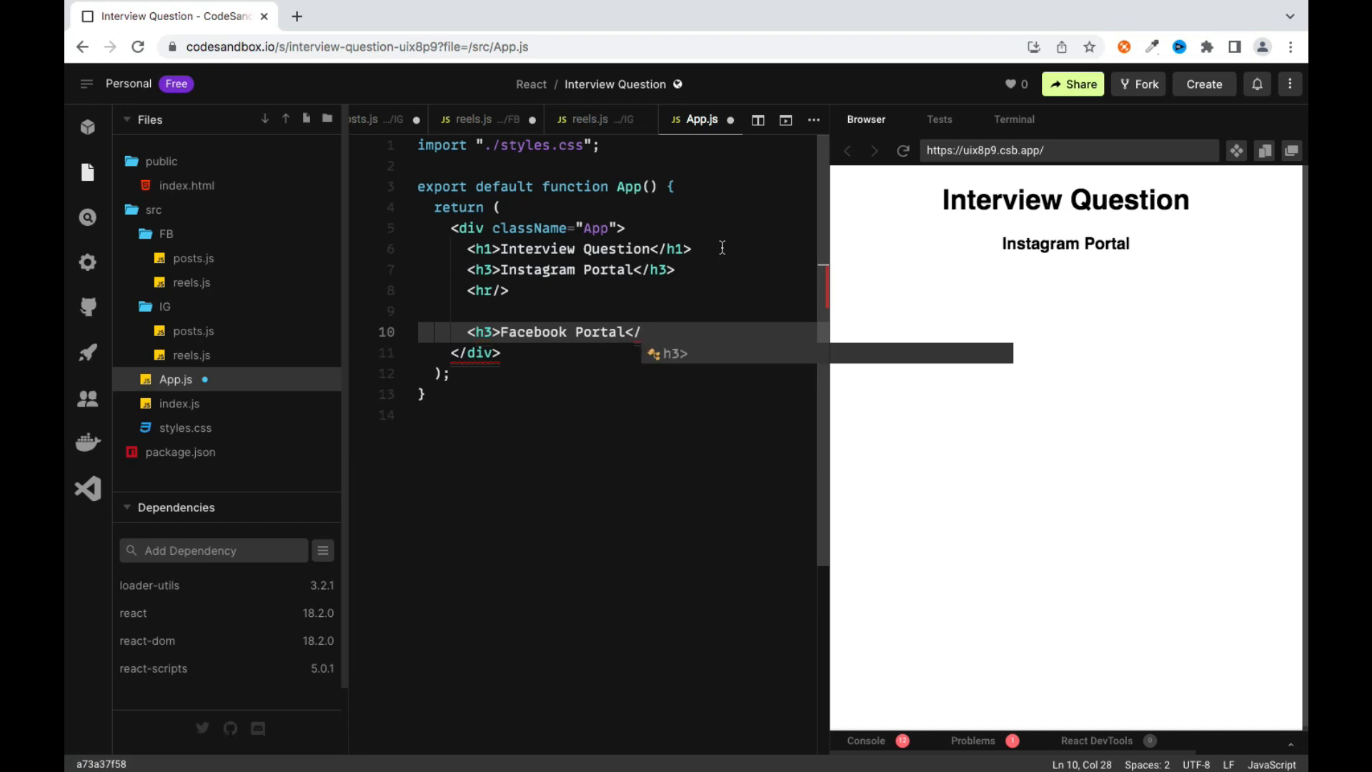
pyautogui.press('Tab')
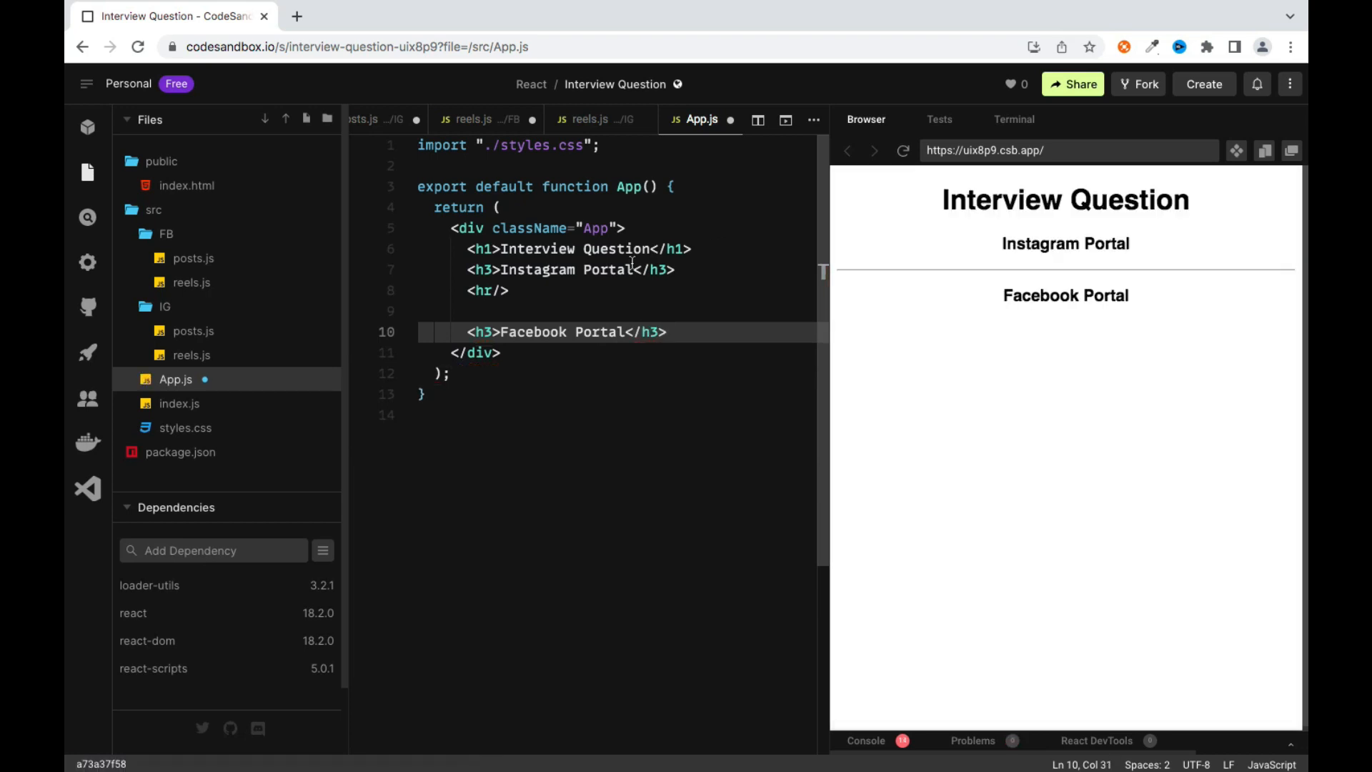
pyautogui.moveTo(581, 308)
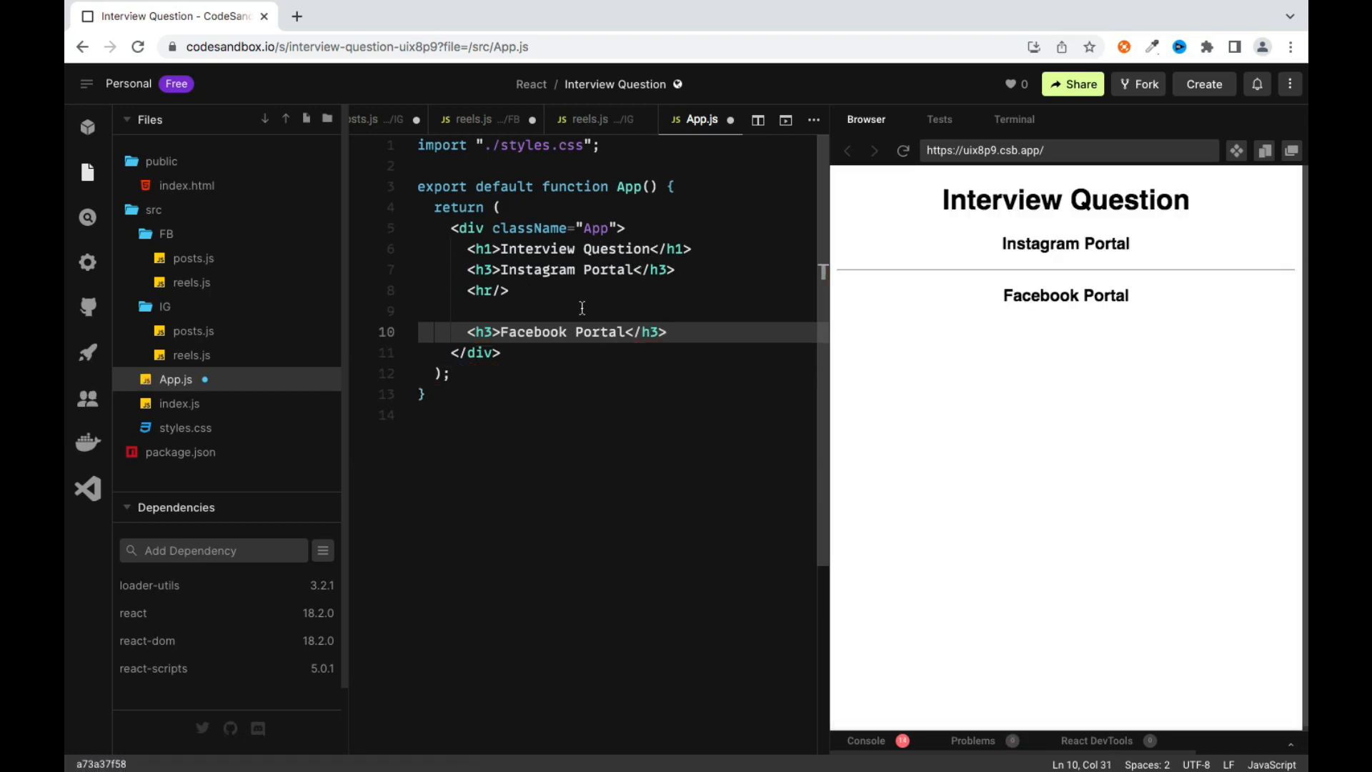
# Add import Posts from "./FB/posts" and from "./IG/posts" below the styles import
pyautogui.click(599, 145)
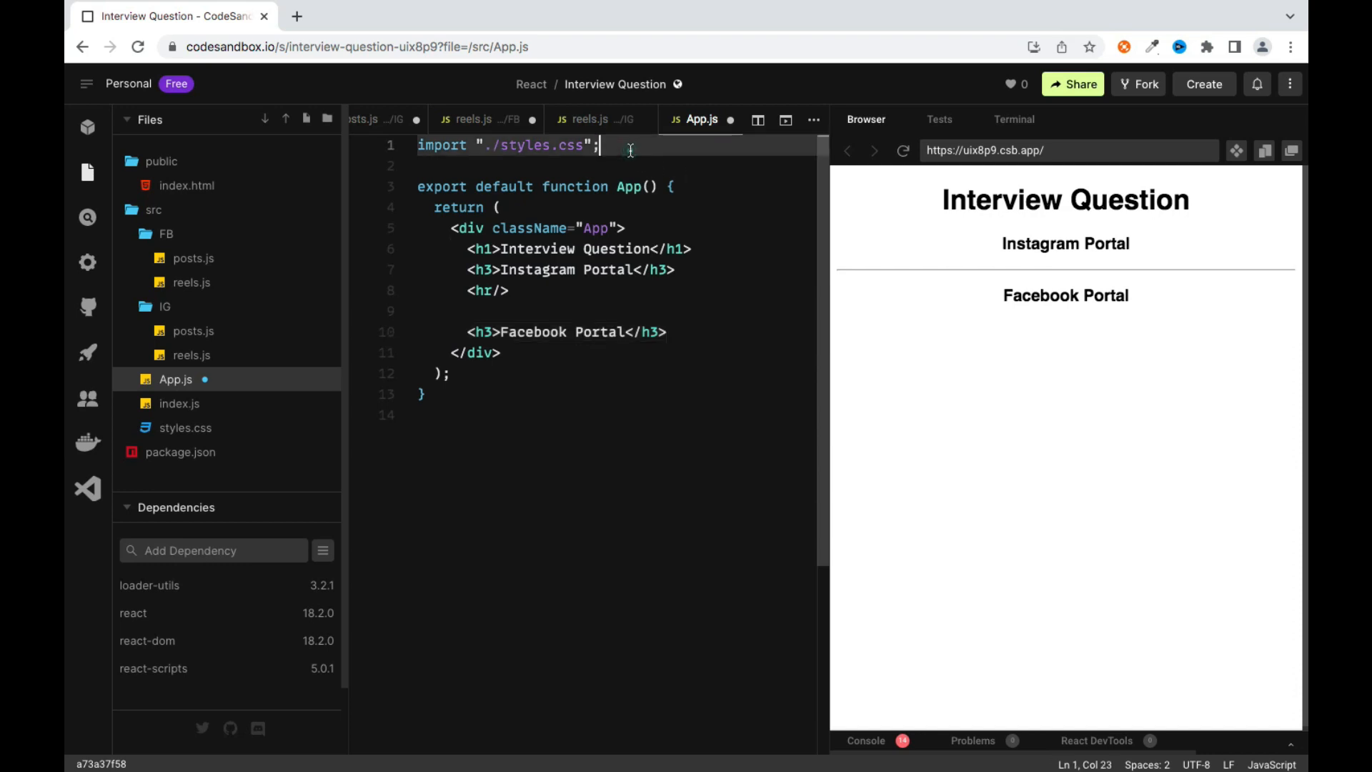
pyautogui.write('import')
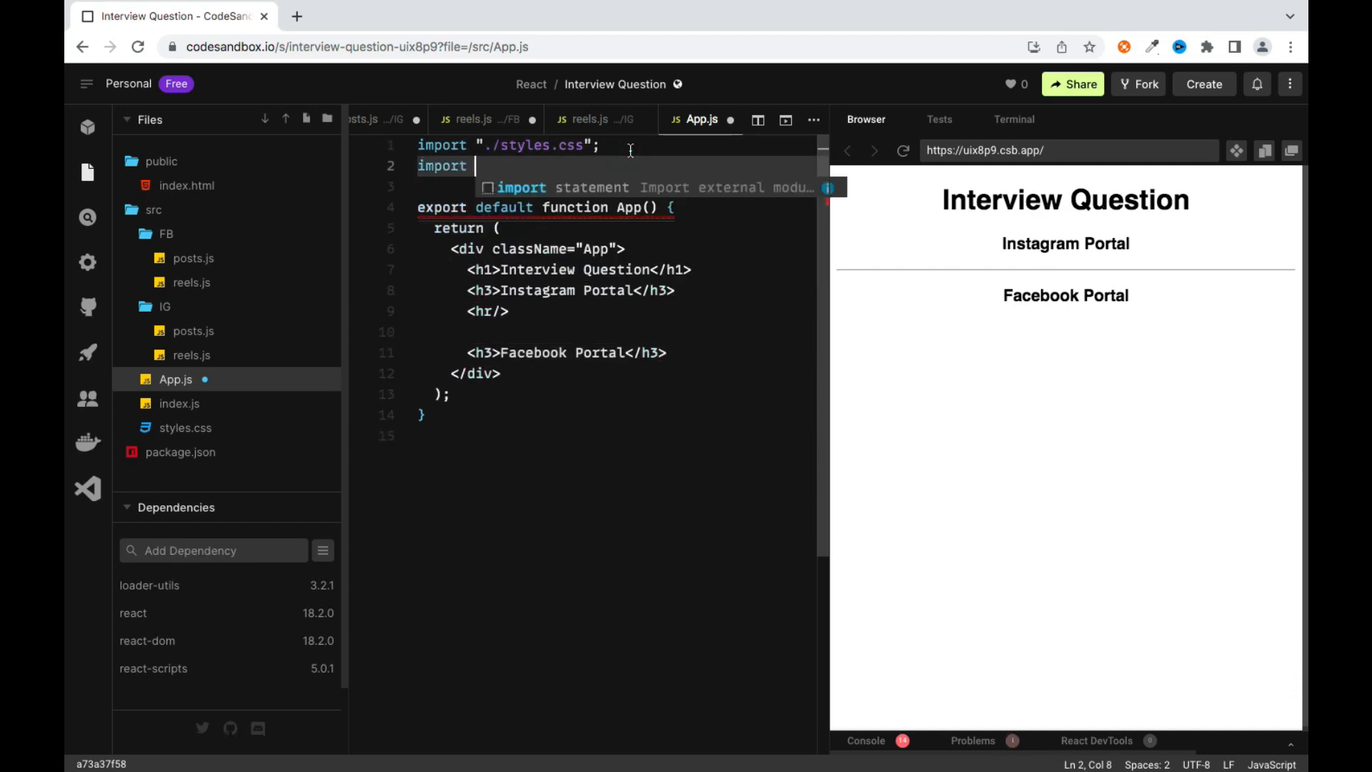
pyautogui.write("Posts from '.")
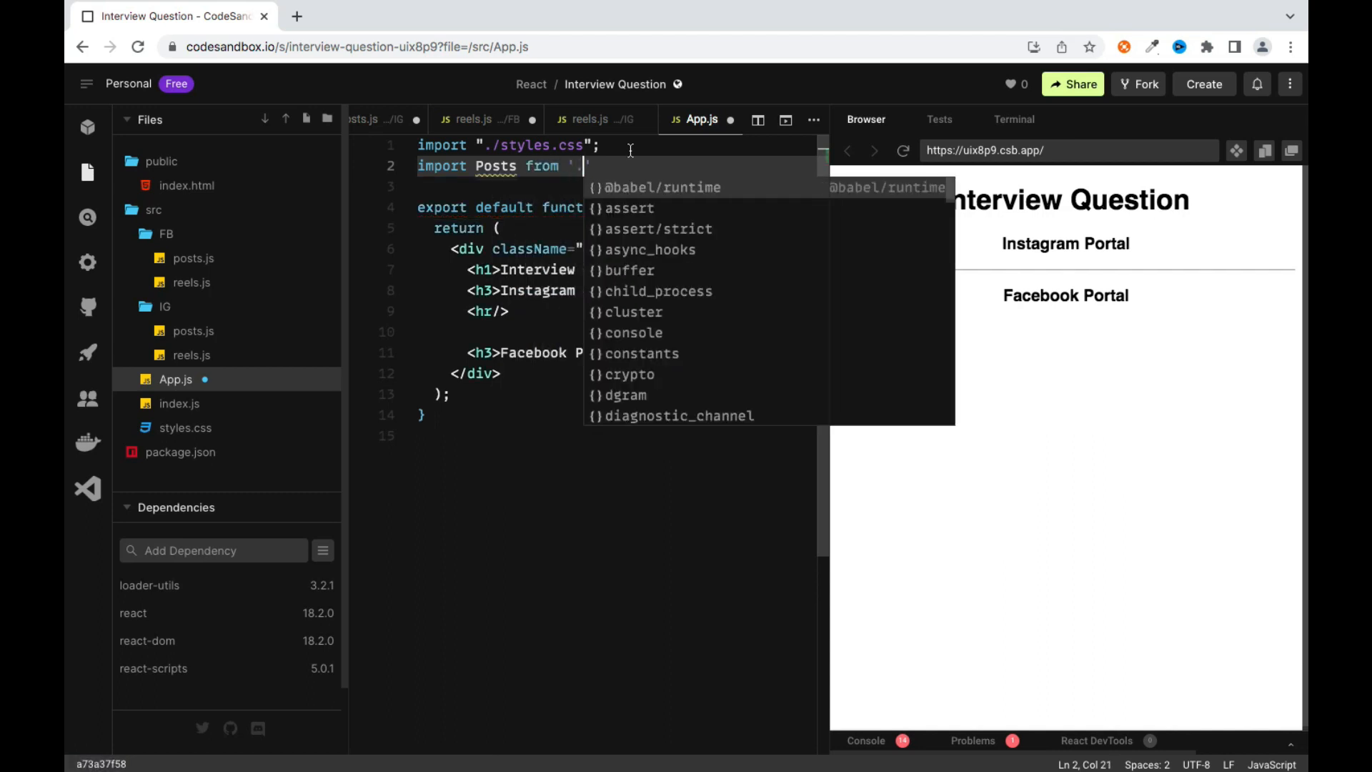
pyautogui.write('./FB/posts')
pyautogui.click(616, 186)
pyautogui.write("import Posts from './")
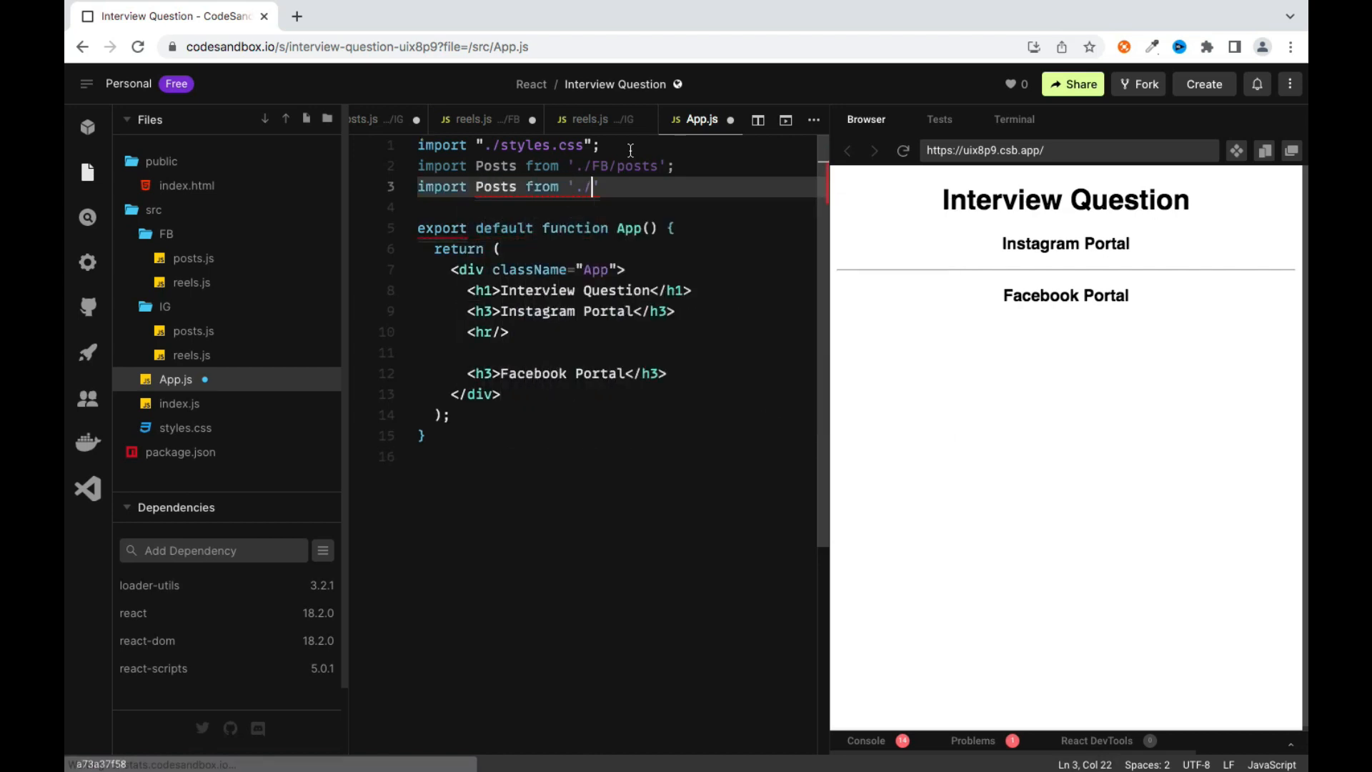
pyautogui.write('IG')
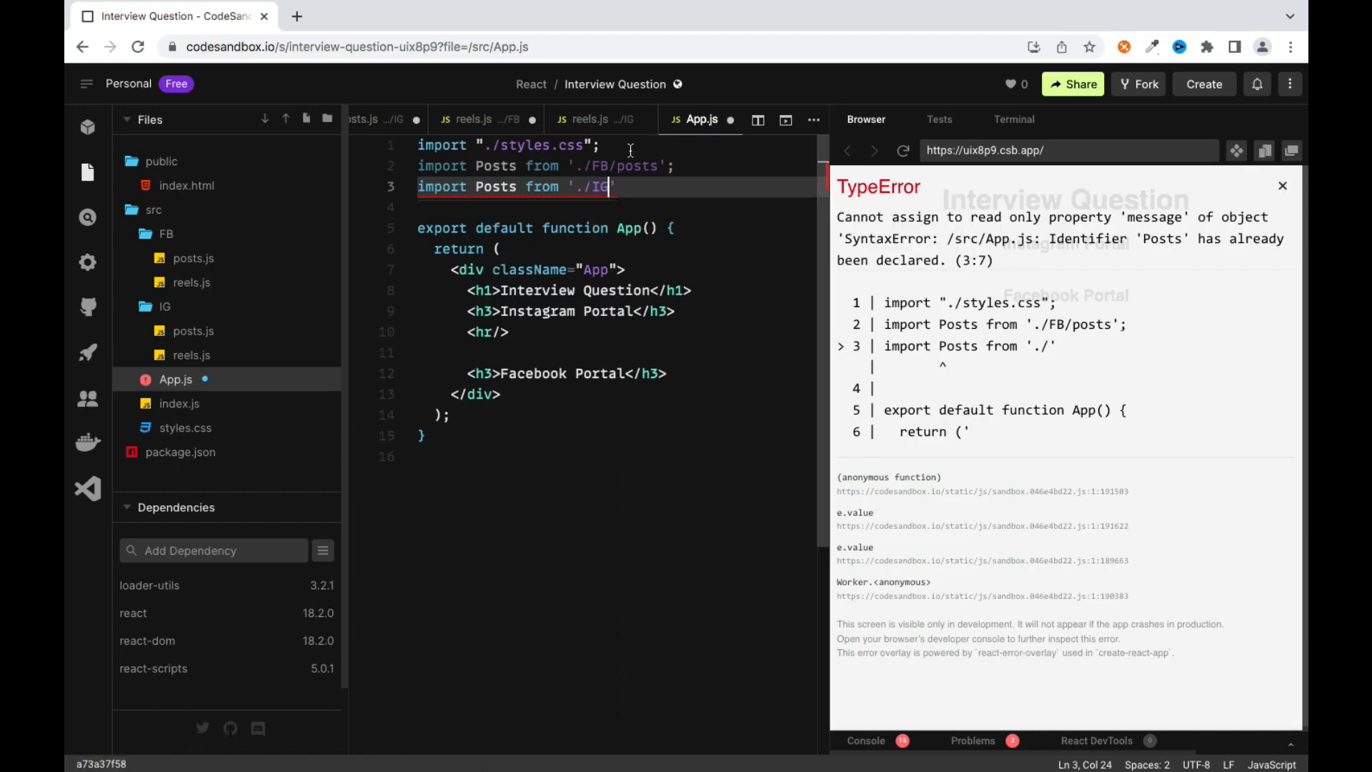
pyautogui.write('/posts";')
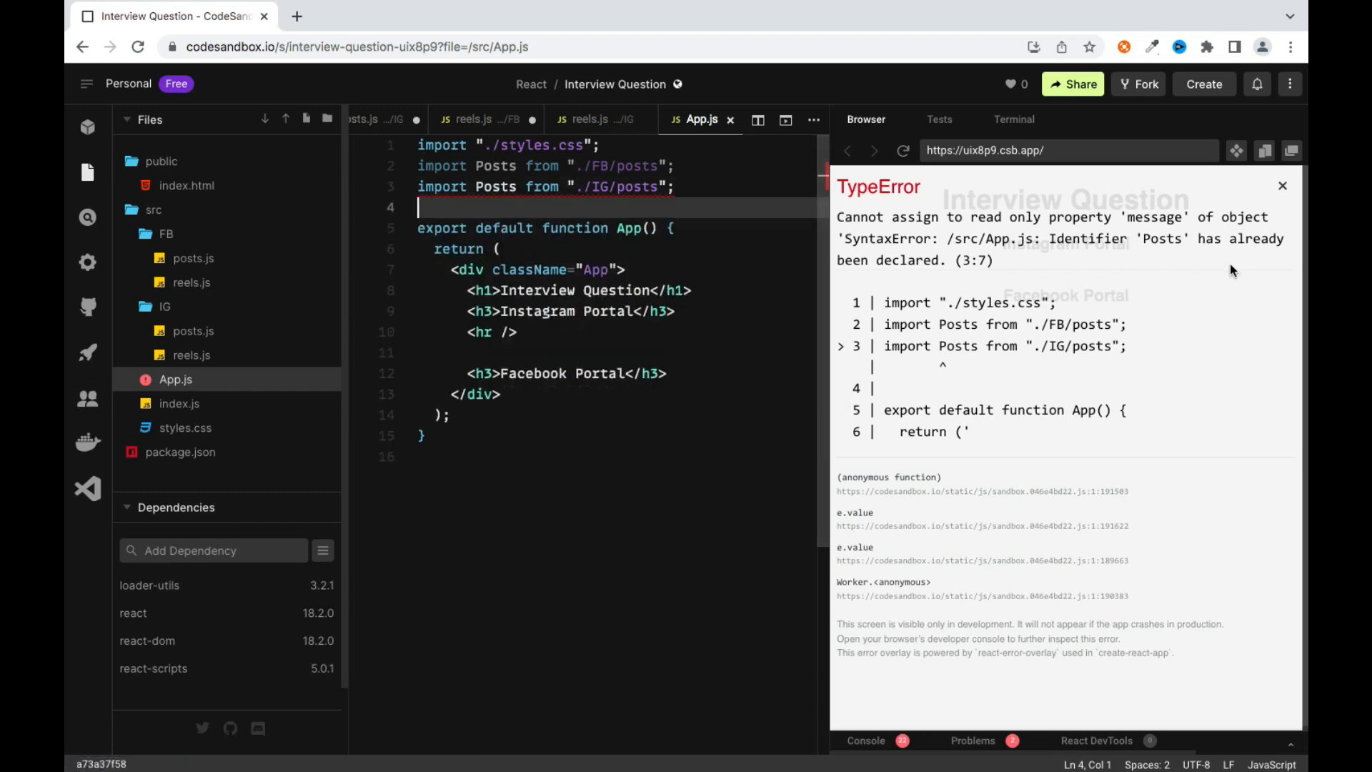
pyautogui.moveTo(495, 165)
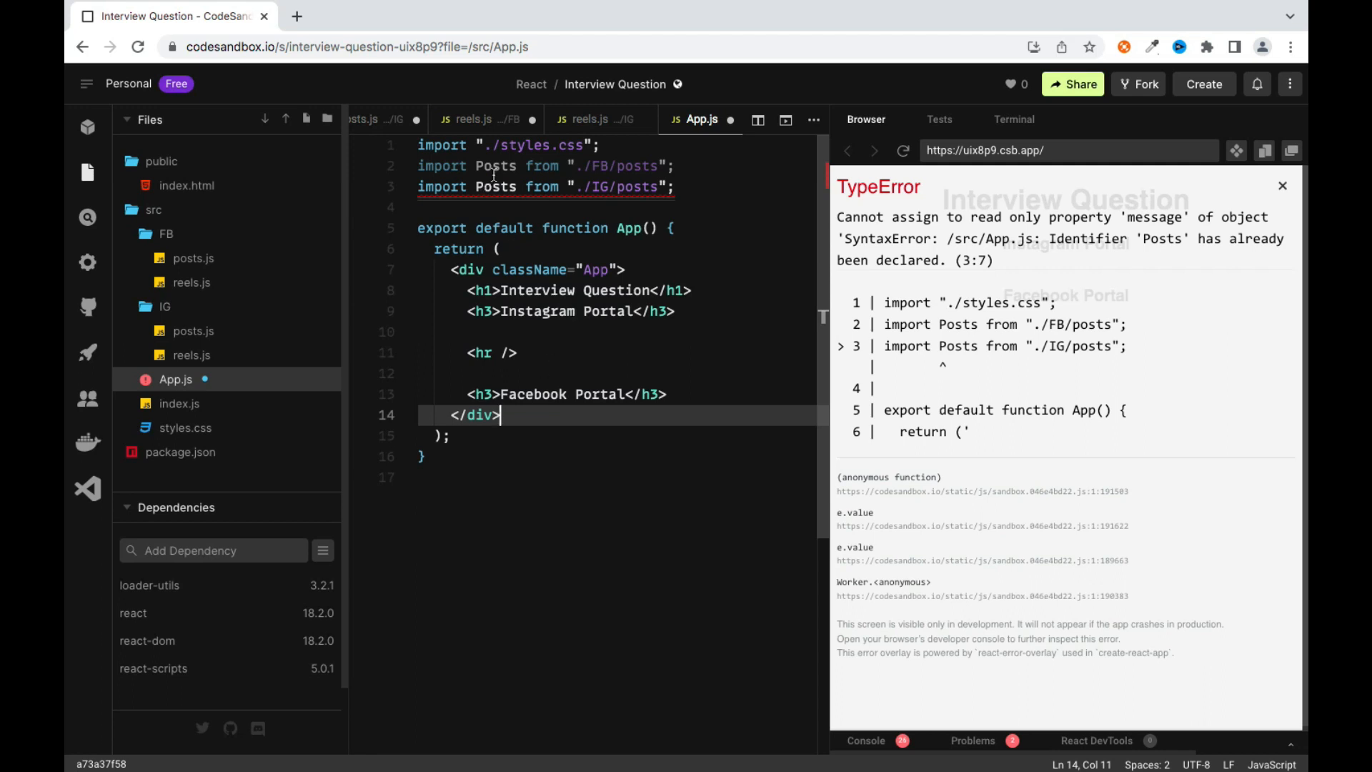
# Select the Posts name in the FB import line of App.js
pyautogui.doubleClick(495, 165)
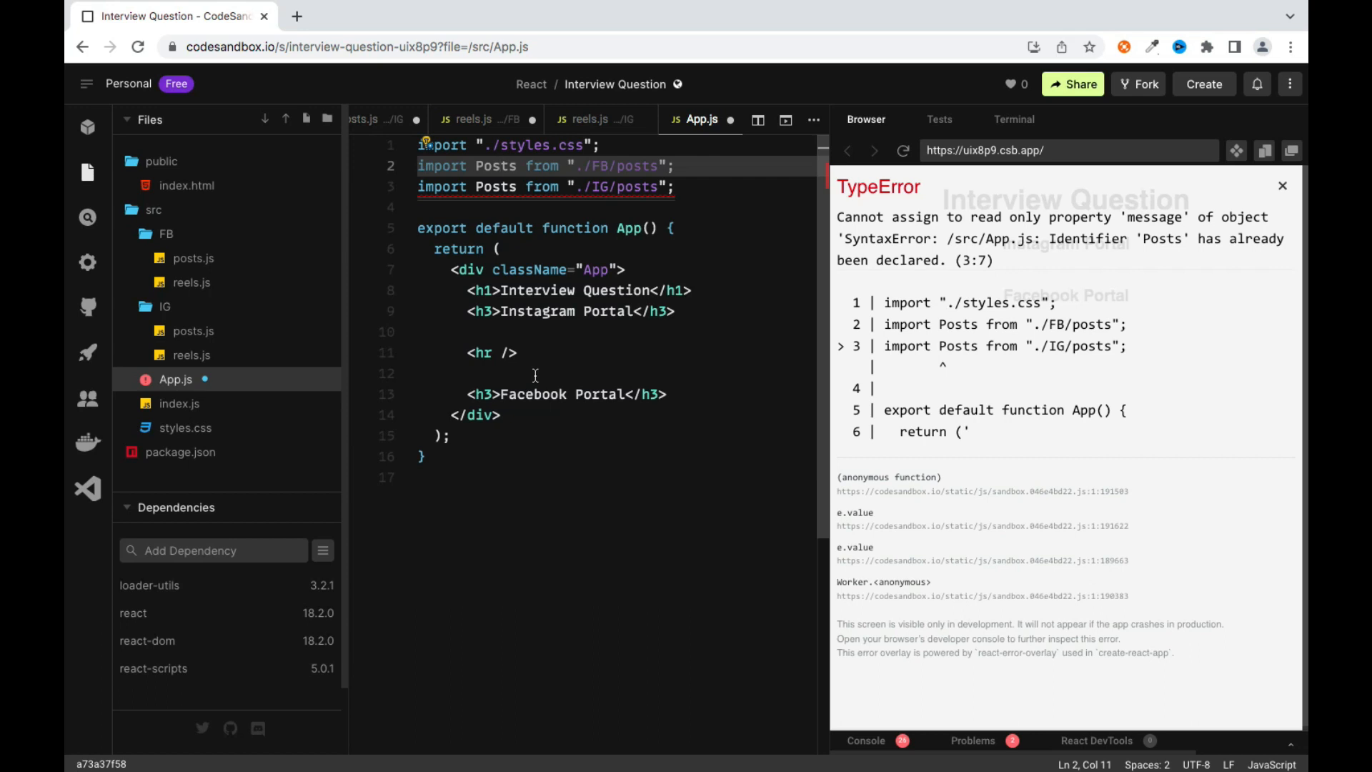
pyautogui.moveTo(635, 165)
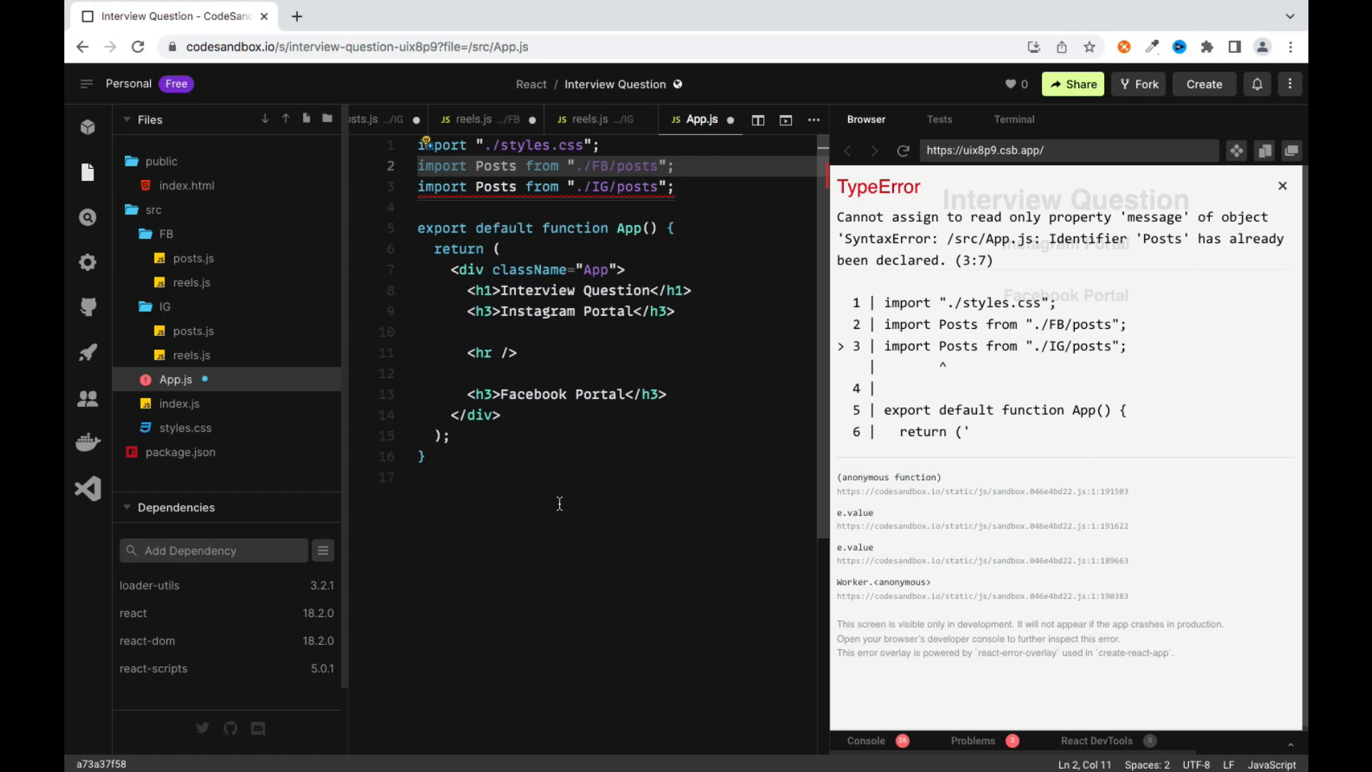
pyautogui.moveTo(473, 414)
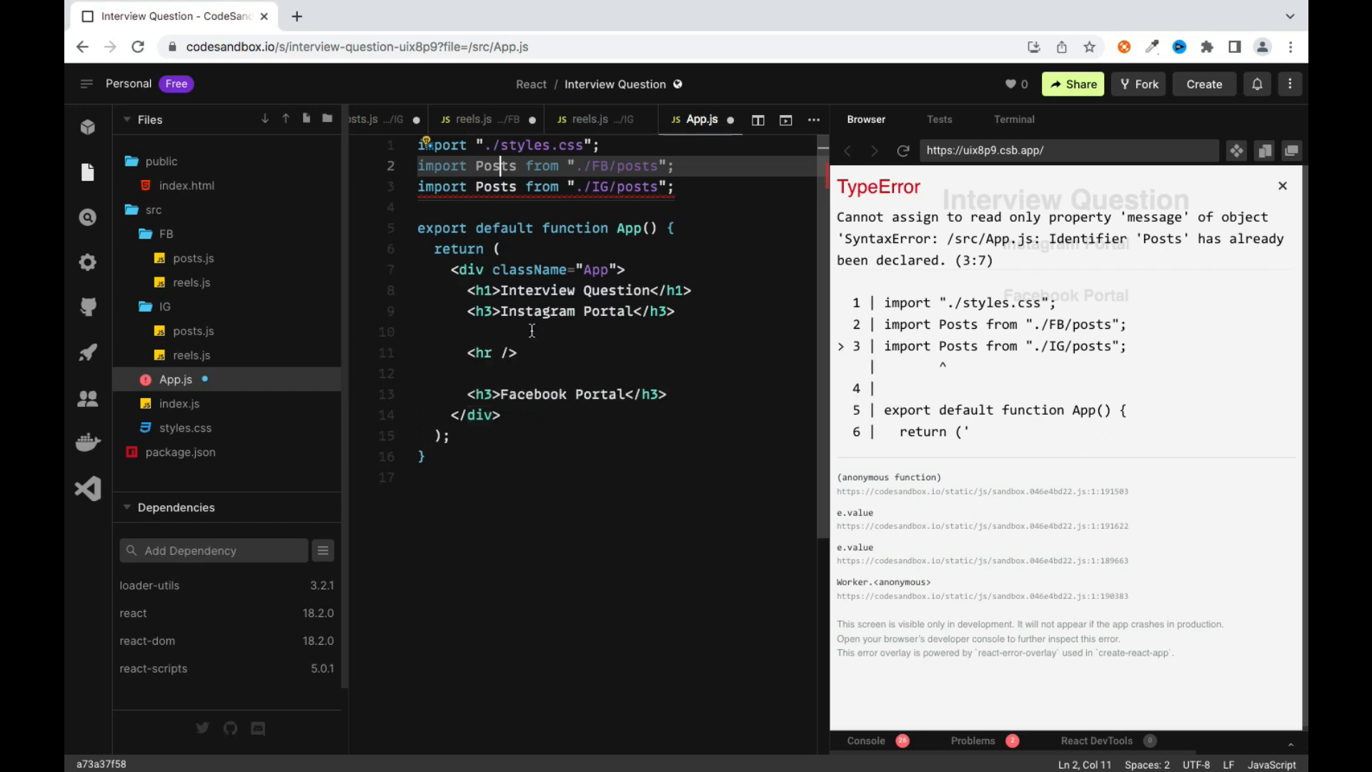
# Create FB/FBTimeLine.js and declare a const FBTimeLine object
pyautogui.click(192, 258)
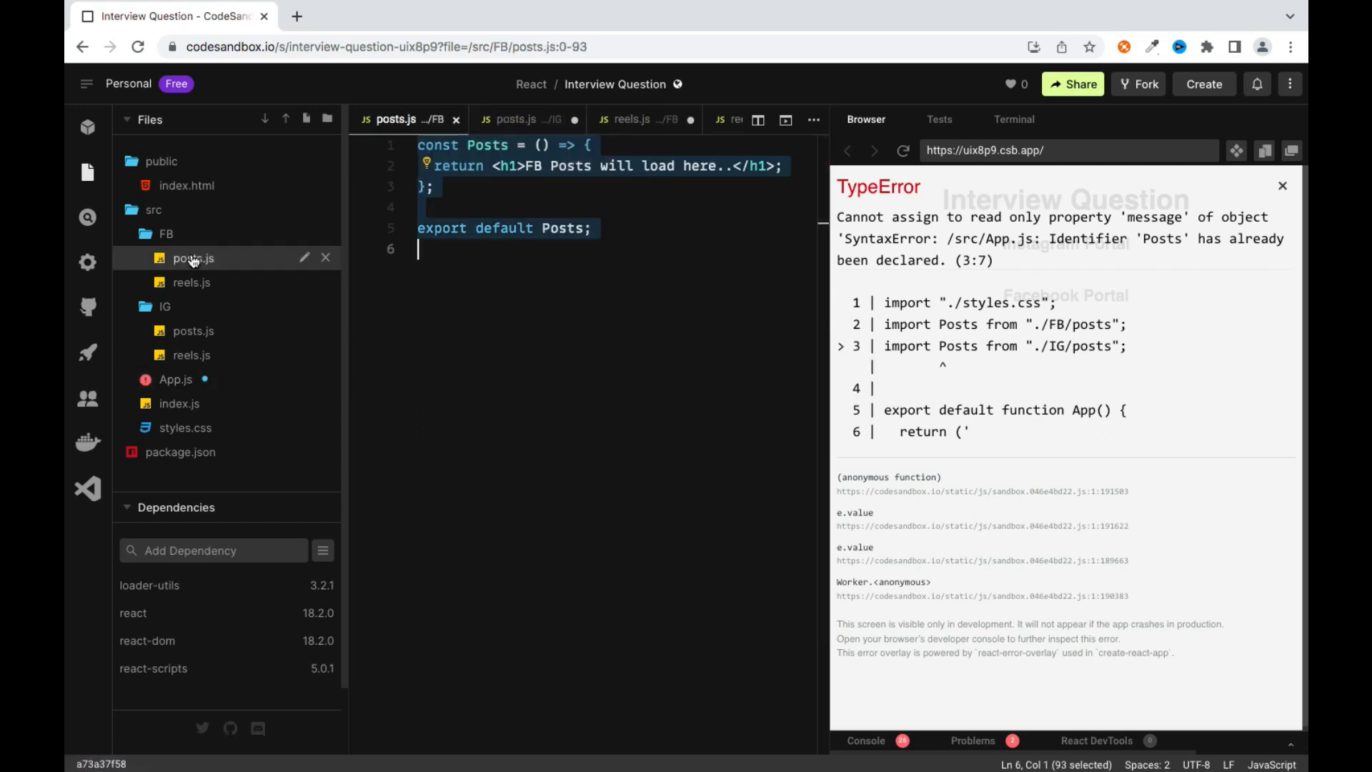
pyautogui.moveTo(296, 119)
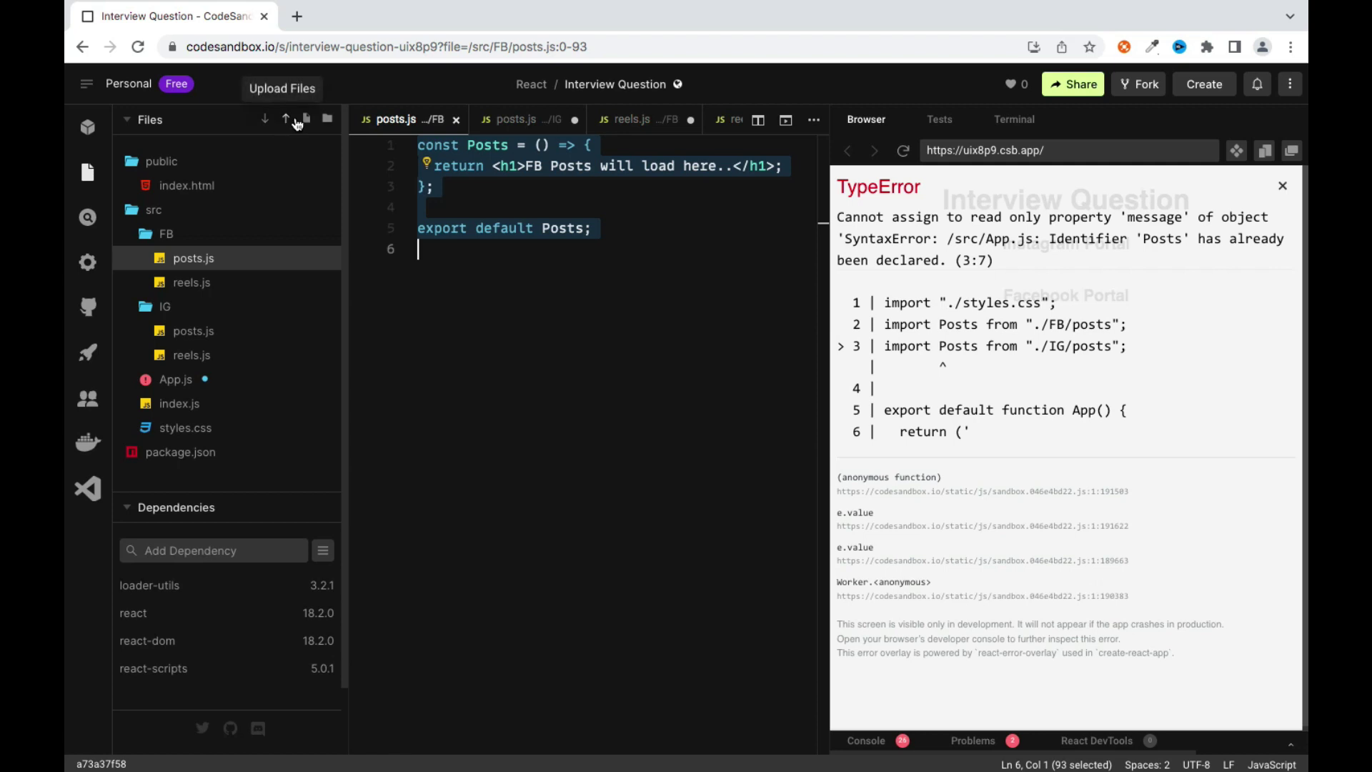
pyautogui.click(300, 120)
pyautogui.write('FBTimeLine.js')
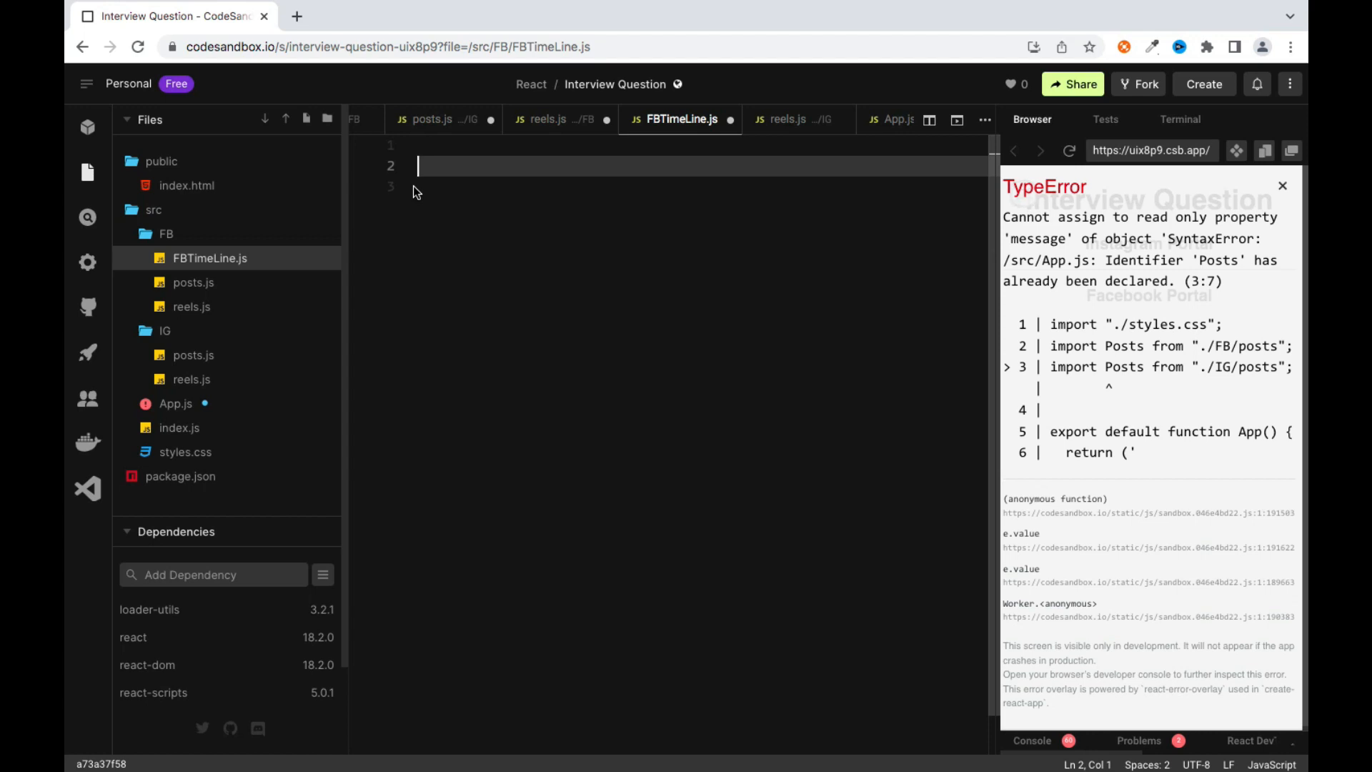
pyautogui.write('const F')
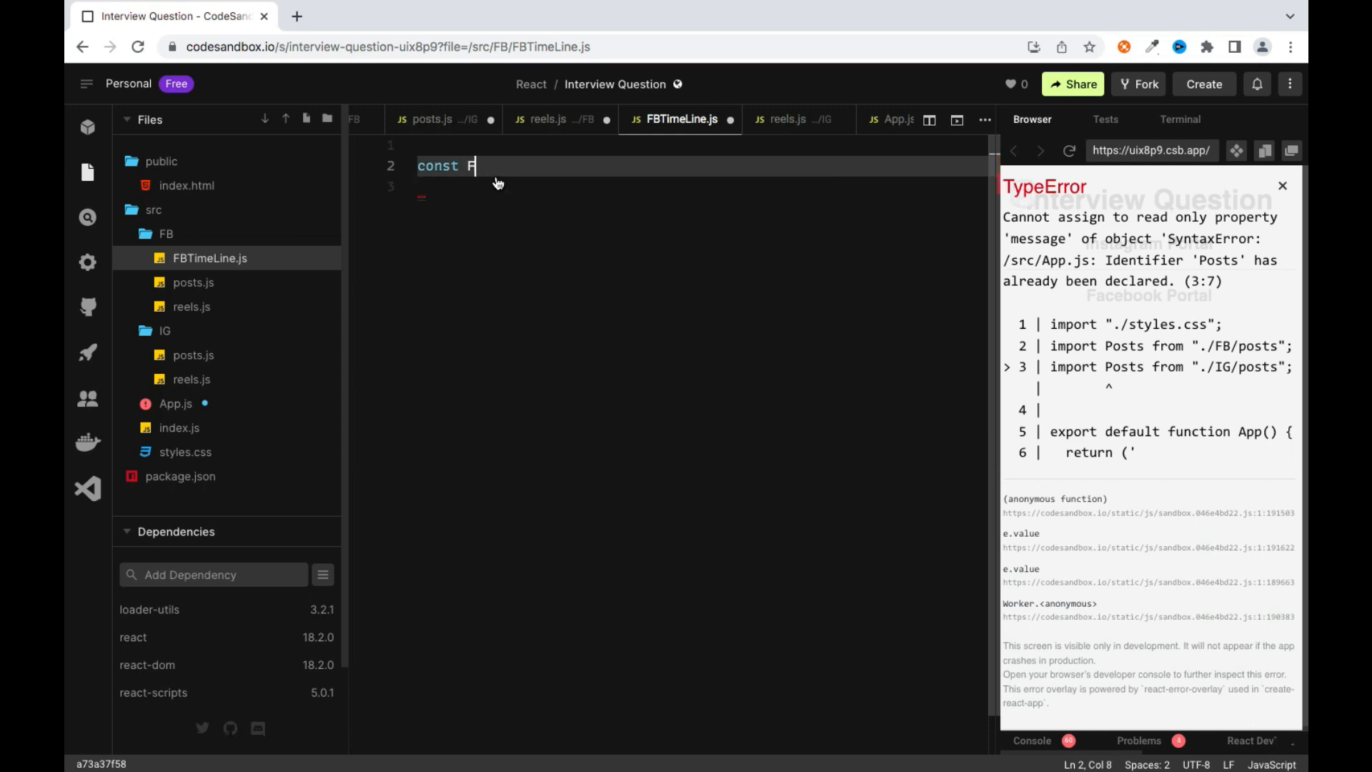
pyautogui.write('BTI')
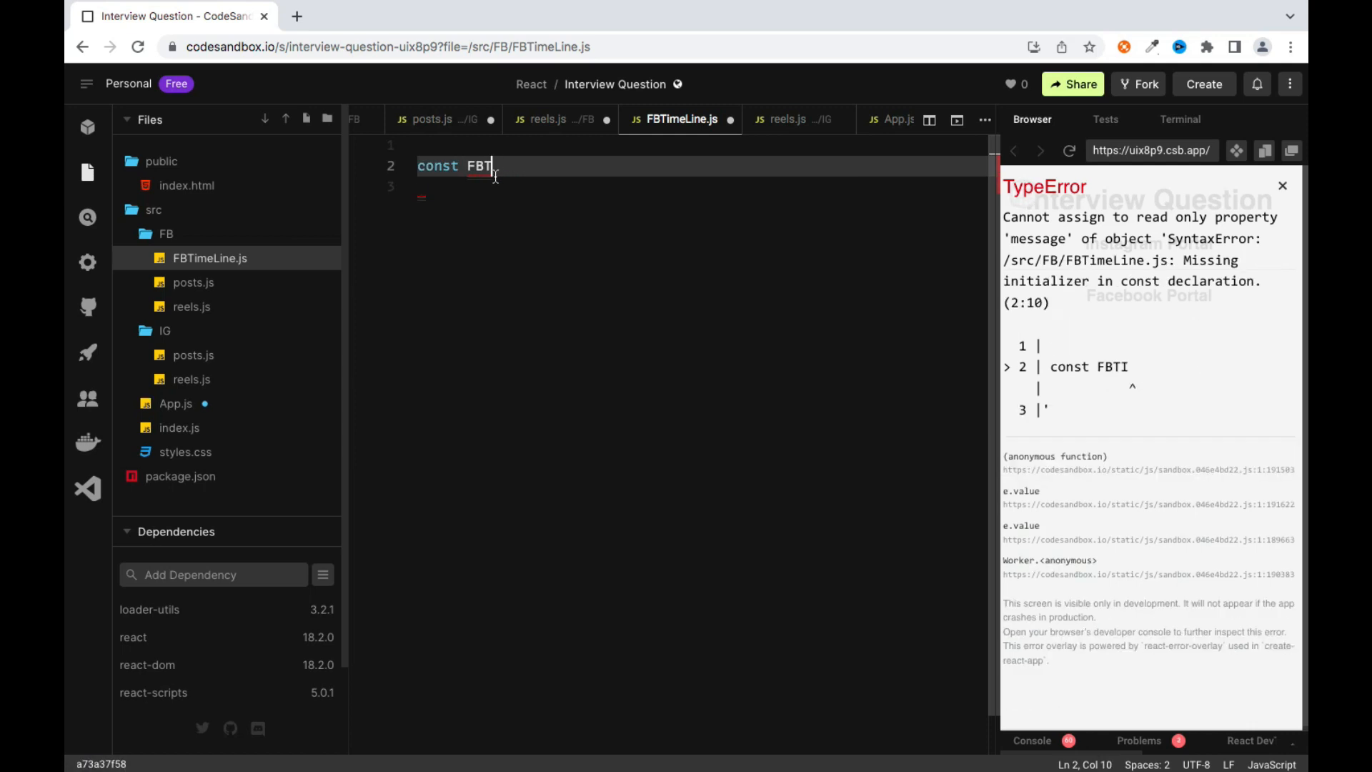
pyautogui.write('imeLine = {')
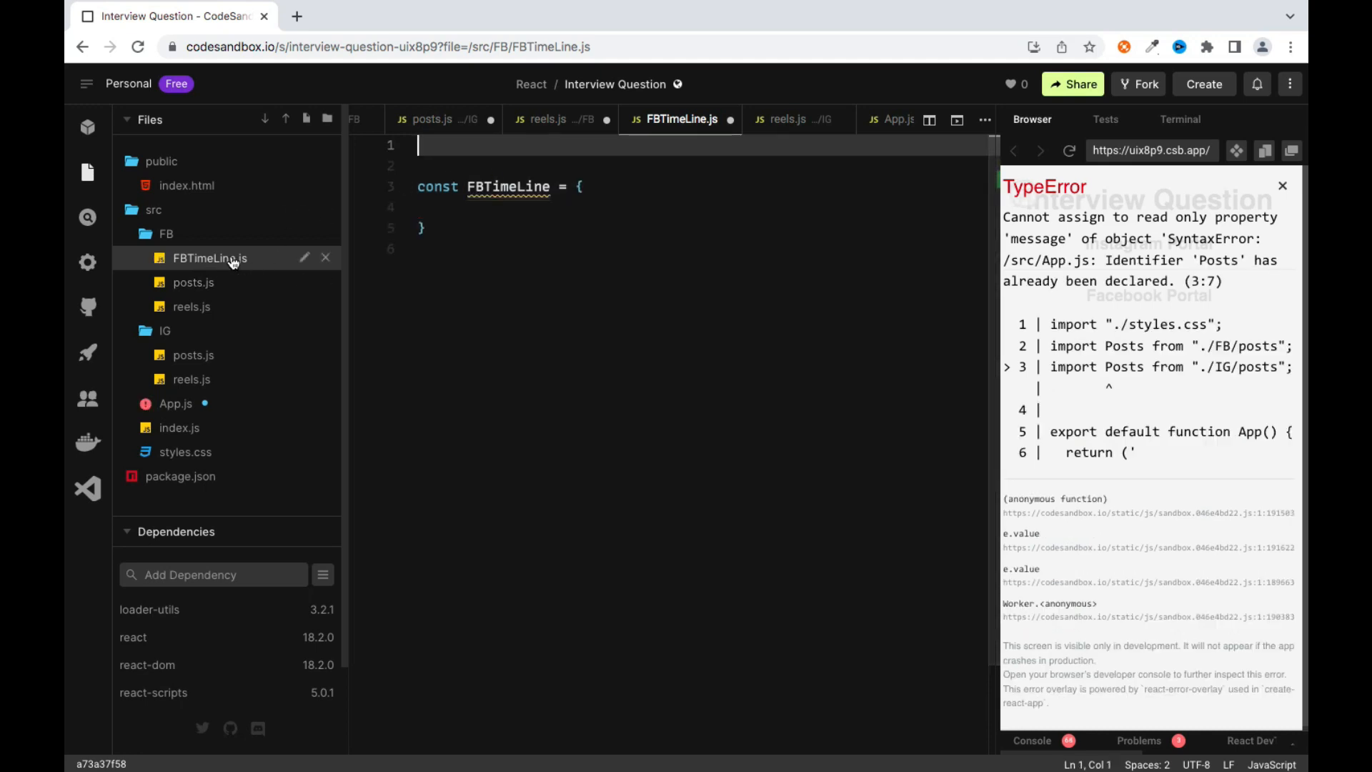
# Import Posts and Reels, add them to FBTimeLine, and default-export it
pyautogui.write('im')
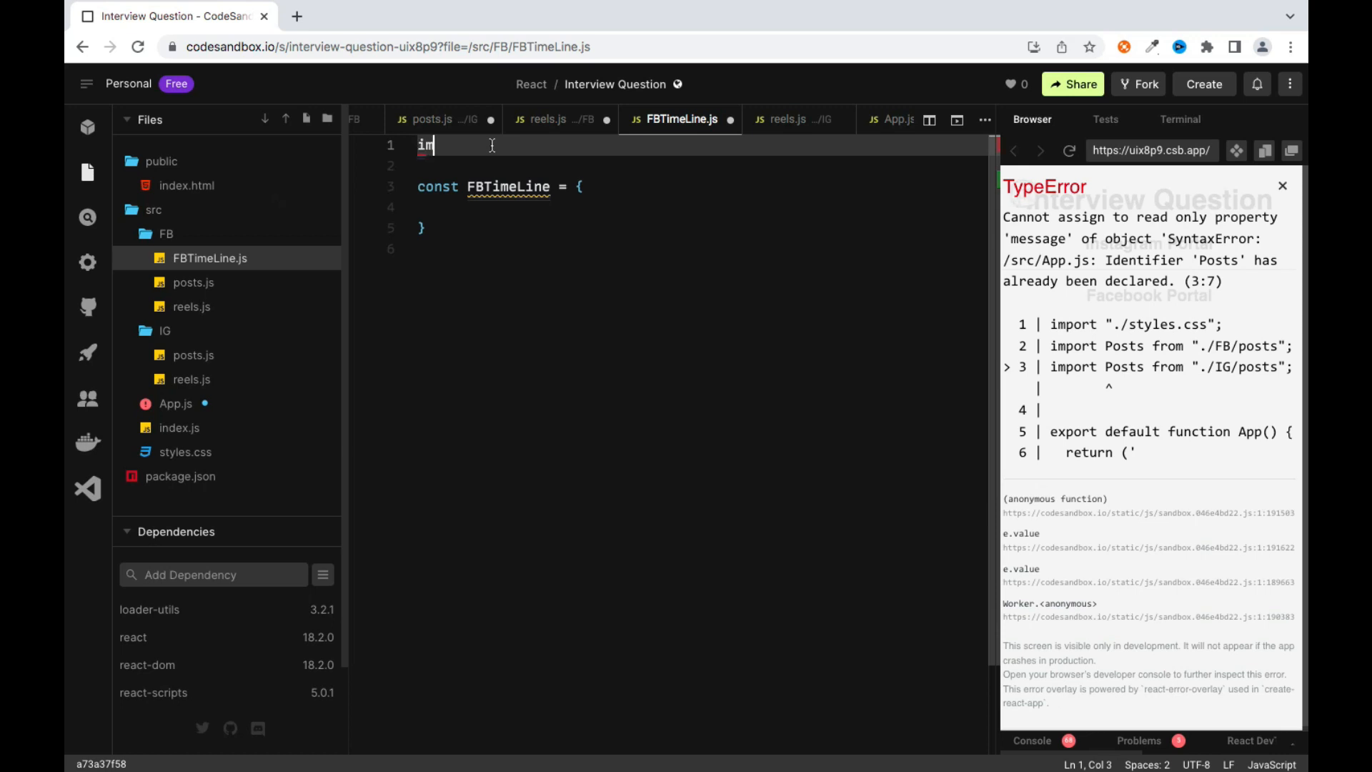
pyautogui.write('port')
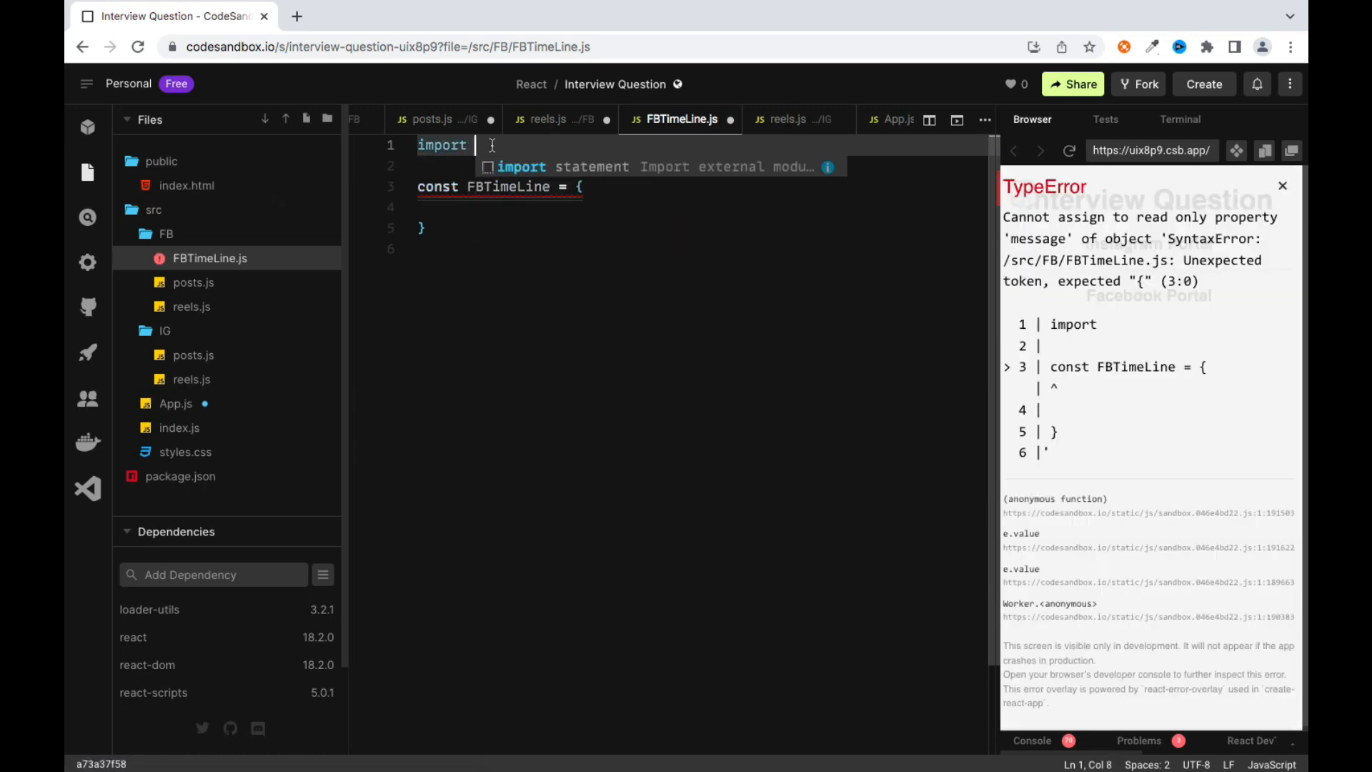
pyautogui.write('Posts from "./posts"')
pyautogui.click(699, 166)
pyautogui.write('import Reels from "./reels')
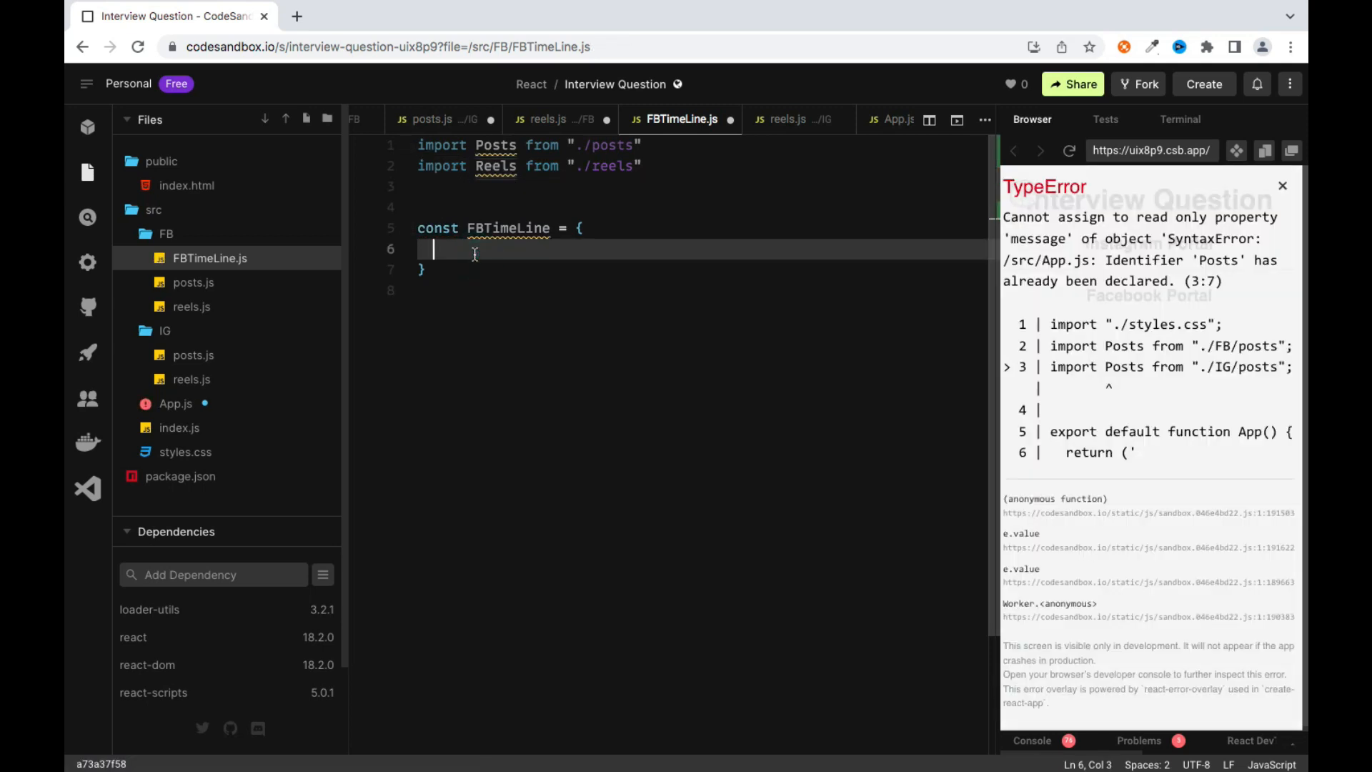
pyautogui.write('Posts,')
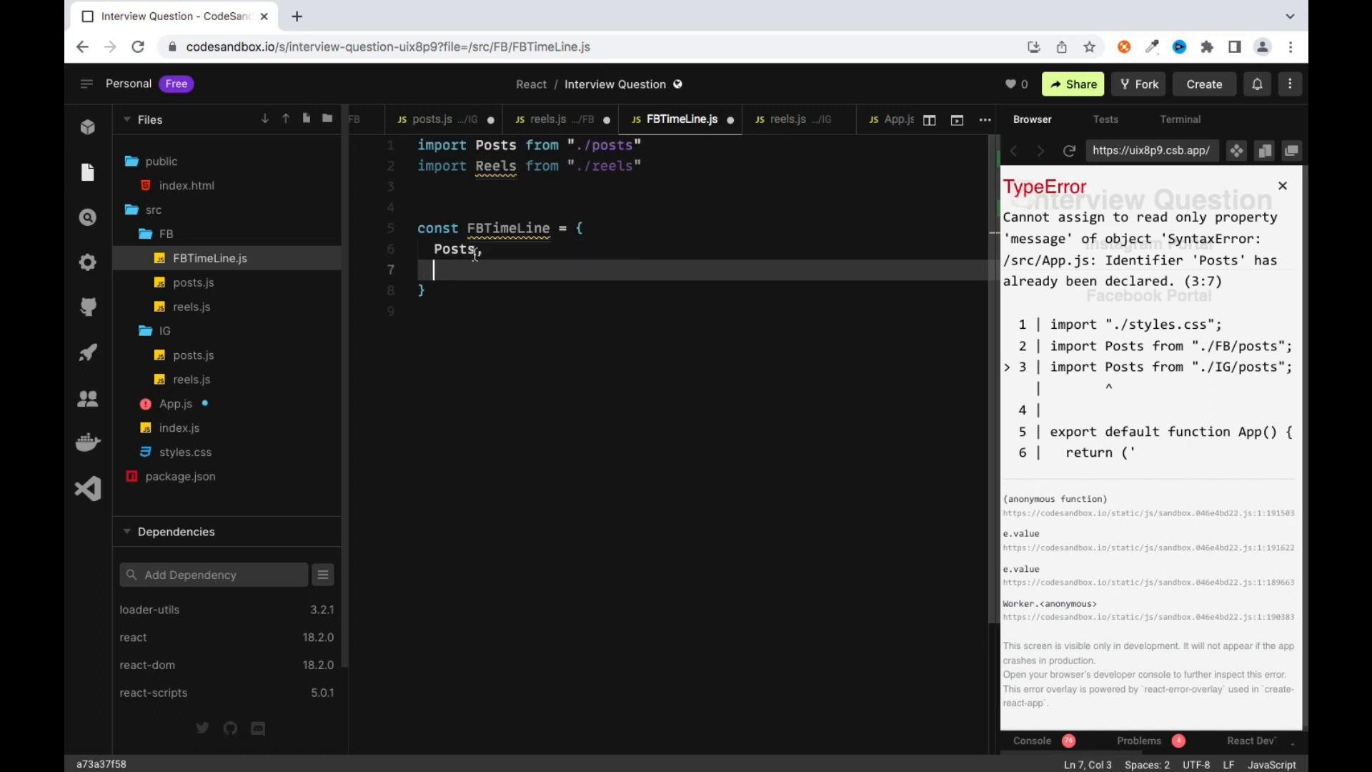
pyautogui.write('Reels,')
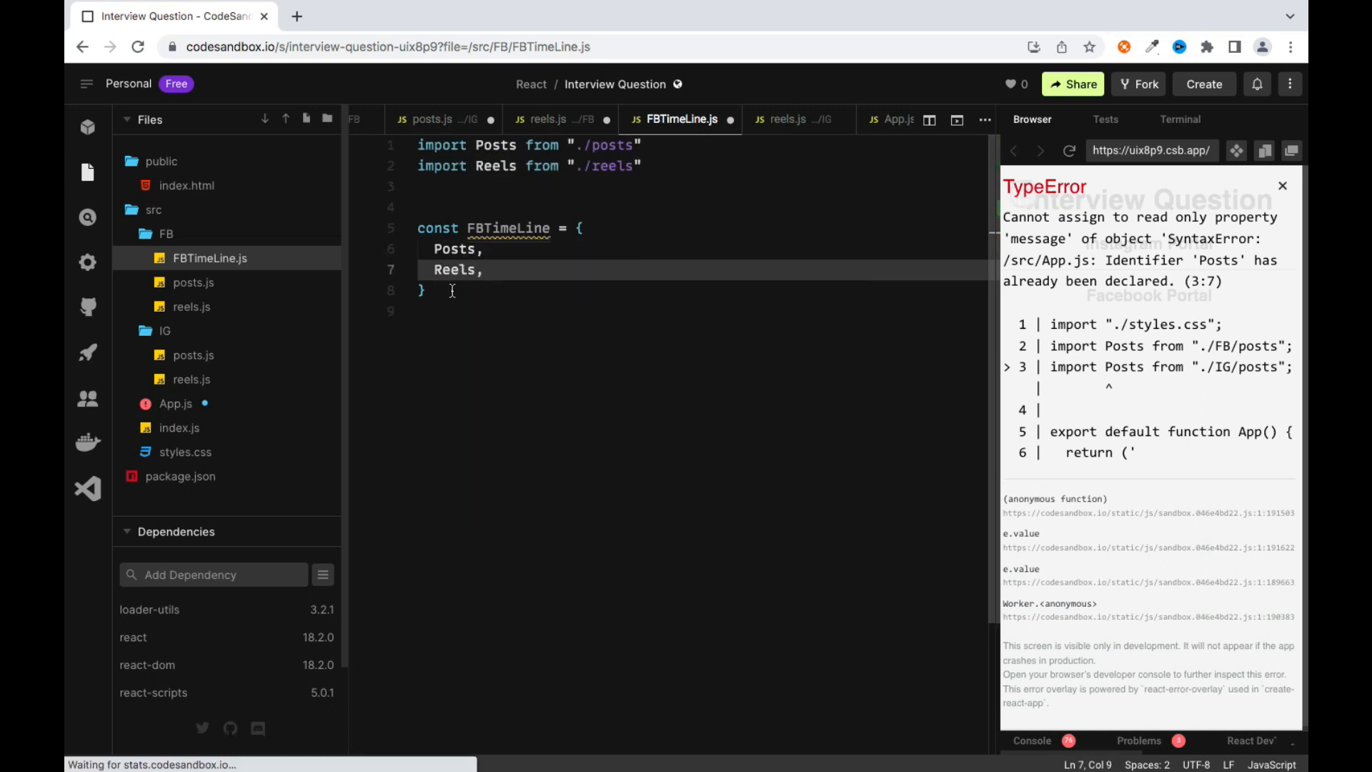
pyautogui.write('export default FBT')
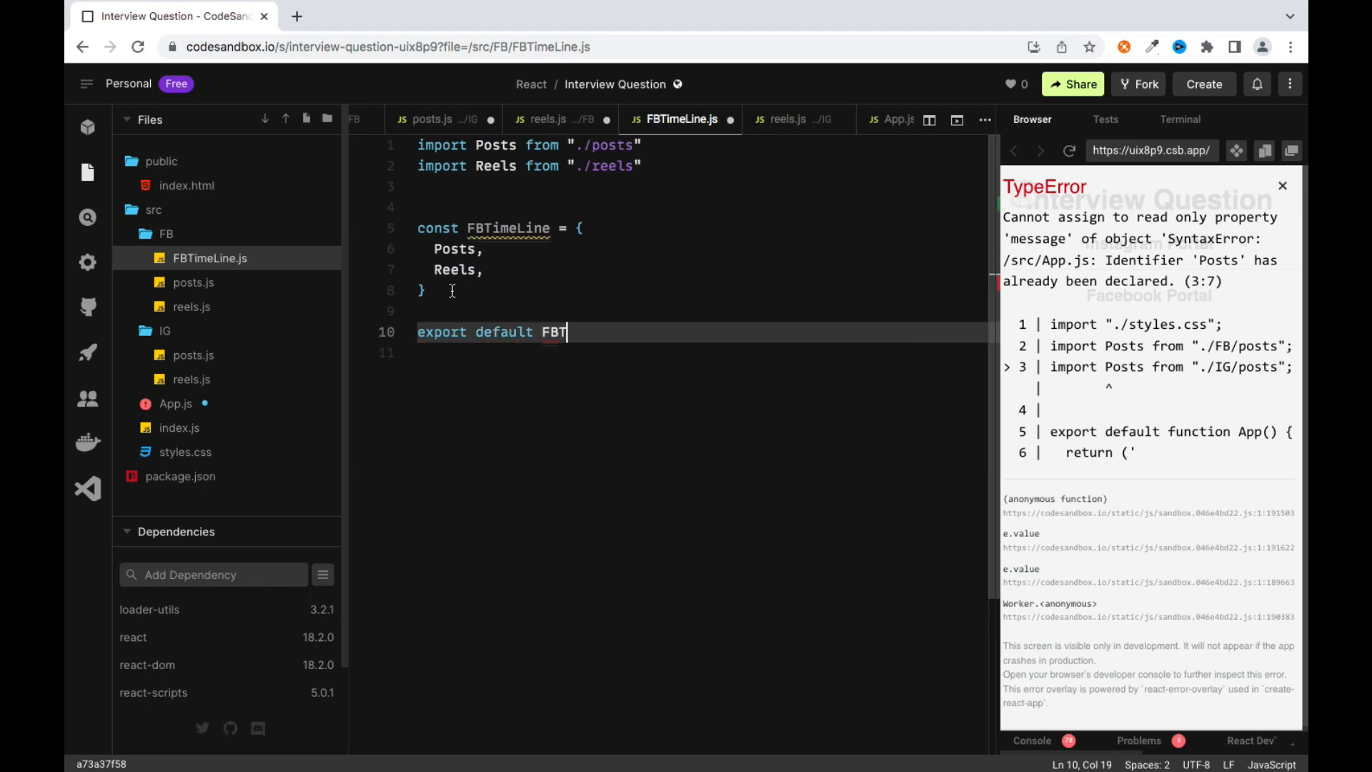
pyautogui.write('imeLine')
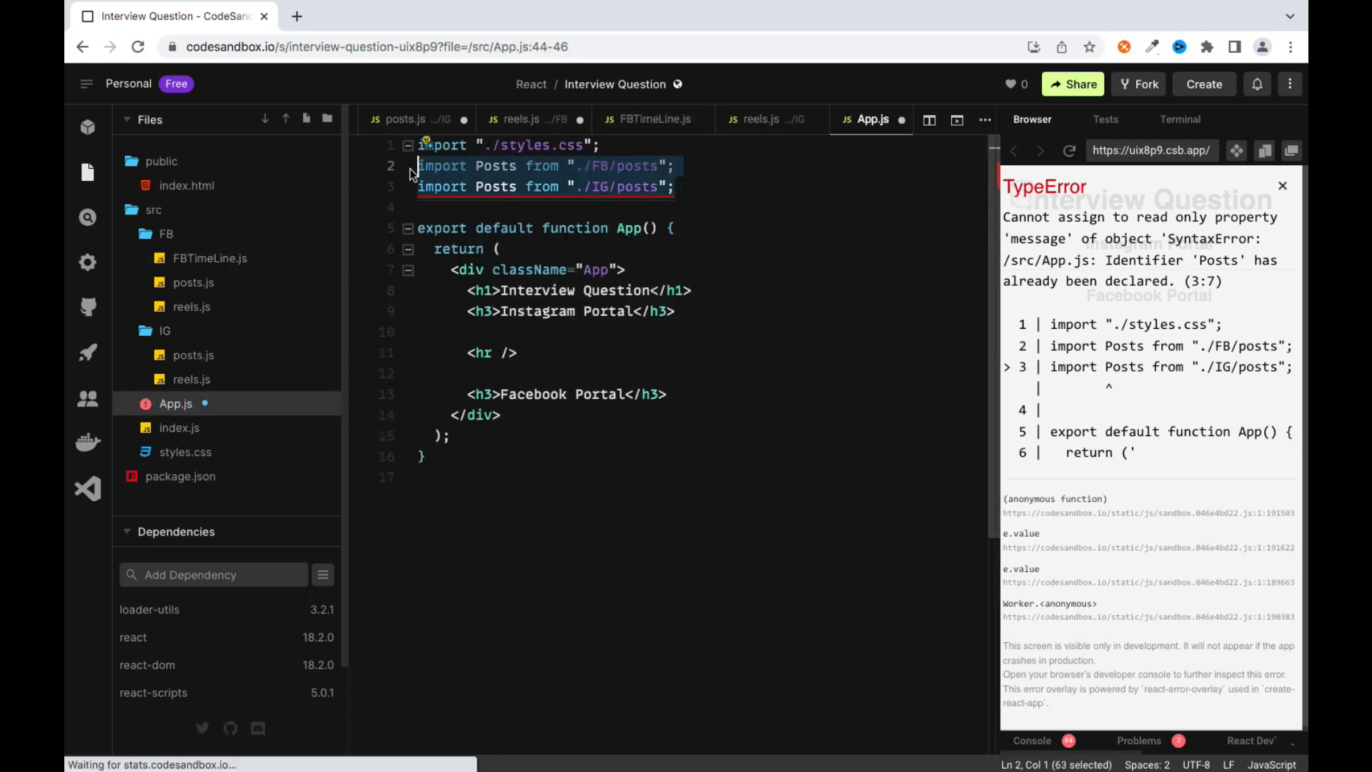
# Replace the duplicate Posts imports with FBTimeLine, rendering FBTimeLine.Posts and FBTimeLine.Reels
pyautogui.press('Delete')
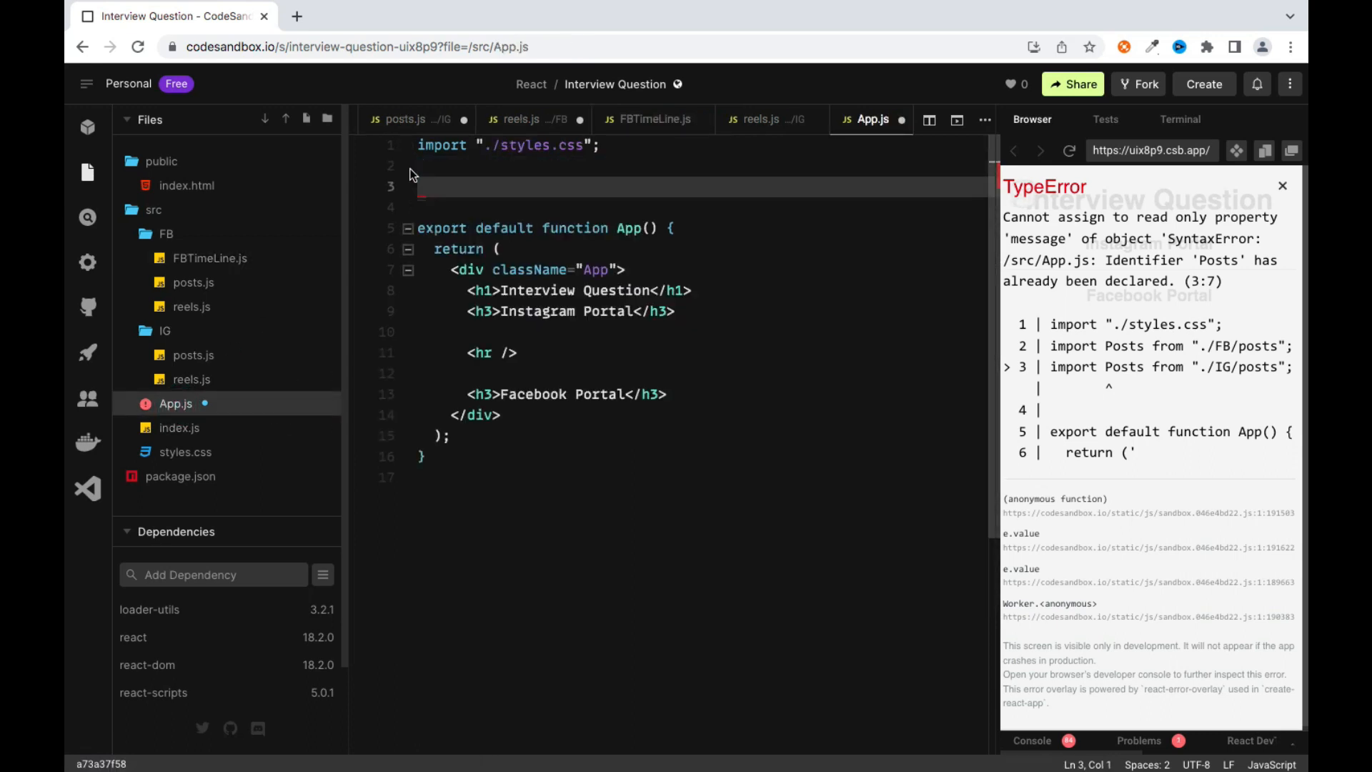
pyautogui.write('import FBTimeLine')
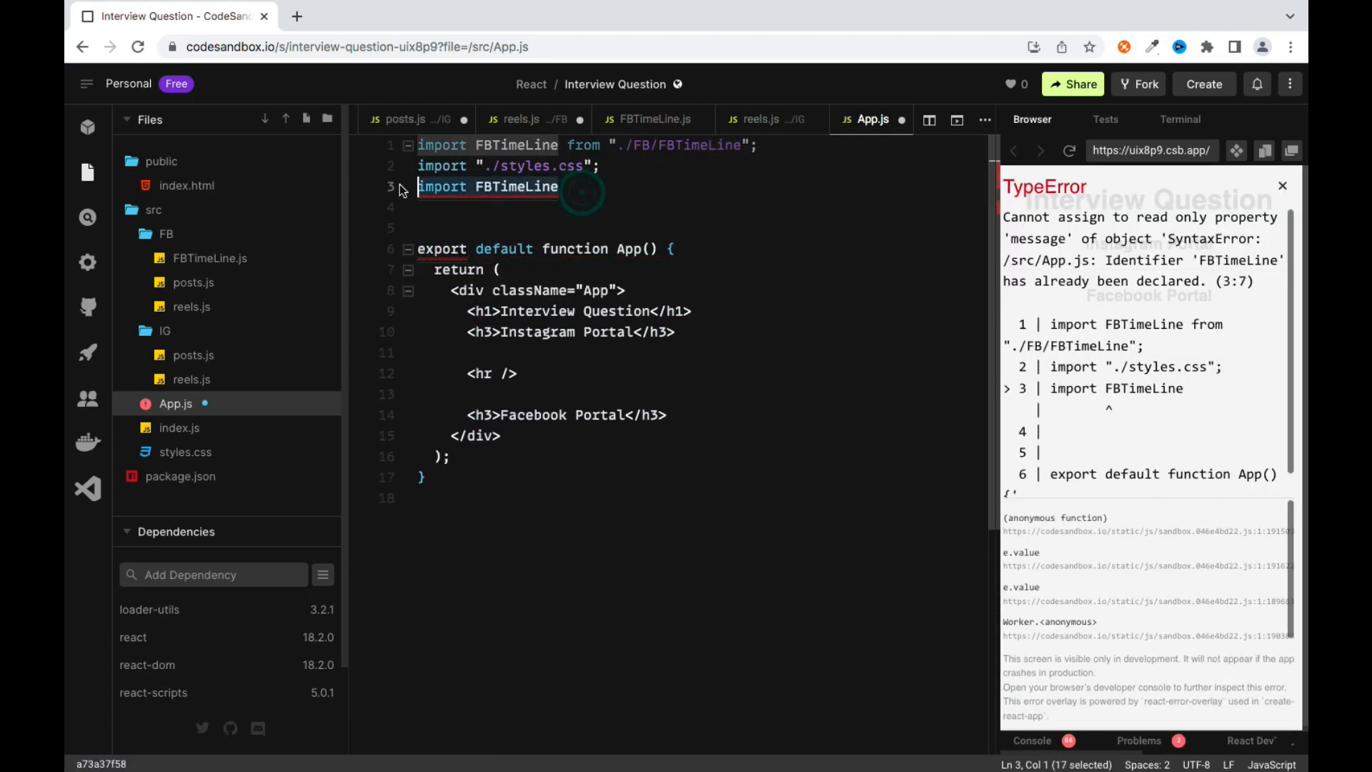
pyautogui.press('Delete')
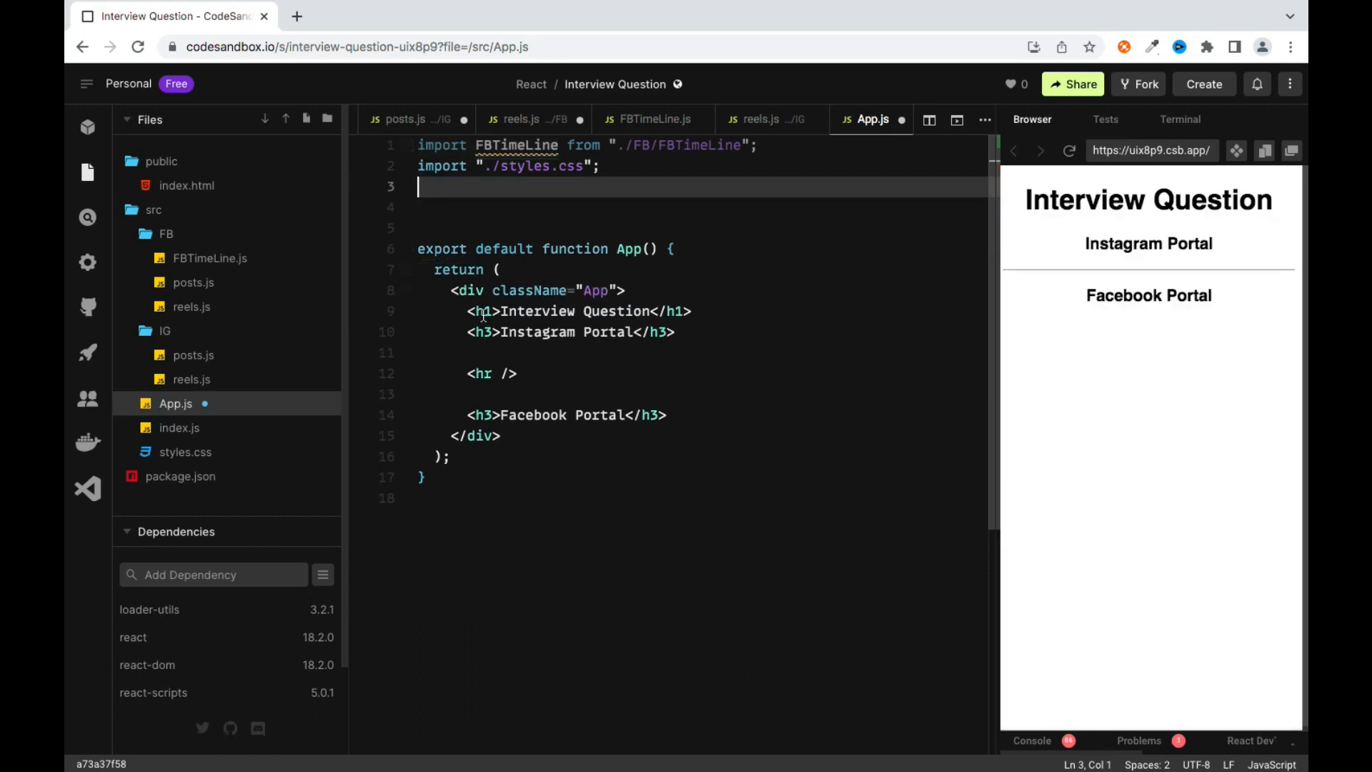
pyautogui.moveTo(694, 403)
pyautogui.write('<')
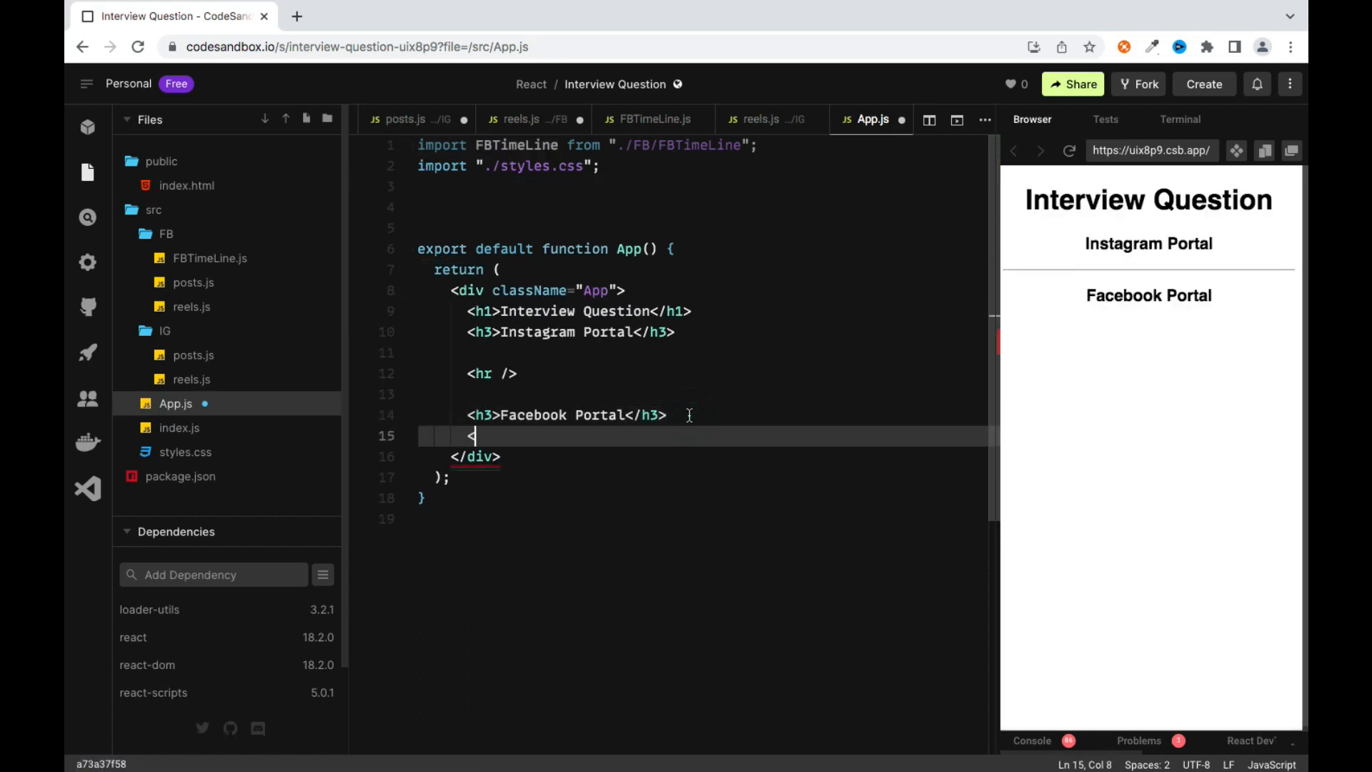
pyautogui.write('FBTimeLine')
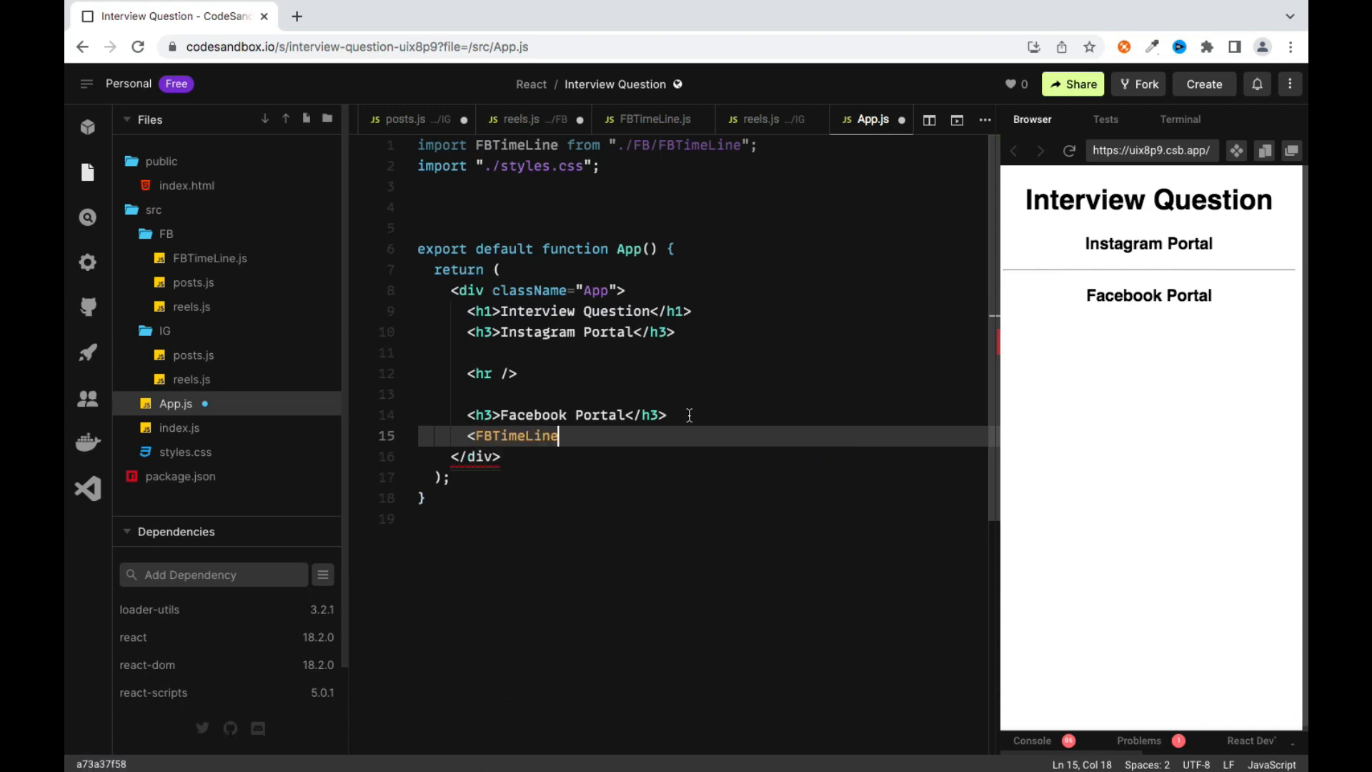
pyautogui.write('.Posts />')
pyautogui.write('<')
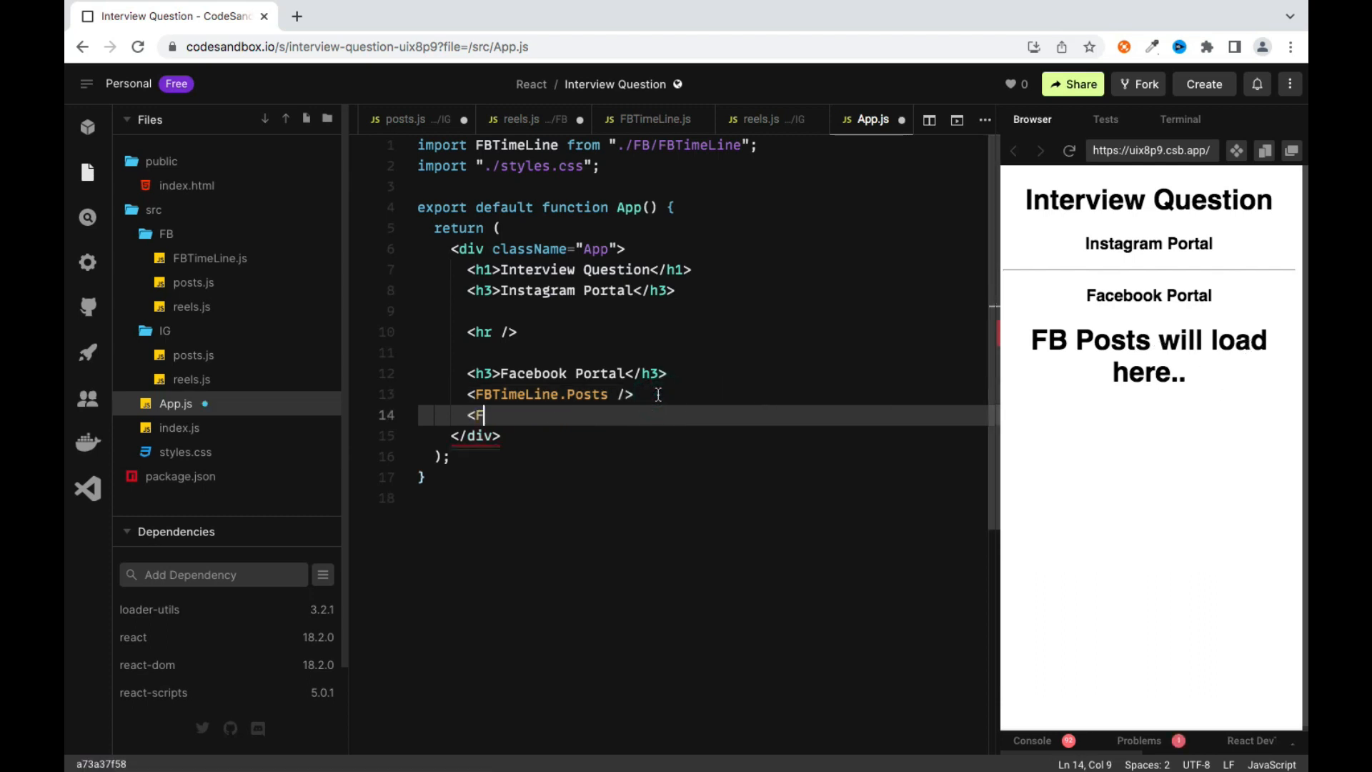
pyautogui.write('FBTimeLine.Ree')
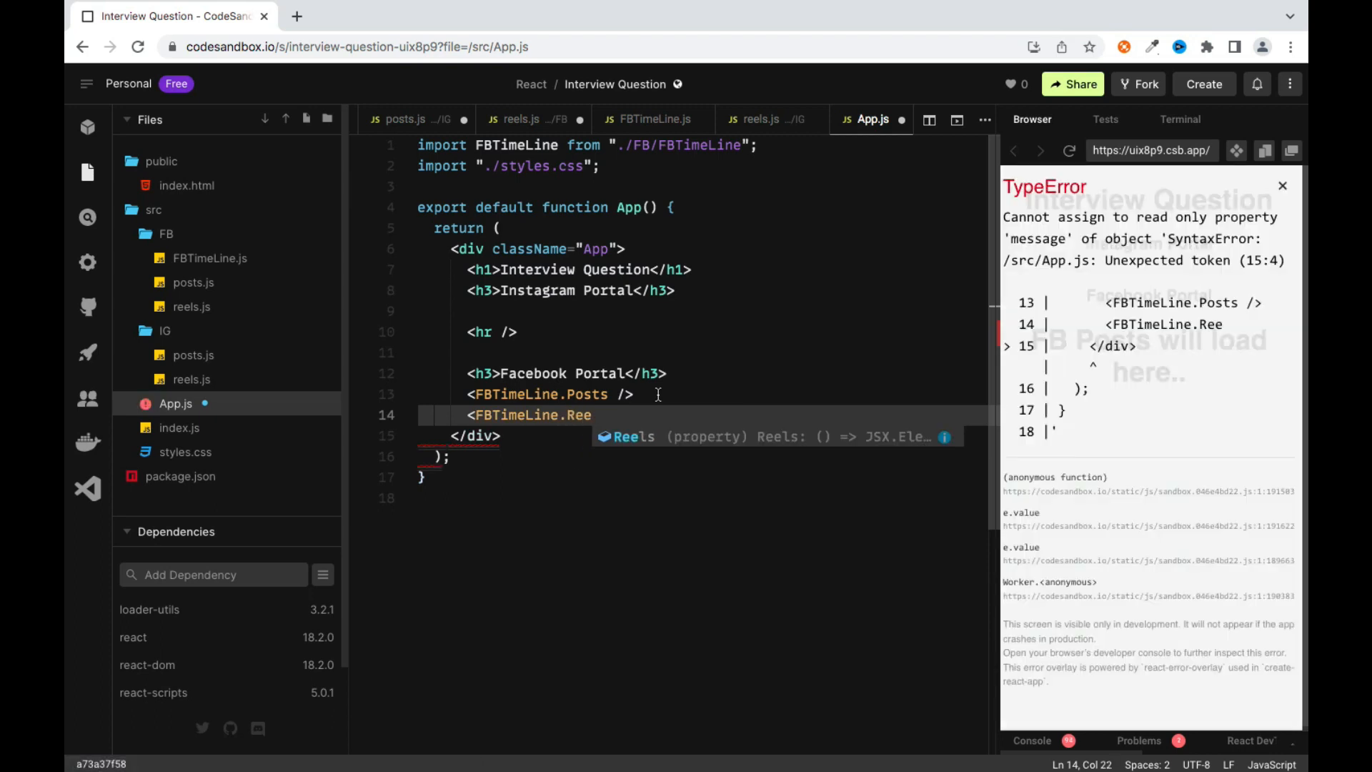
pyautogui.write('ls />')
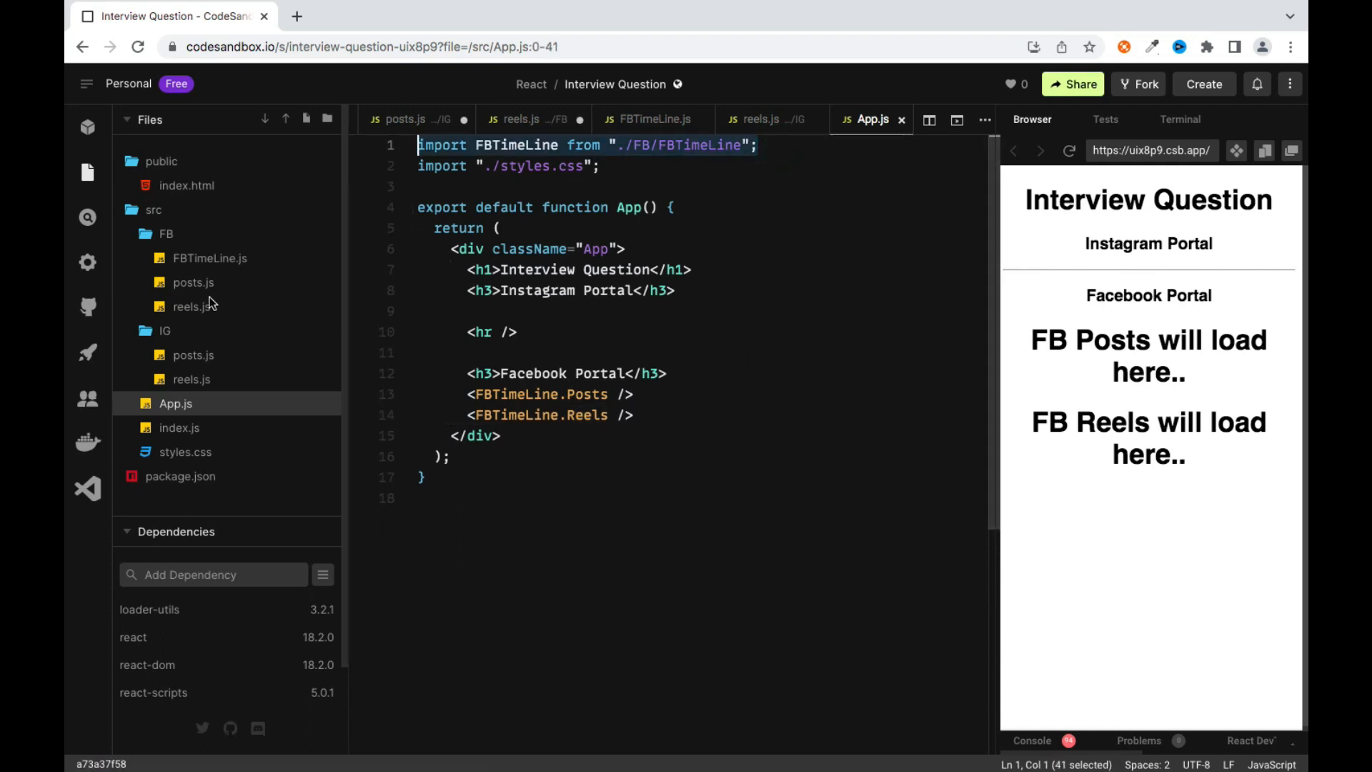
pyautogui.moveTo(214, 265)
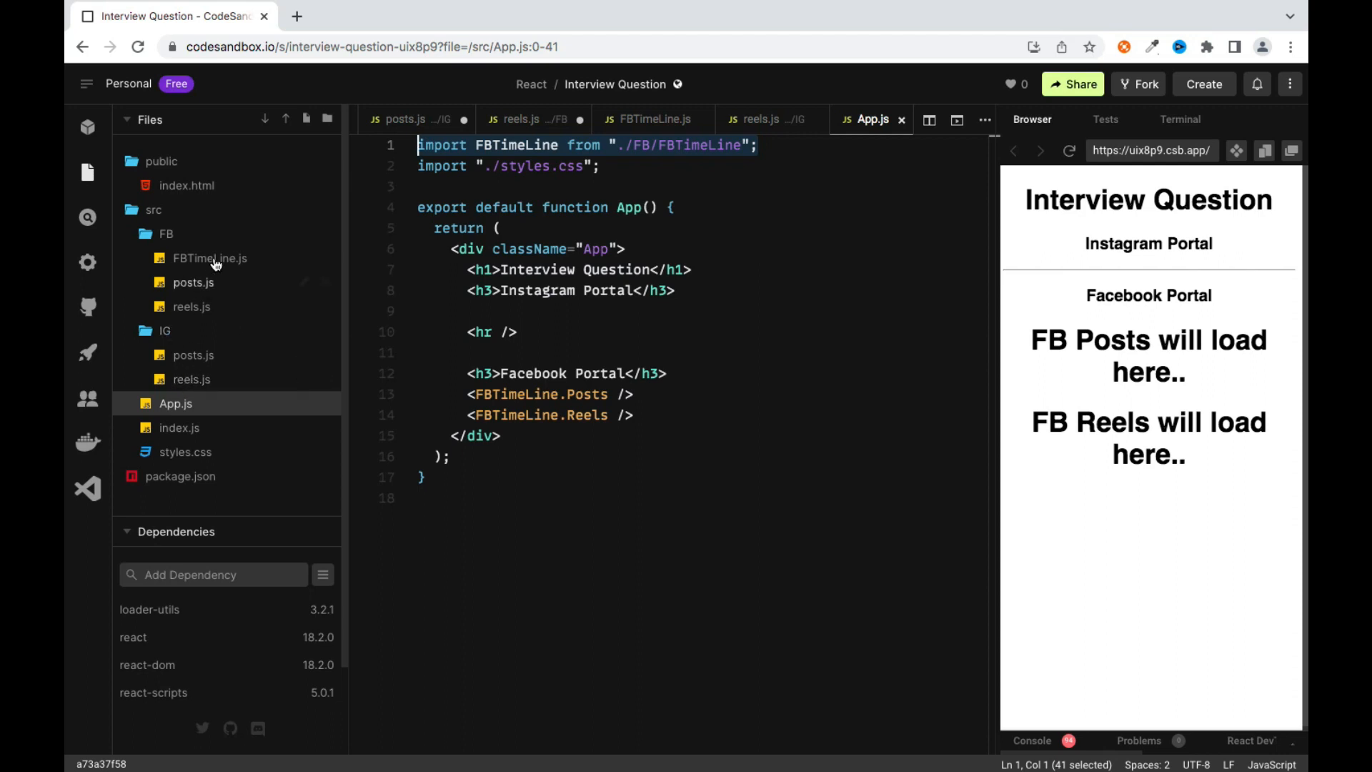
# Create IG/IGTimeLine.js declaring and default-exporting a const IGTimeLine object
pyautogui.click(194, 354)
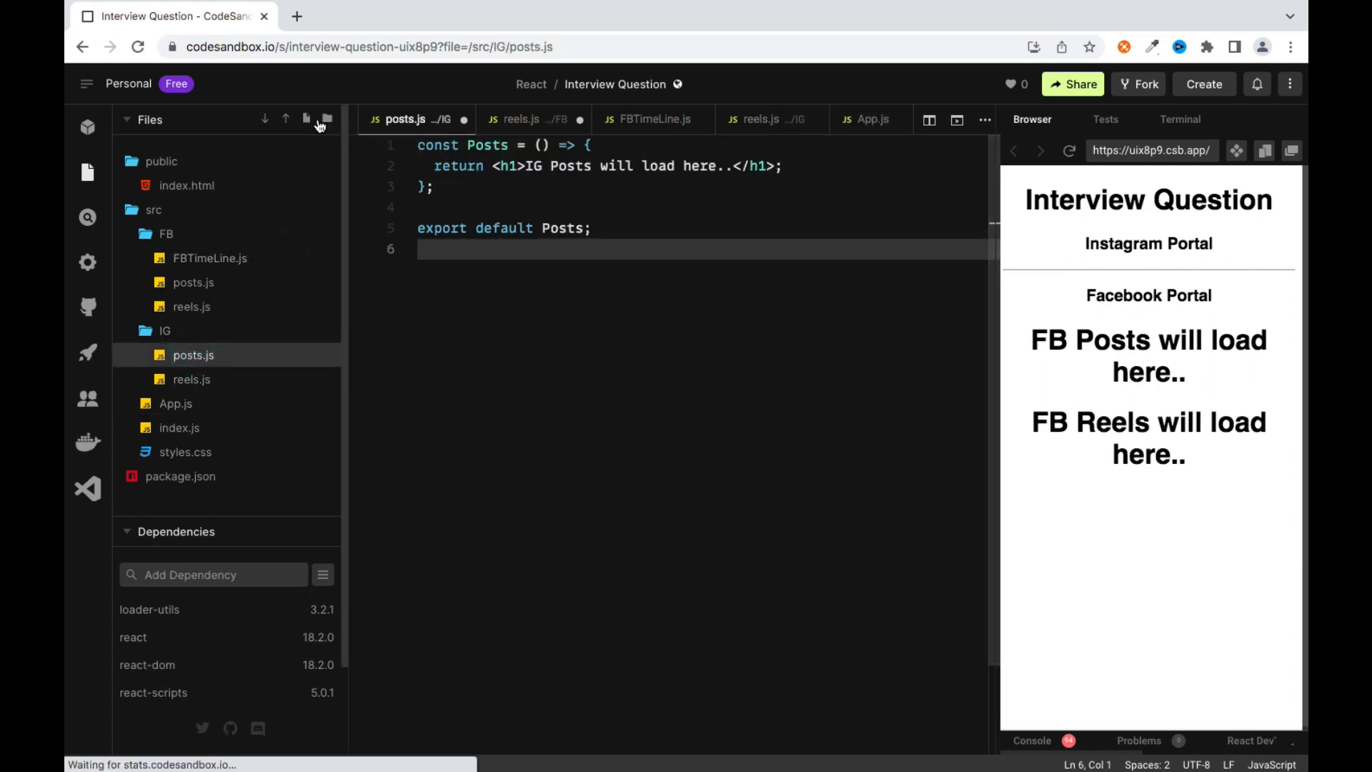
pyautogui.moveTo(307, 120)
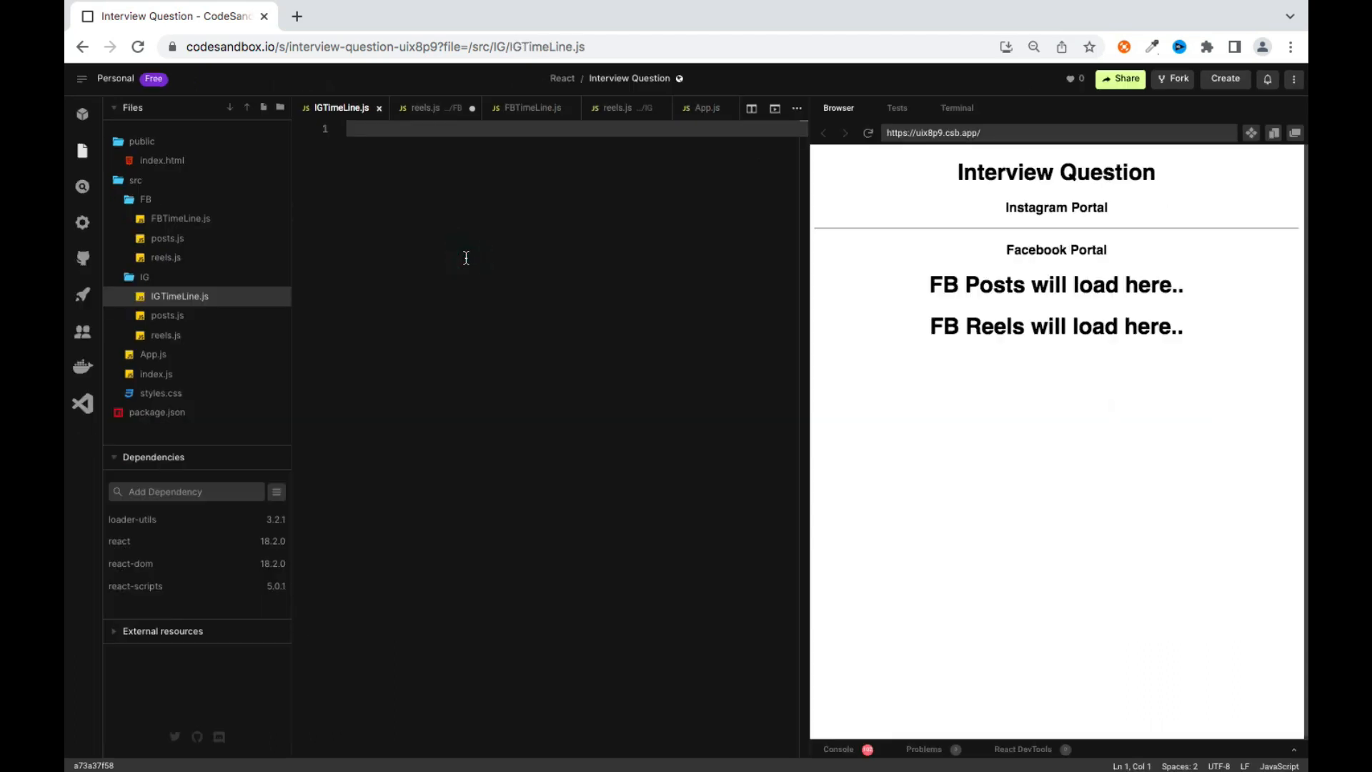
pyautogui.write('const')
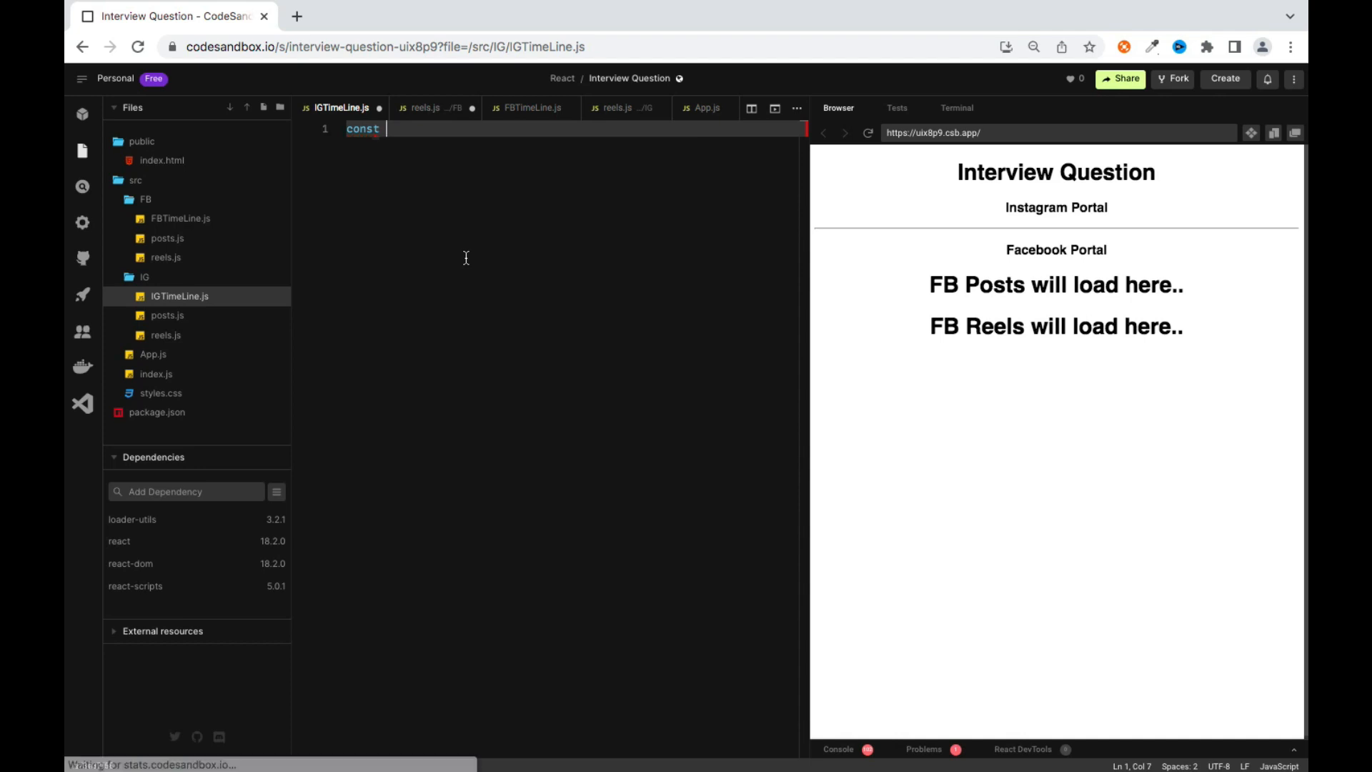
pyautogui.write('IGTimeLine = {')
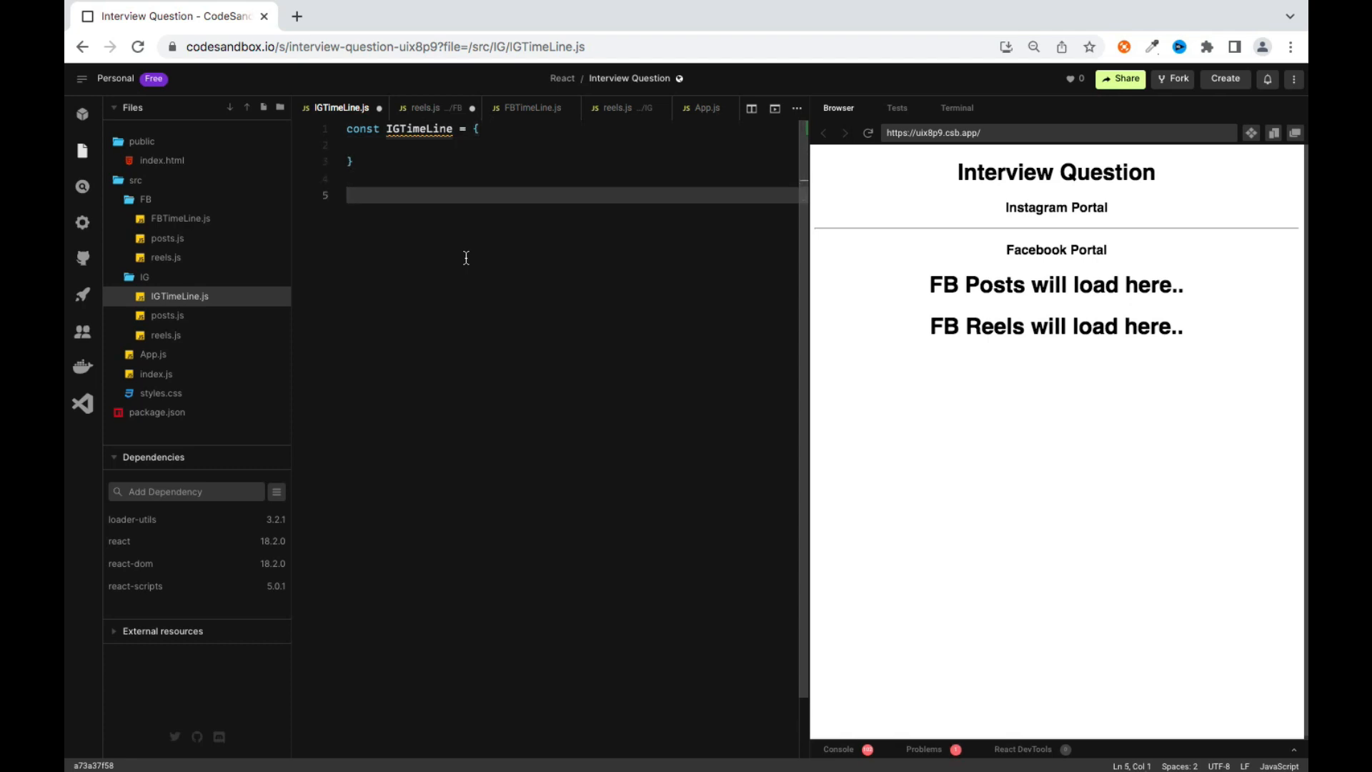
pyautogui.write('export defaul')
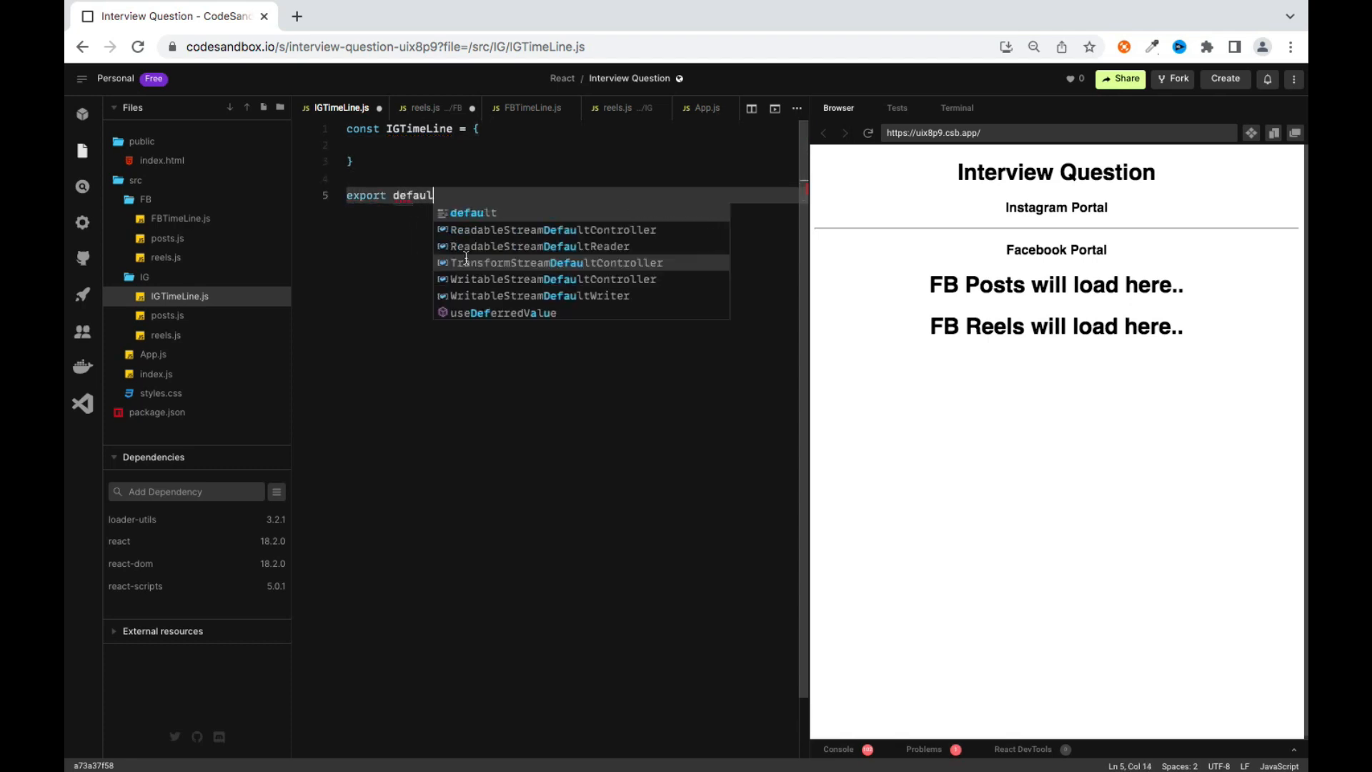
pyautogui.write('IGTimeLine;')
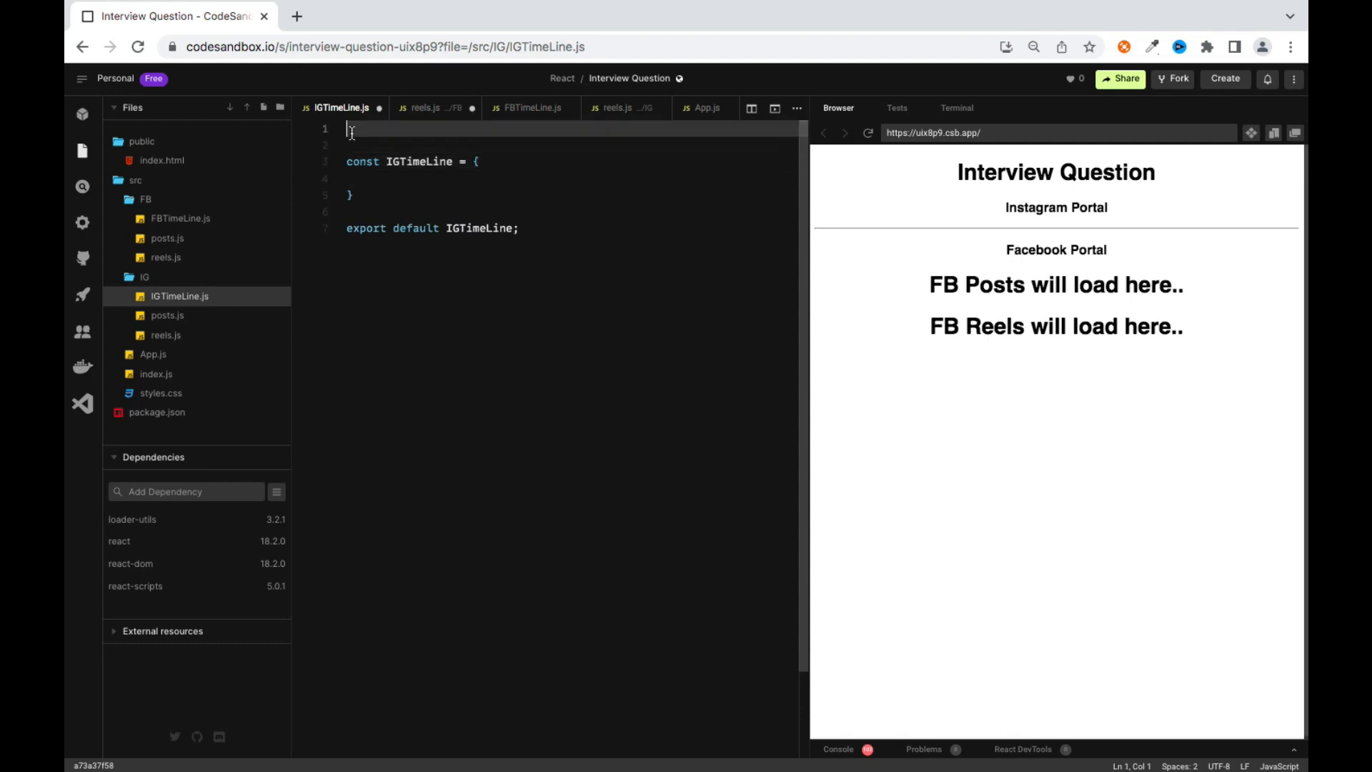
# Import Posts from './posts' and Reels into IGTimeLine.js and add them to the object
pyautogui.write('import Posts from')
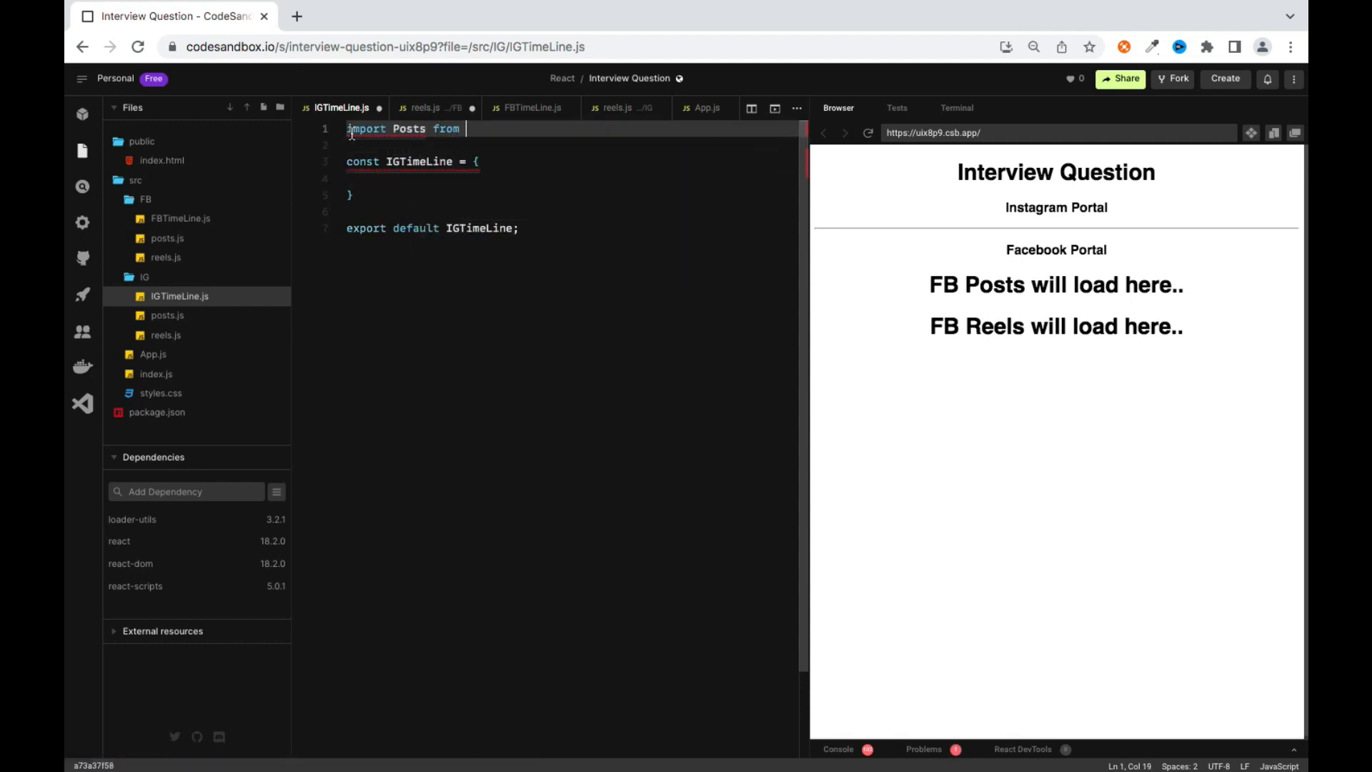
pyautogui.write("'./posts';")
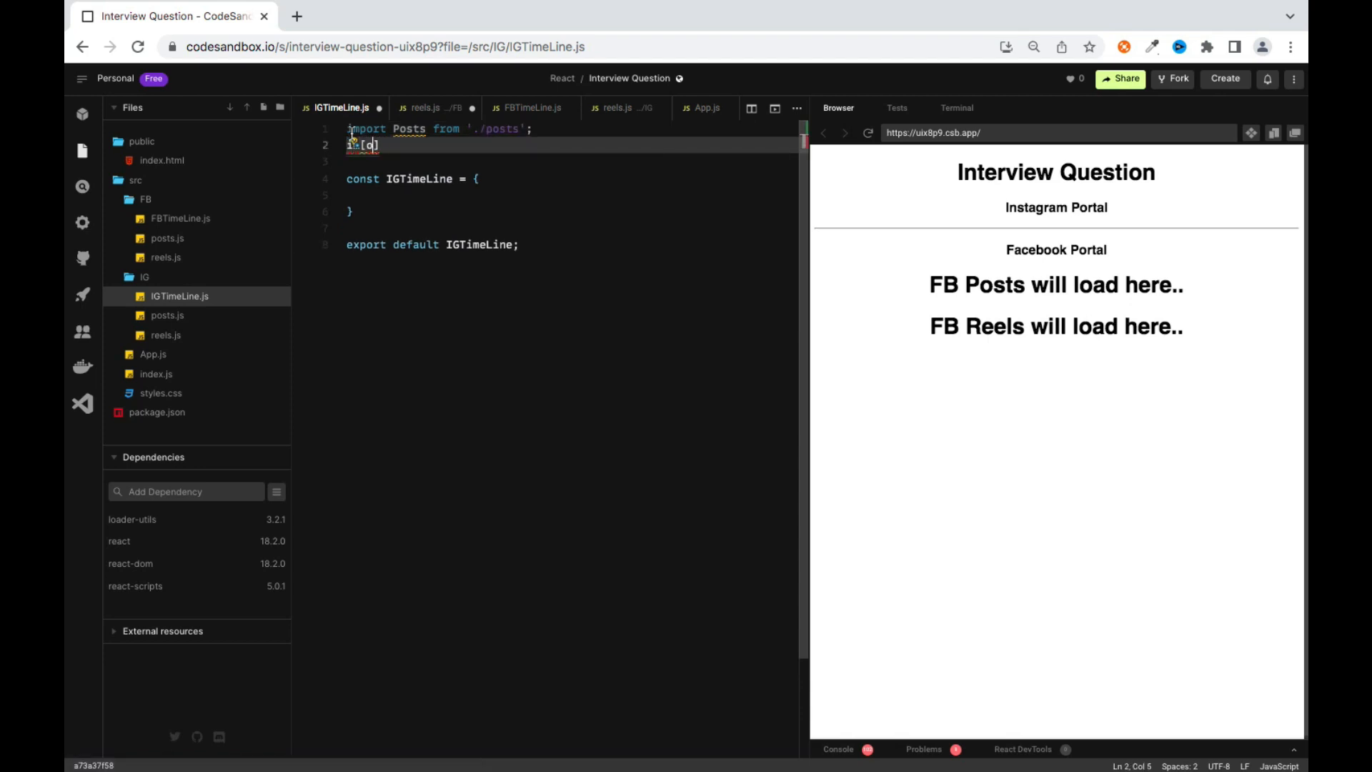
pyautogui.write("import Reels from './reels';")
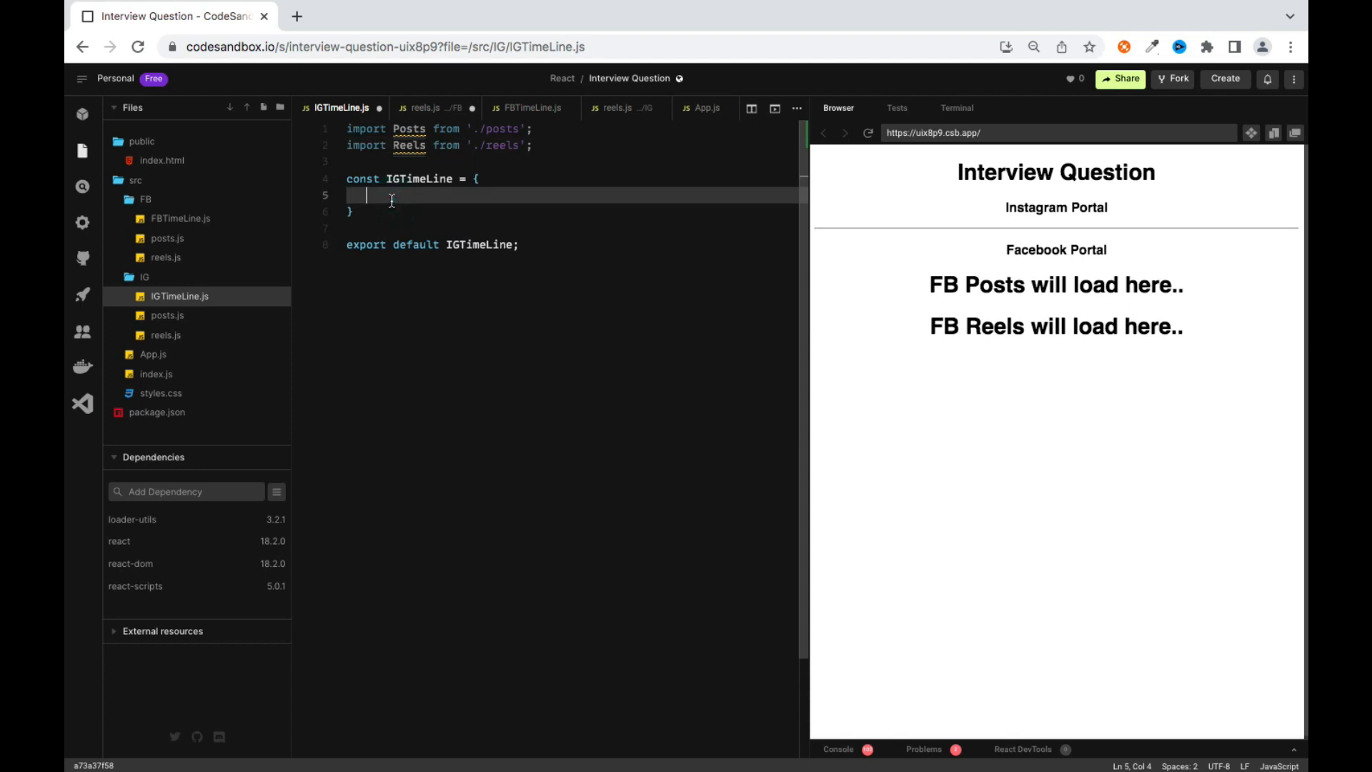
pyautogui.write('Pos')
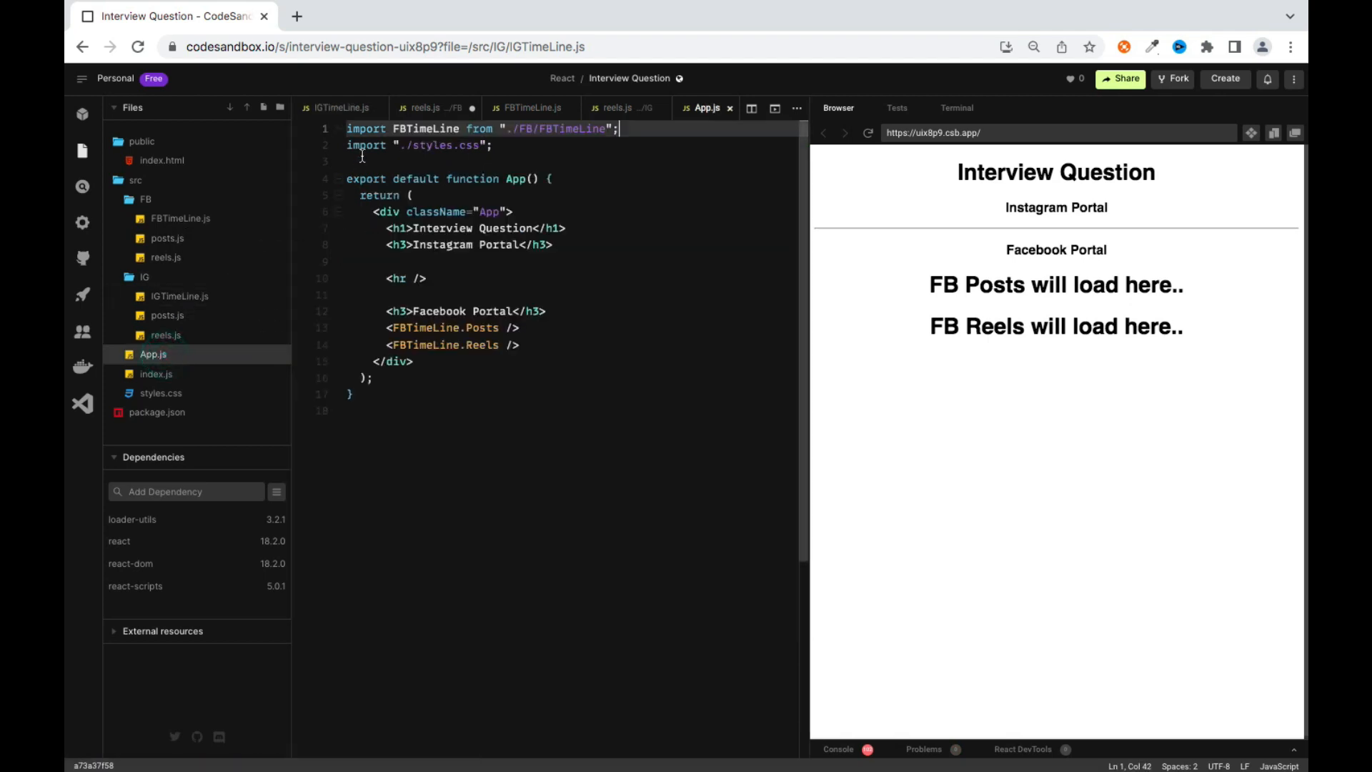
# Import IGTimeLine from "./IG/IGTimeLine" and render <IGTimeLine.Posts /> and <IGTimeLine.Reels />
pyautogui.write("import IGTimeLine from './I")
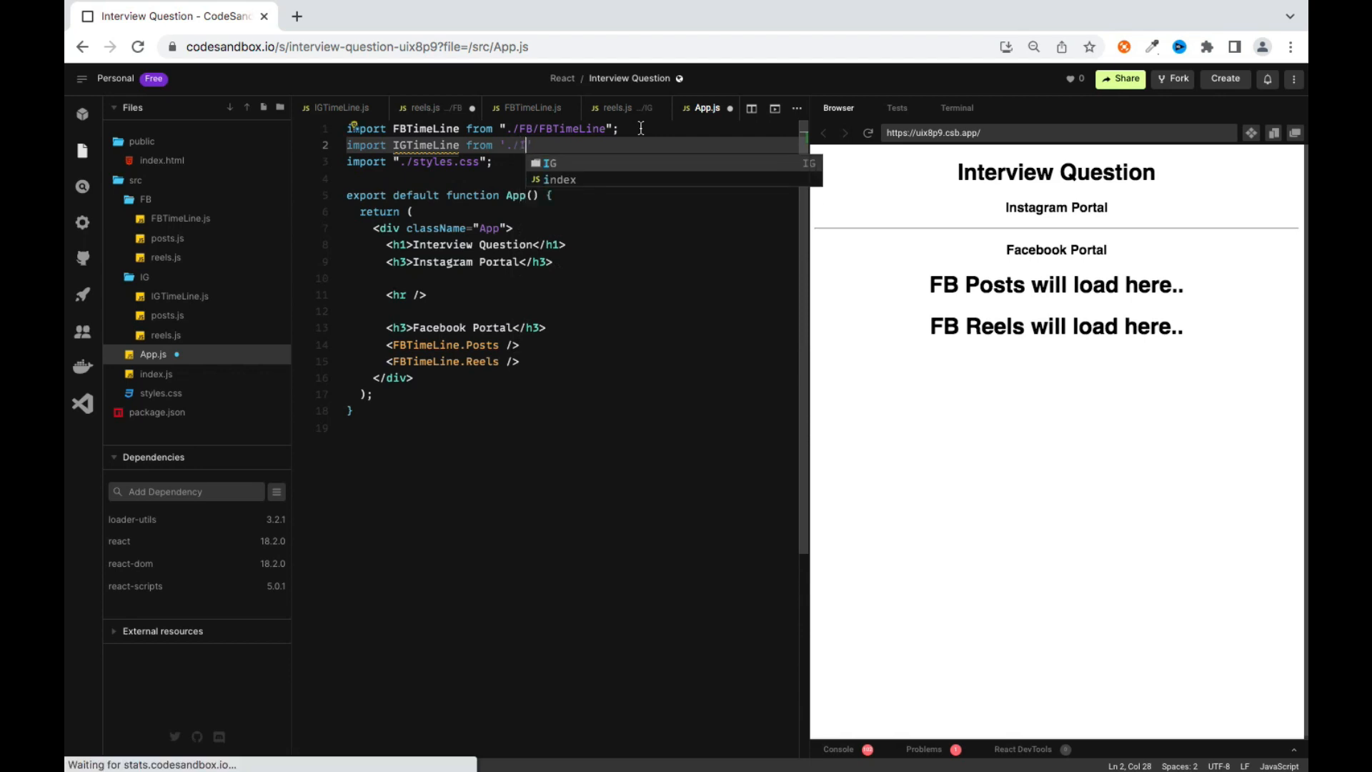
pyautogui.write('IG/')
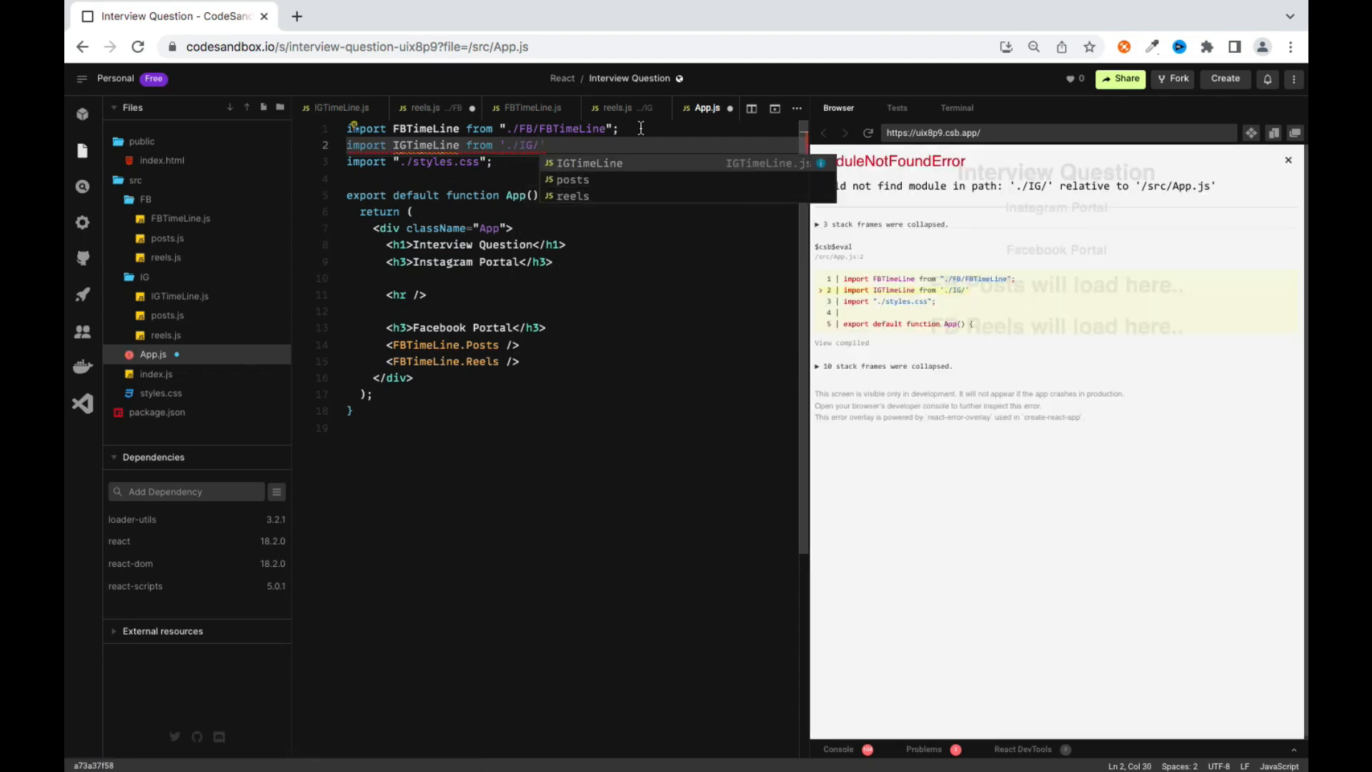
pyautogui.click(589, 163)
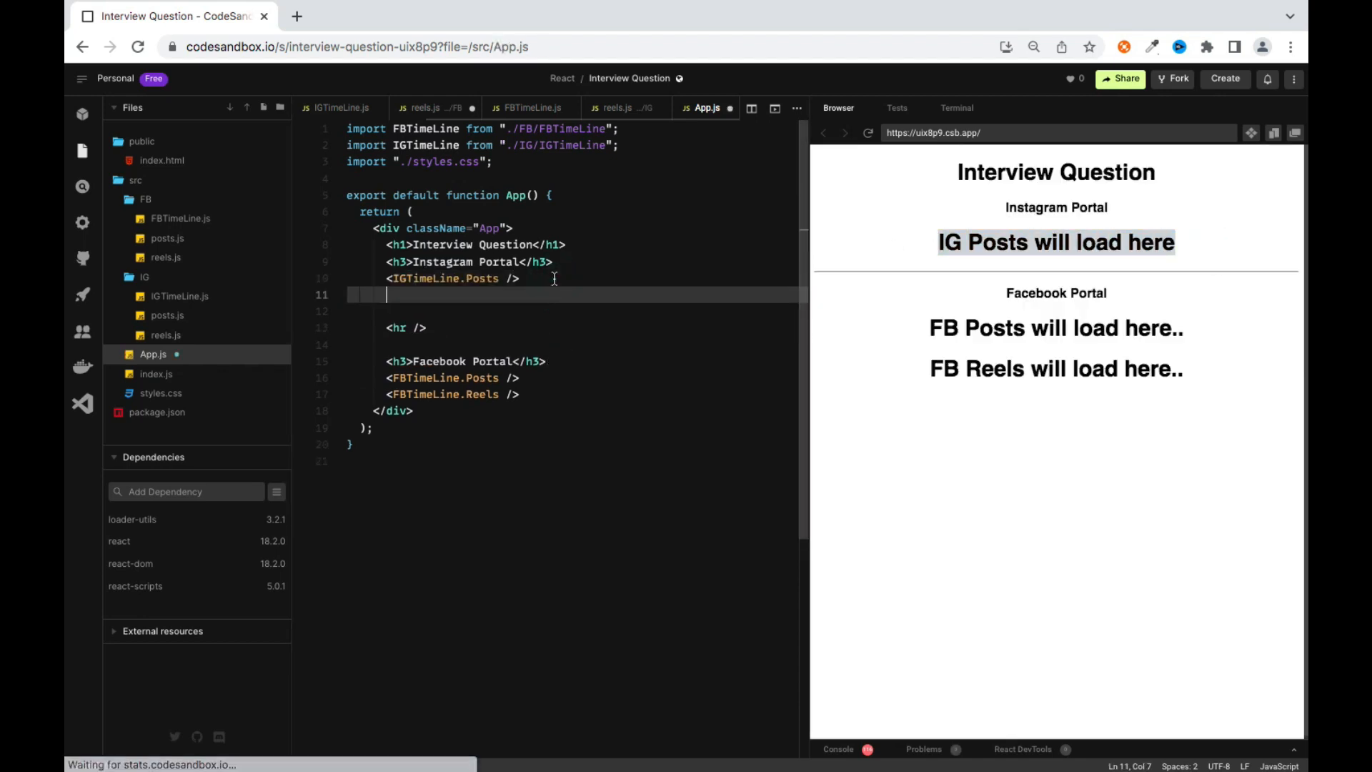
pyautogui.write('<IGTime')
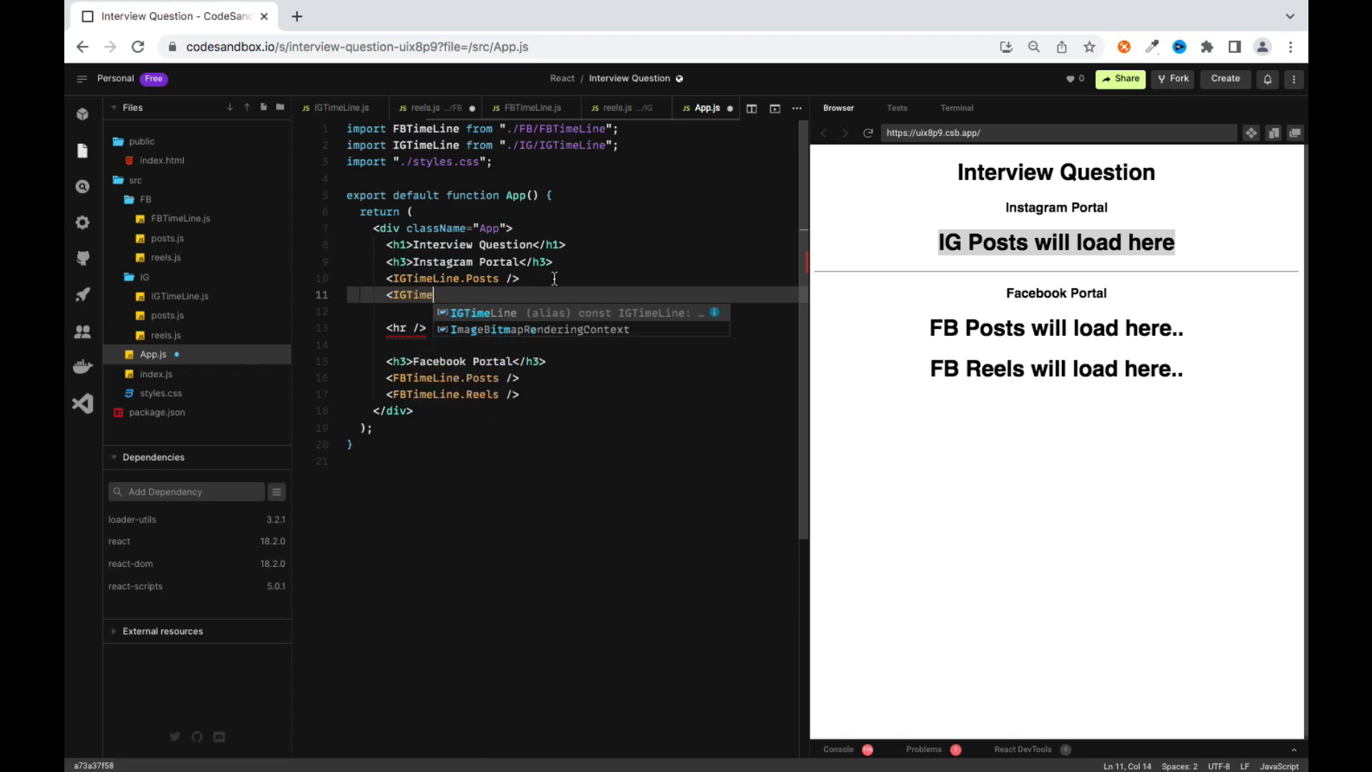
pyautogui.write('.re')
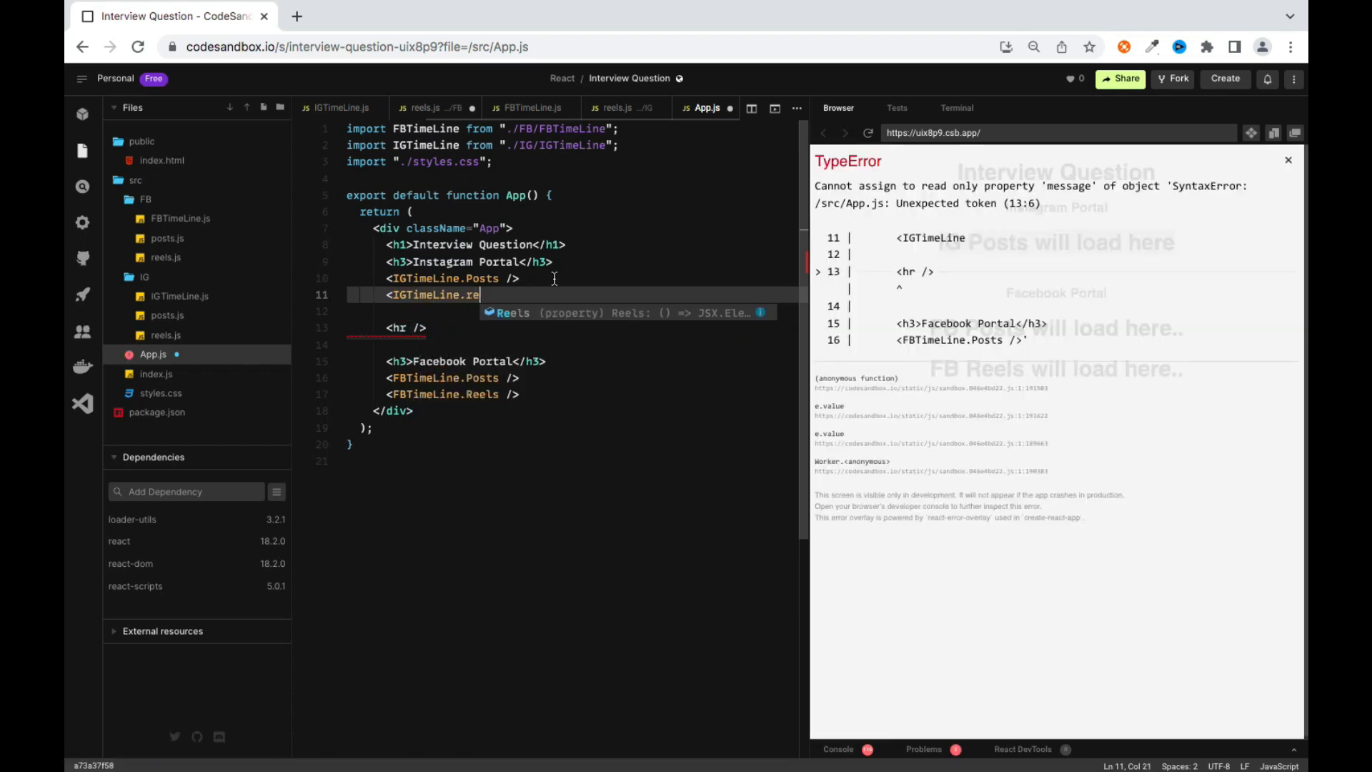
pyautogui.write('Reels />')
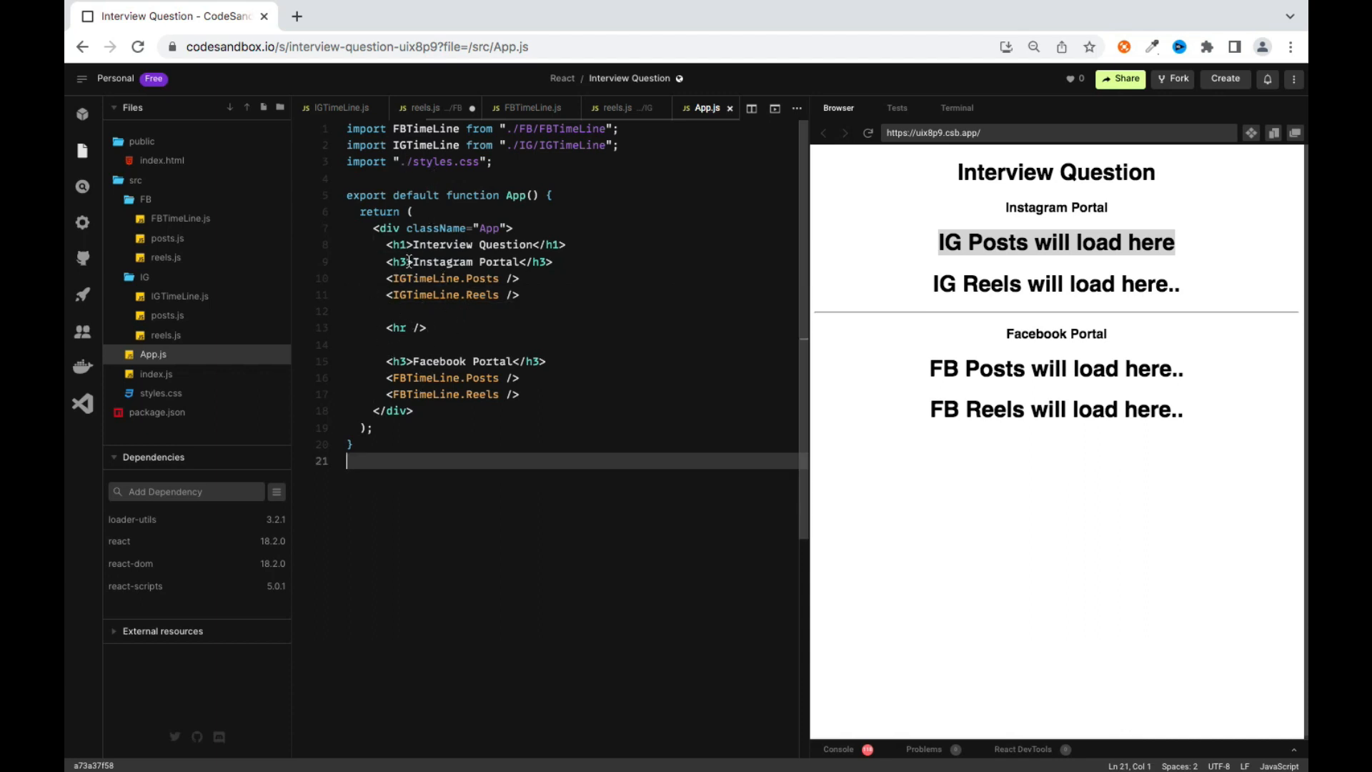
pyautogui.moveTo(402, 244)
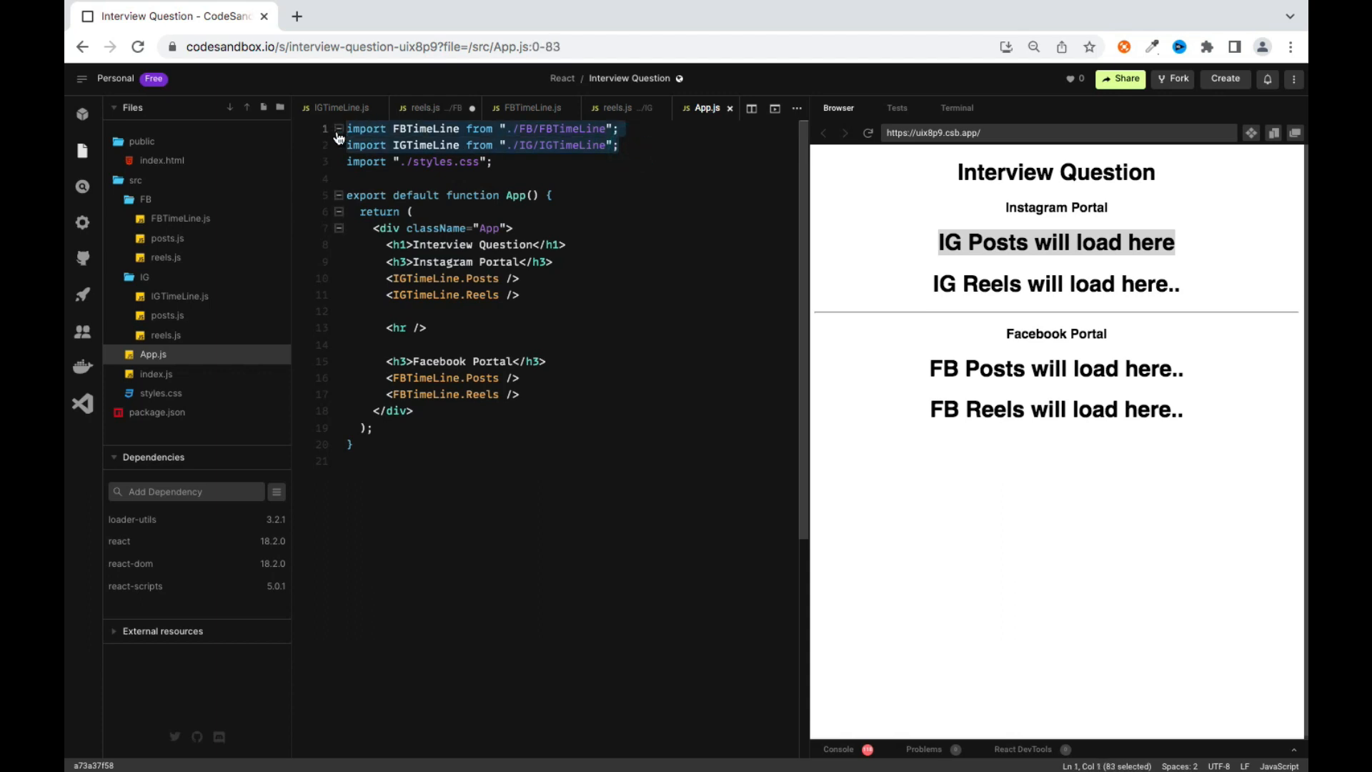
pyautogui.click(410, 342)
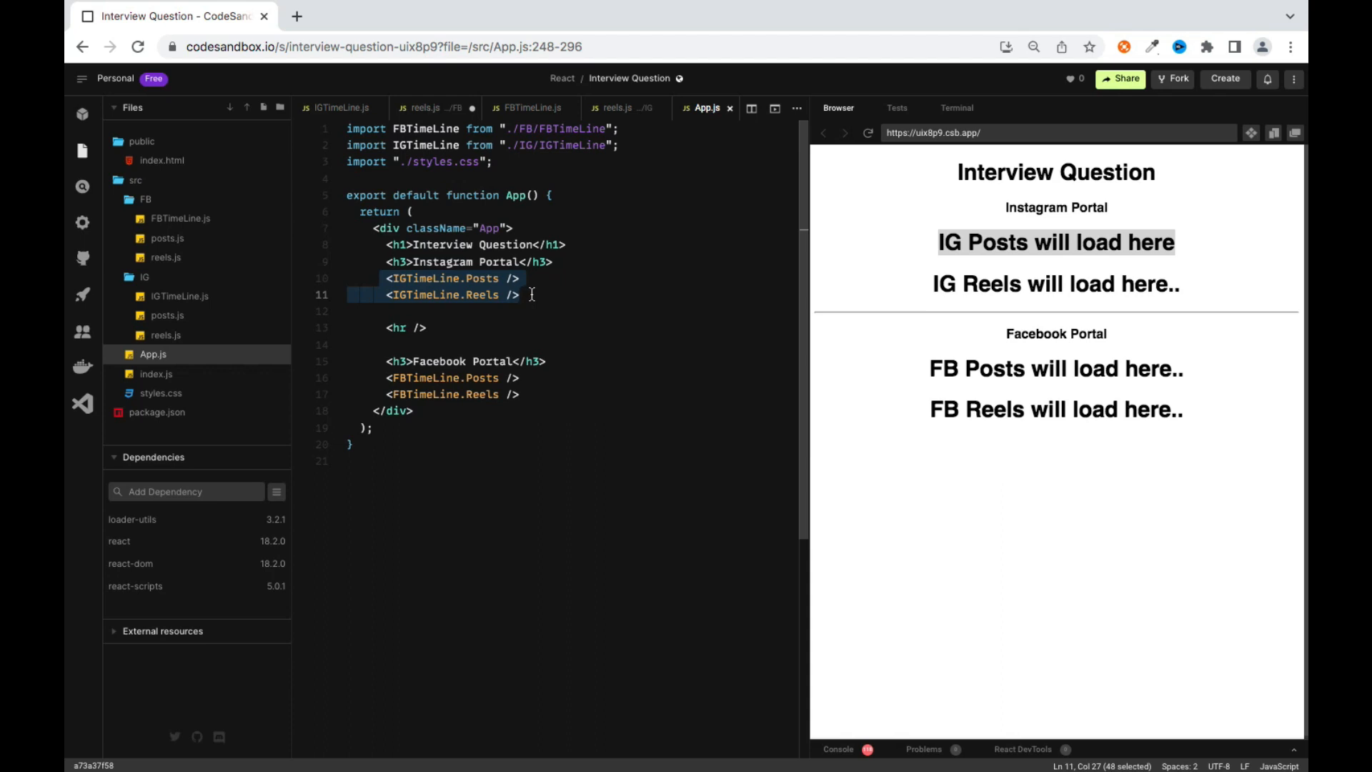
pyautogui.click(486, 278)
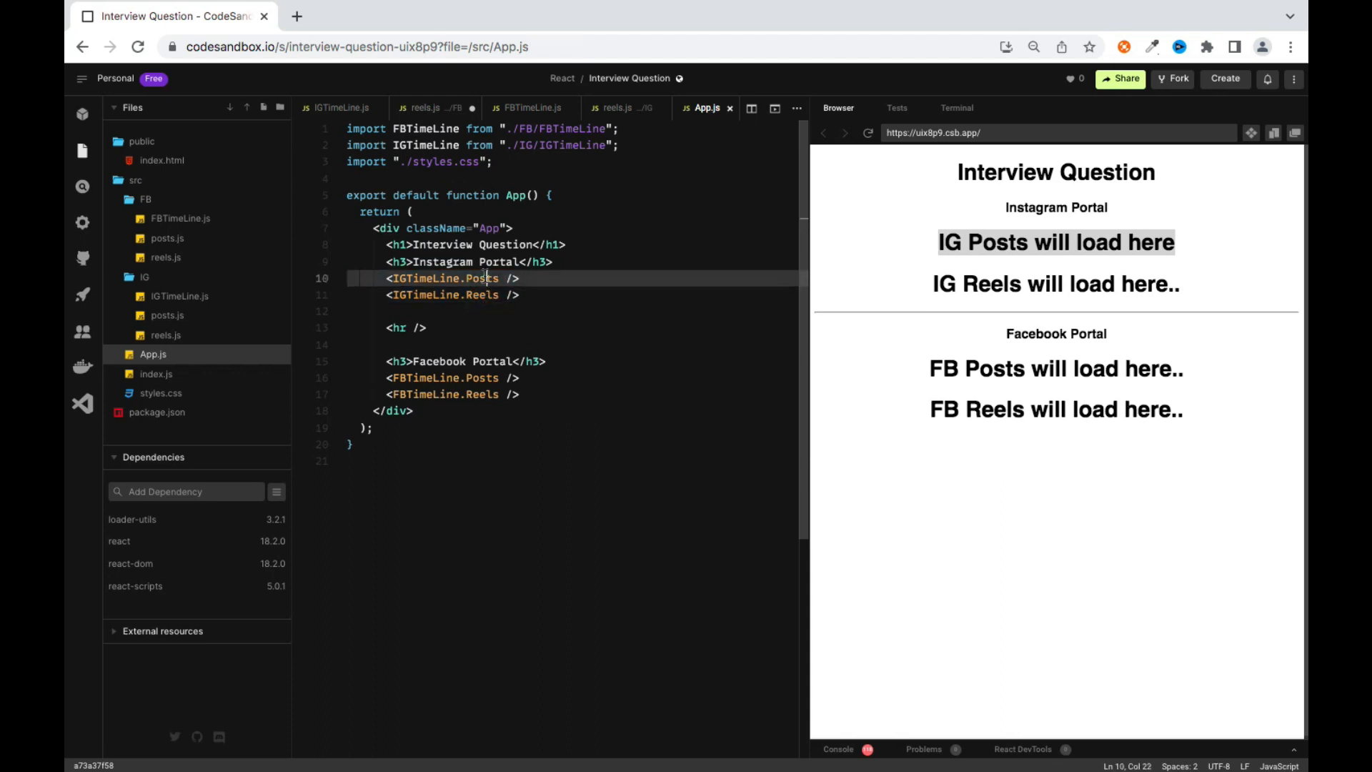
pyautogui.doubleClick(477, 278)
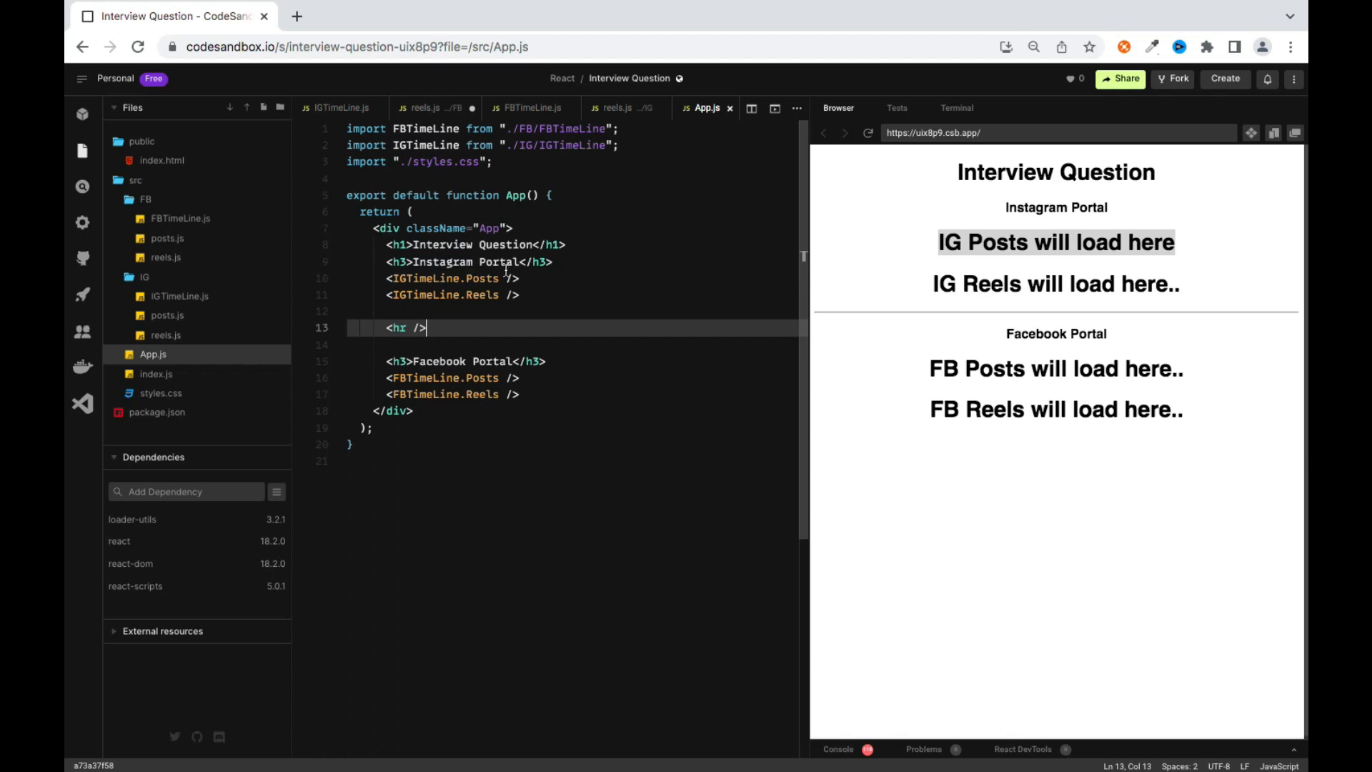
# Add title="No Posts" to the <IGTimeLine.Posts /> tag in App.js
pyautogui.click(512, 278)
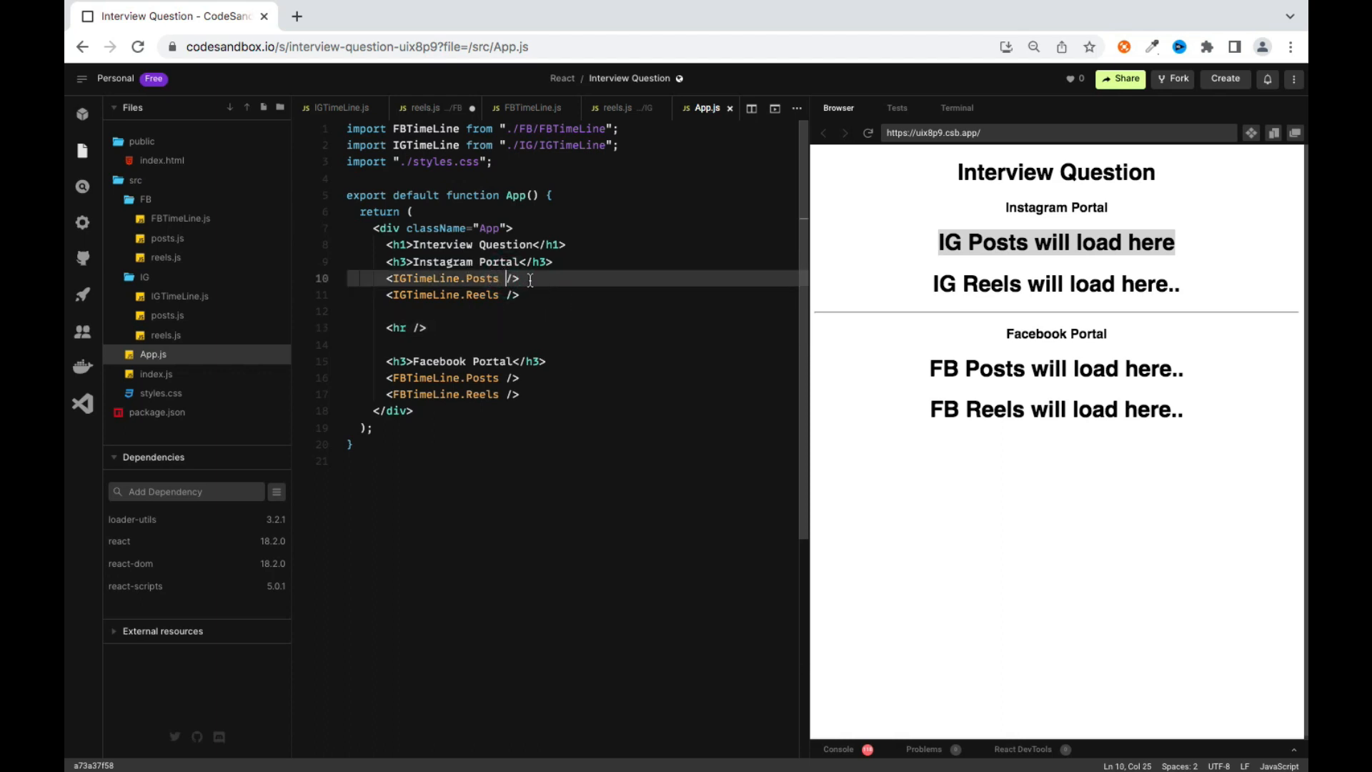
pyautogui.write('title')
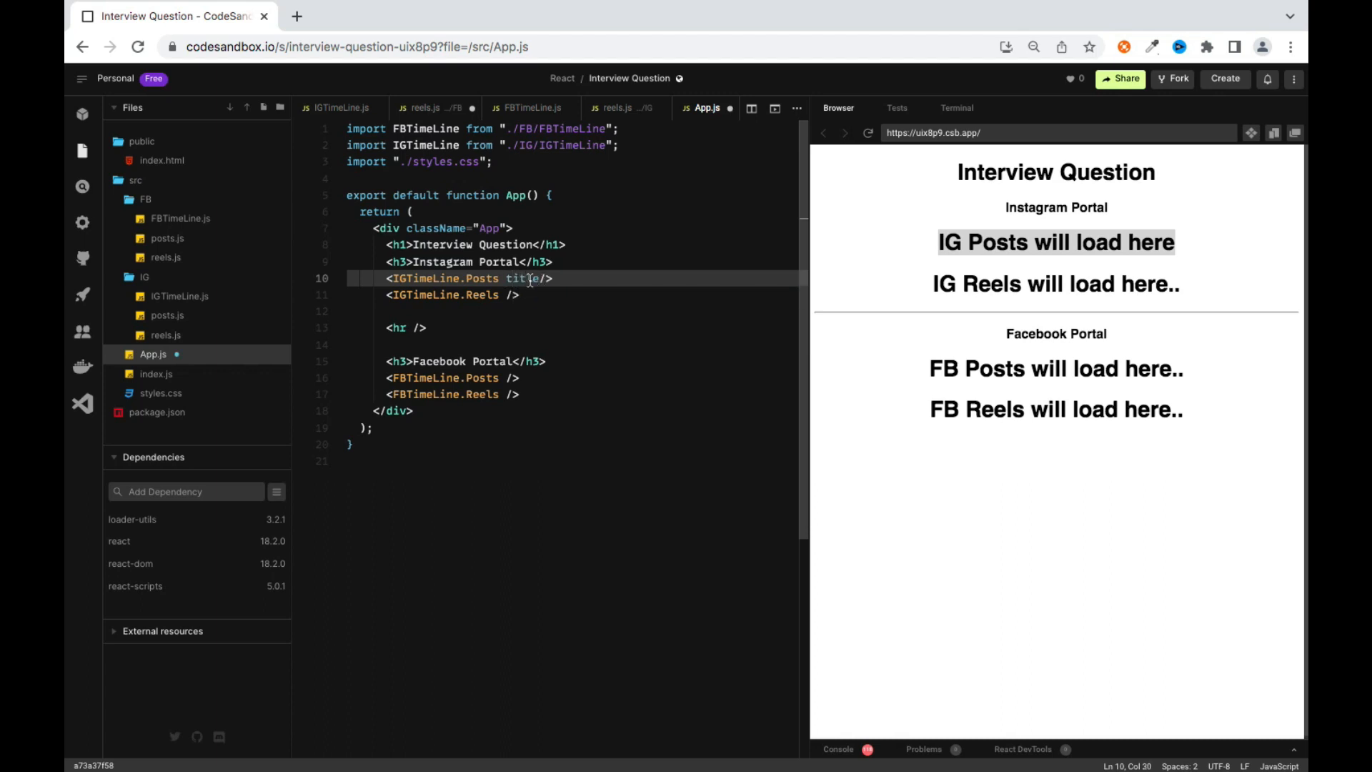
pyautogui.write('="N')
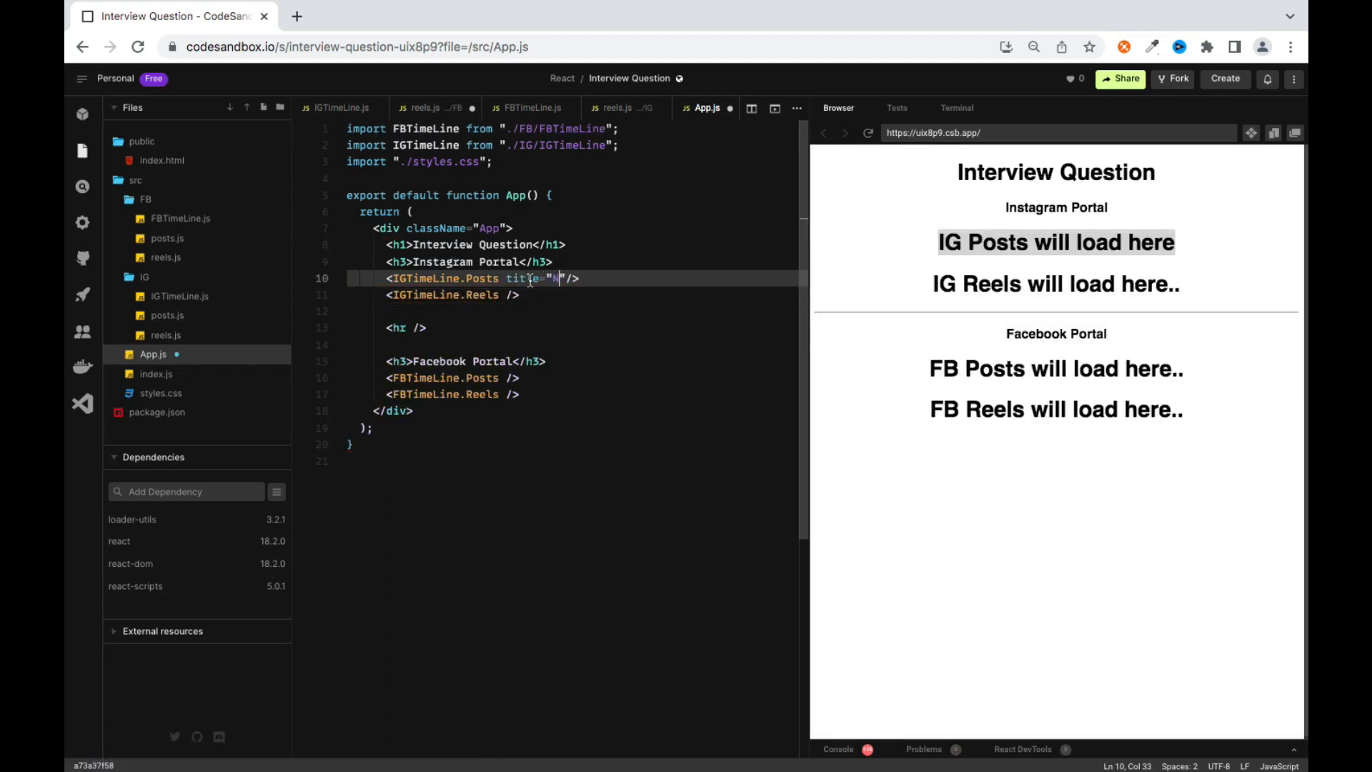
pyautogui.write('o Posts')
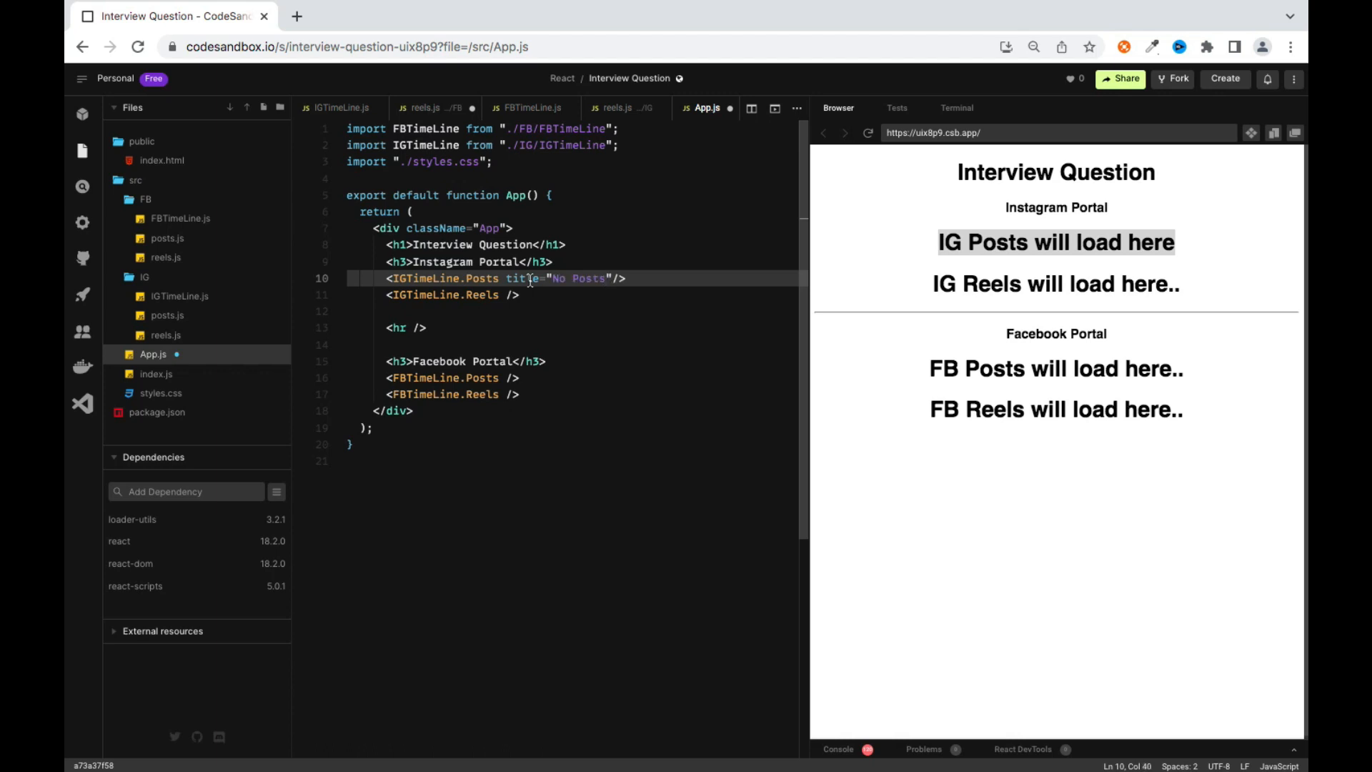
pyautogui.doubleClick(521, 278)
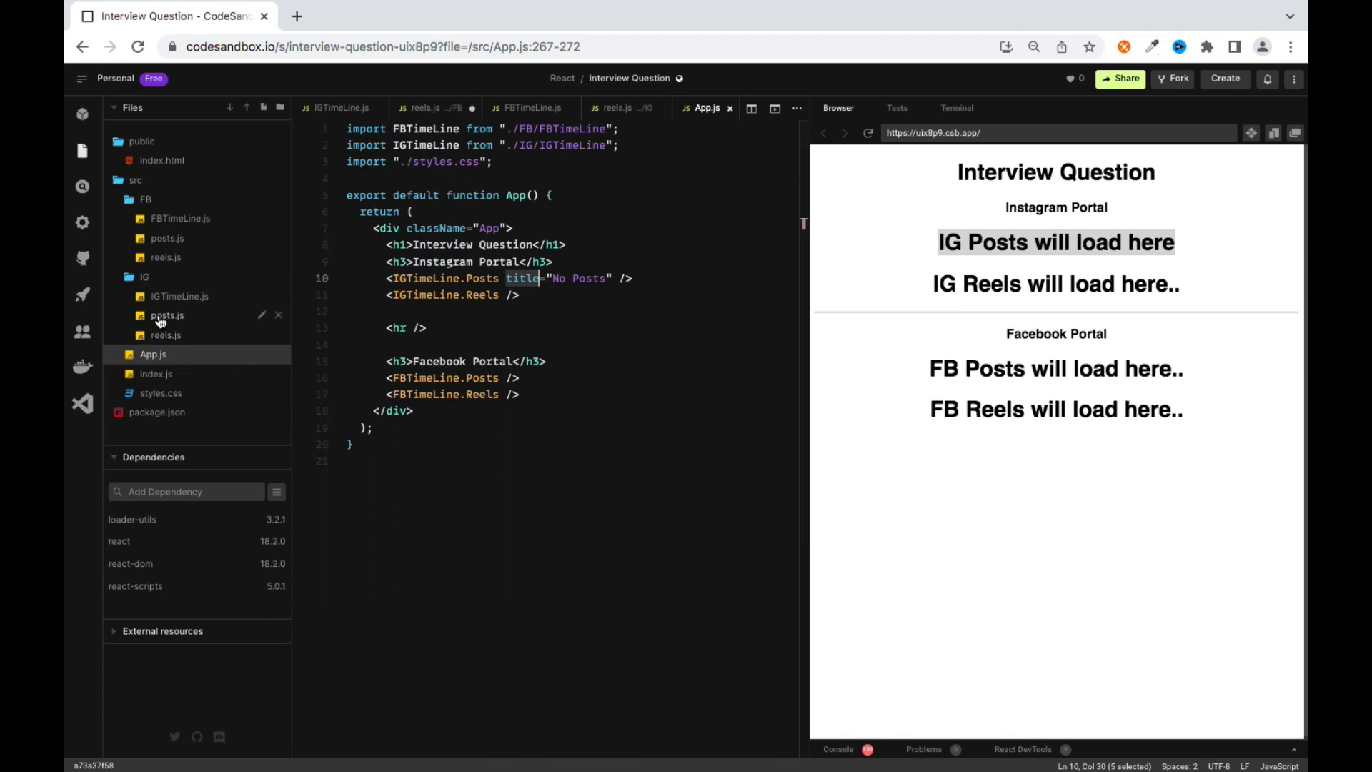
# In IG/posts.js, destructure { title } and render {title} in an h1
pyautogui.click(167, 315)
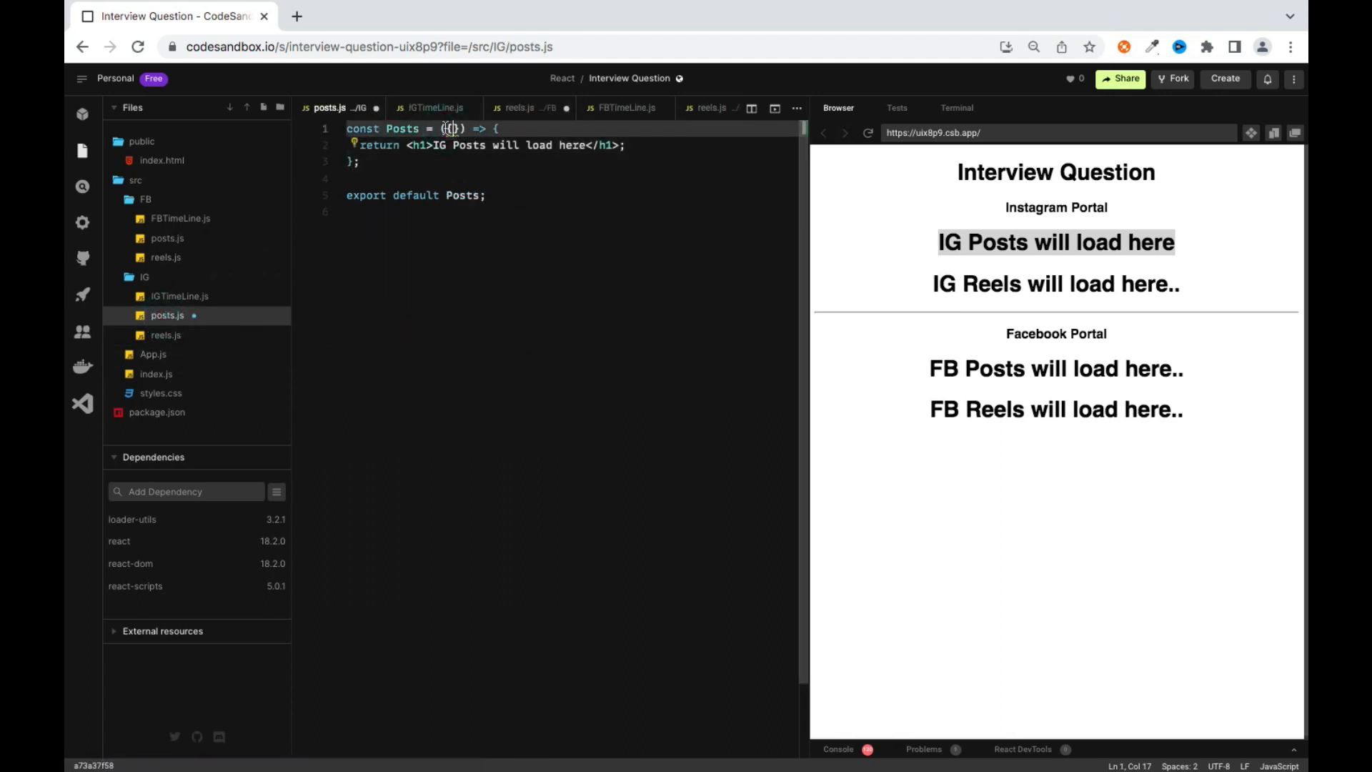
pyautogui.write('title')
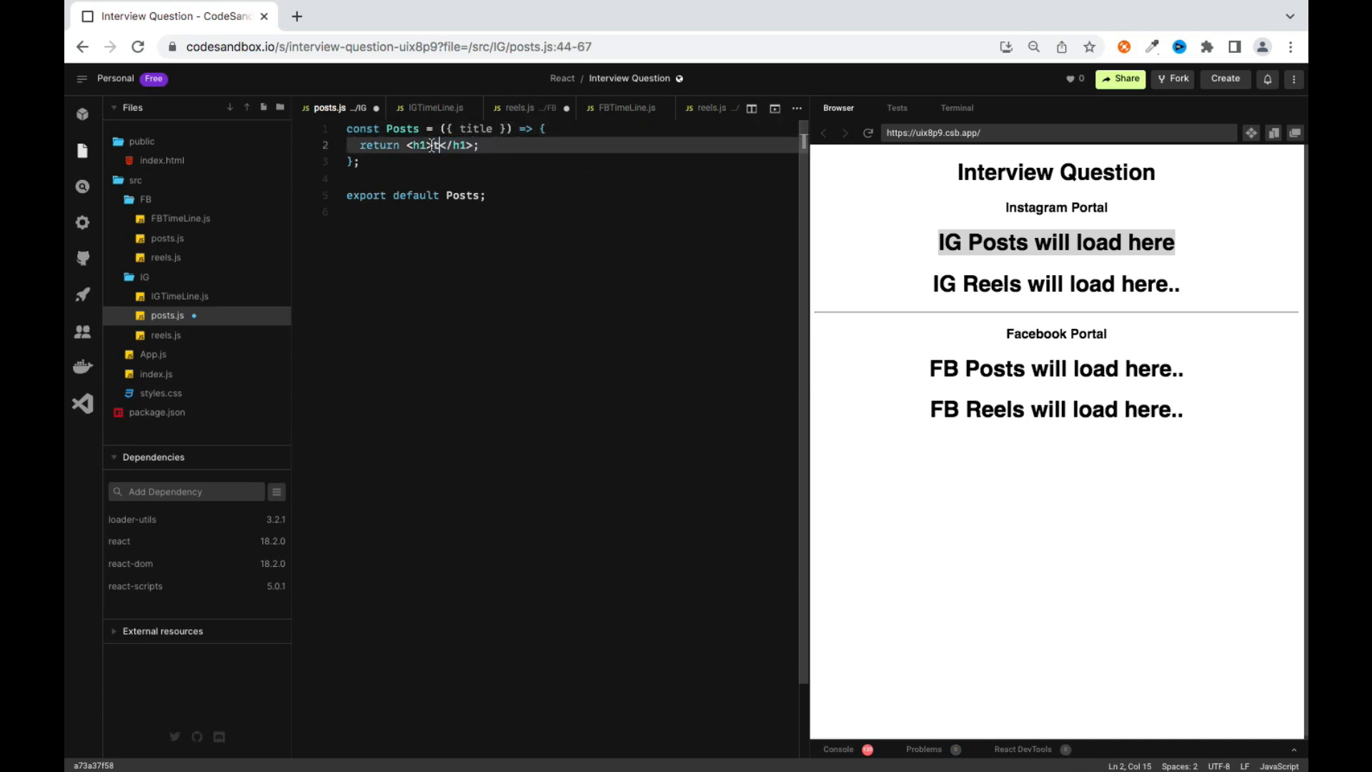
pyautogui.write('{title}')
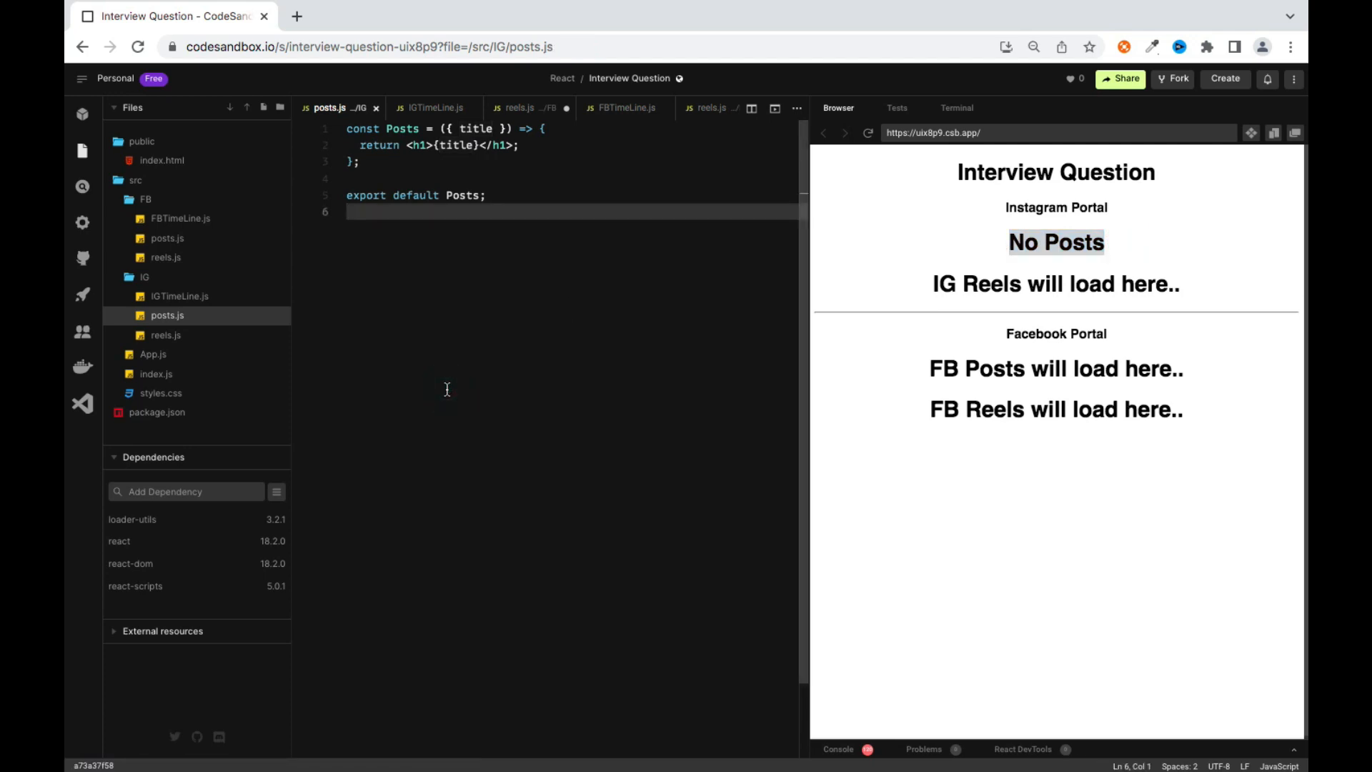
pyautogui.moveTo(201, 296)
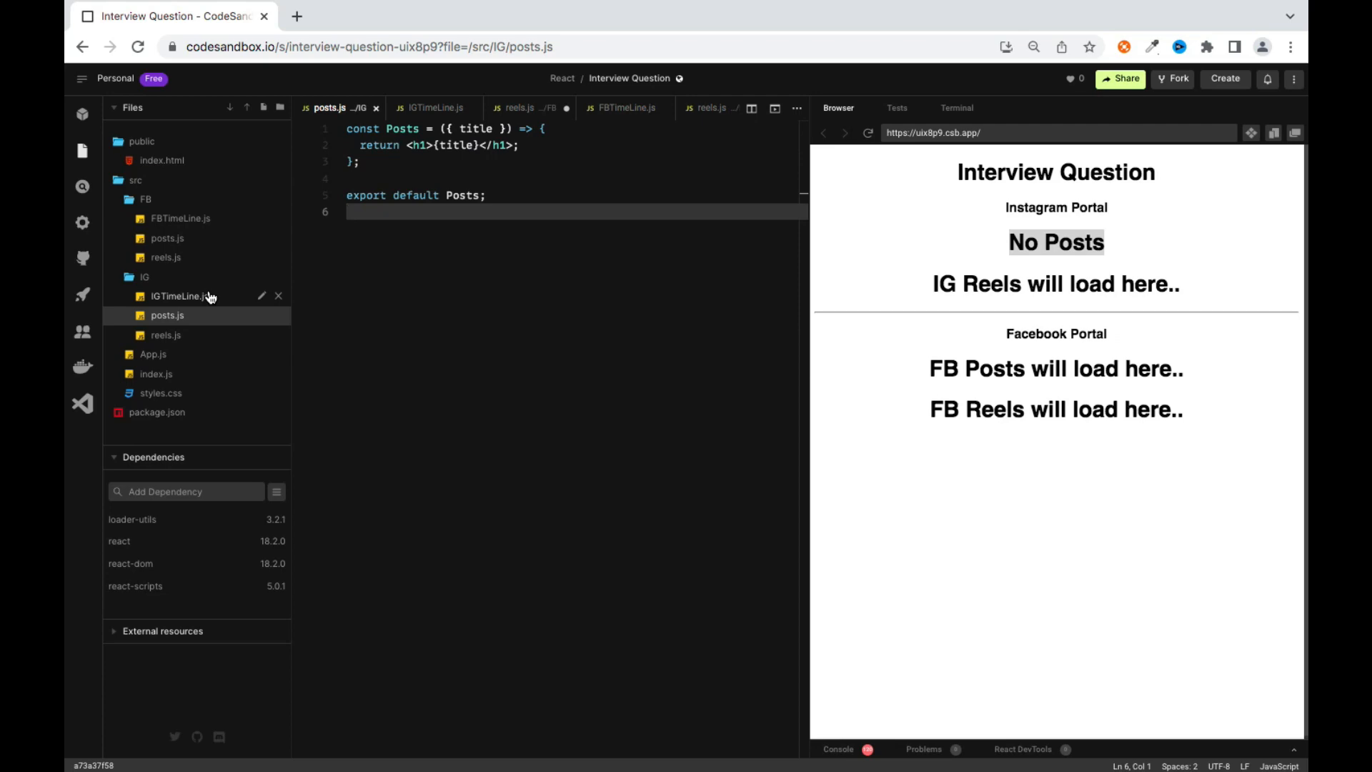
pyautogui.moveTo(496, 5)
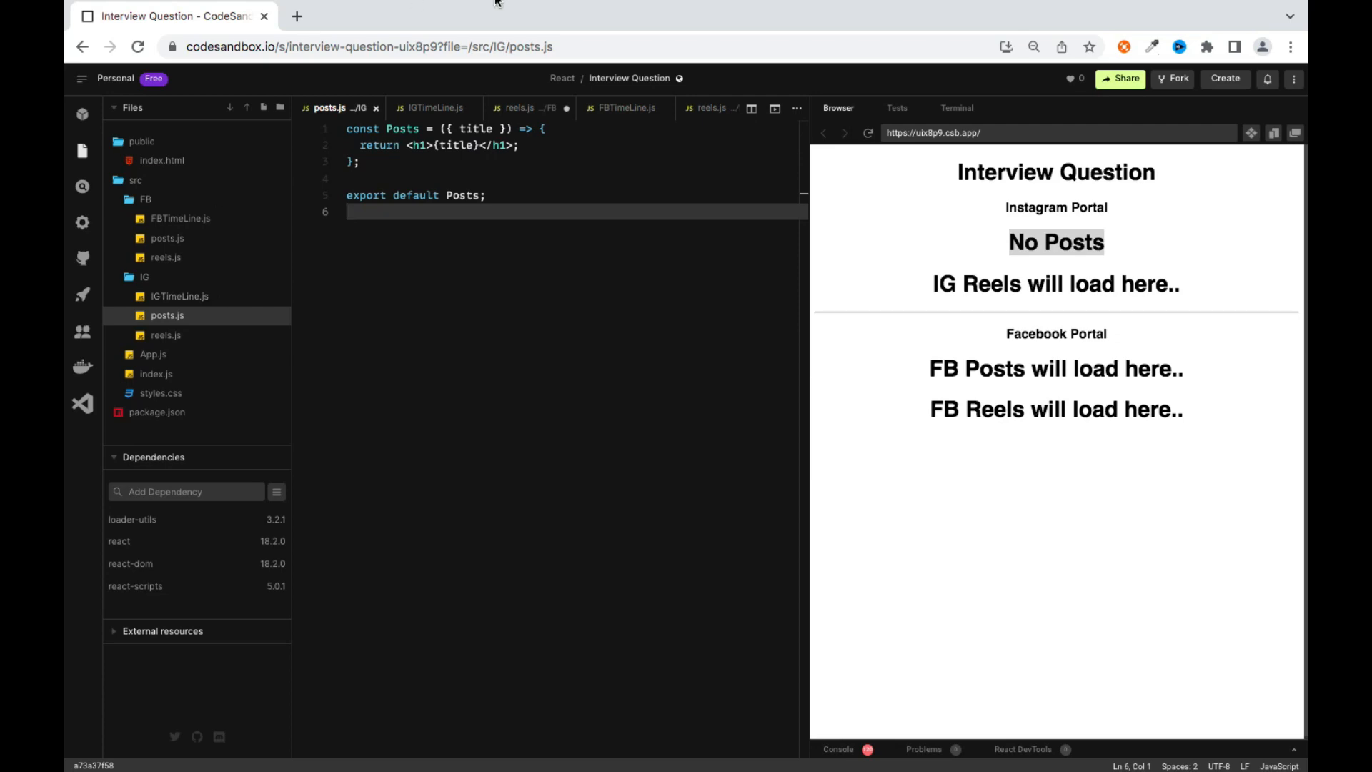